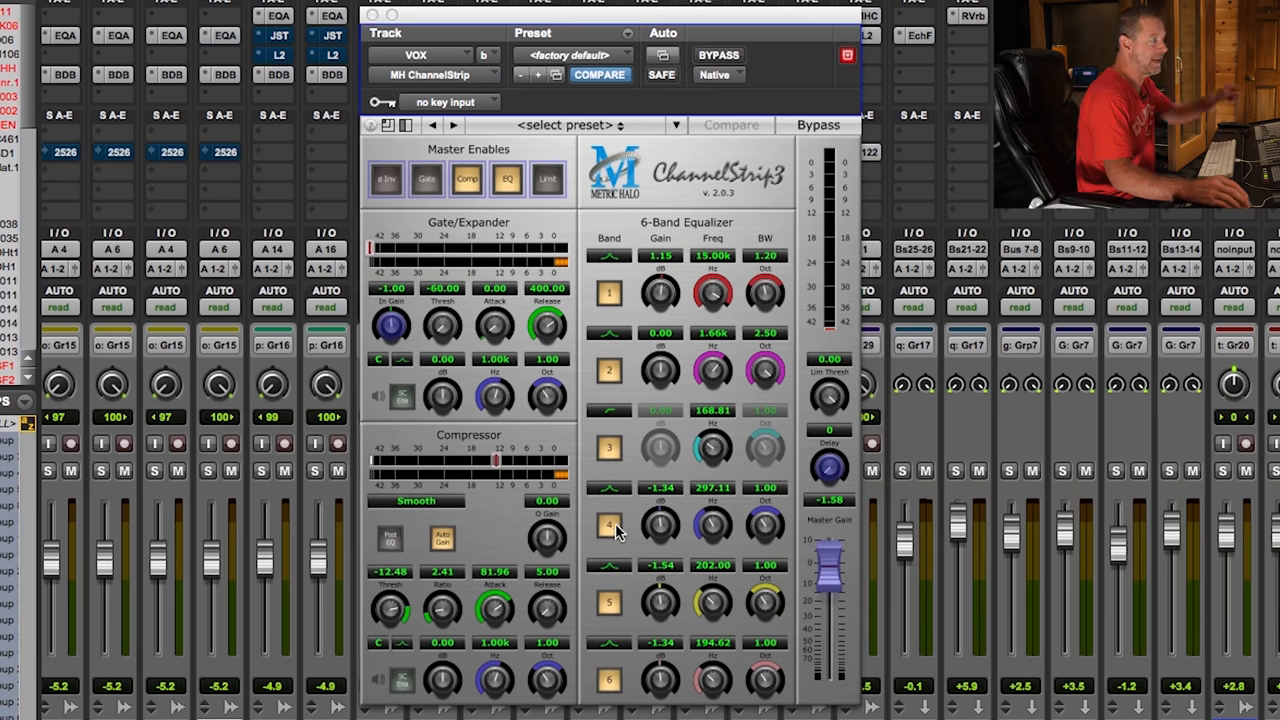
pyautogui.moveTo(618, 424)
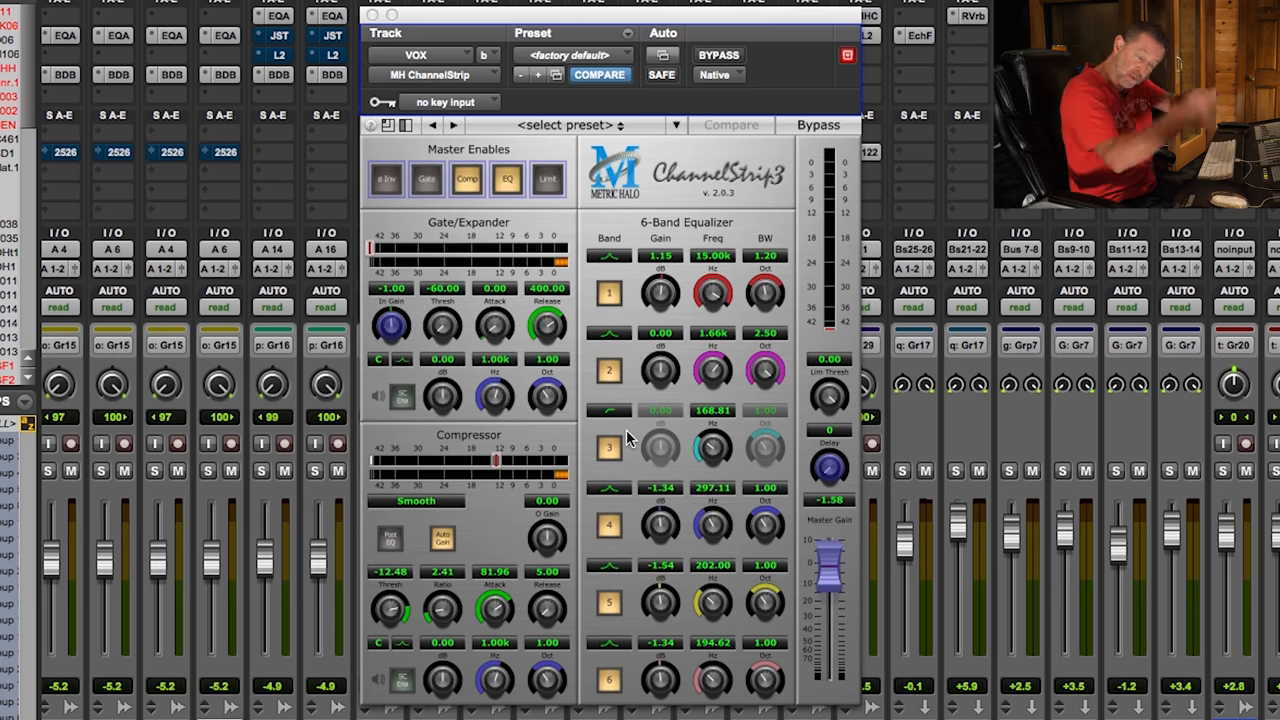
pyautogui.moveTo(658, 456)
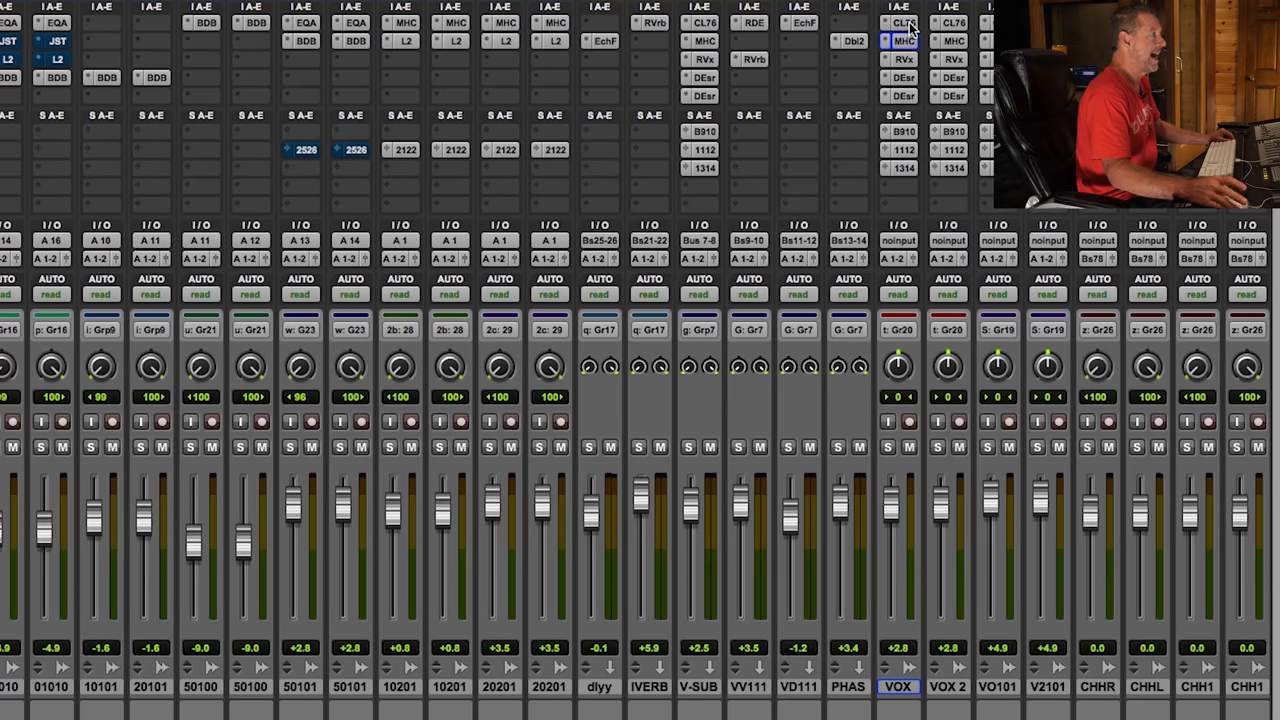
# Bring up the CLA-76 on the VOX track and switch it to the Blacky revision
pyautogui.click(904, 40)
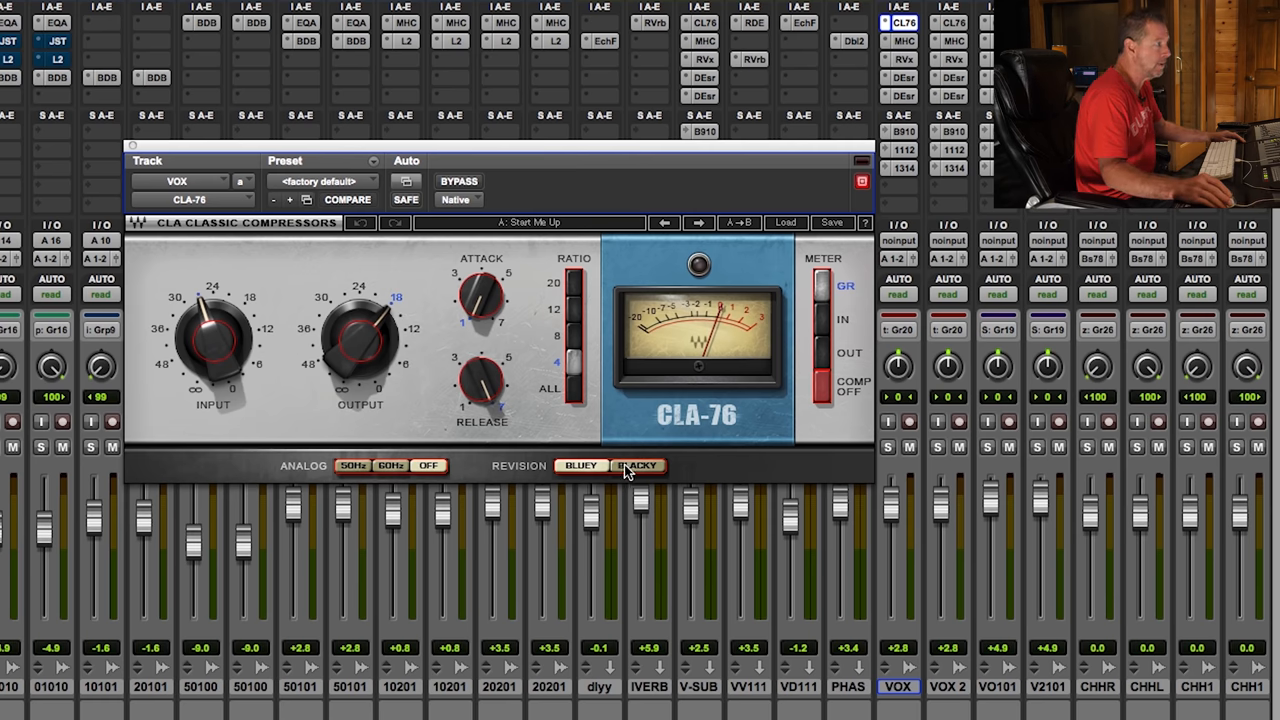
pyautogui.click(636, 464)
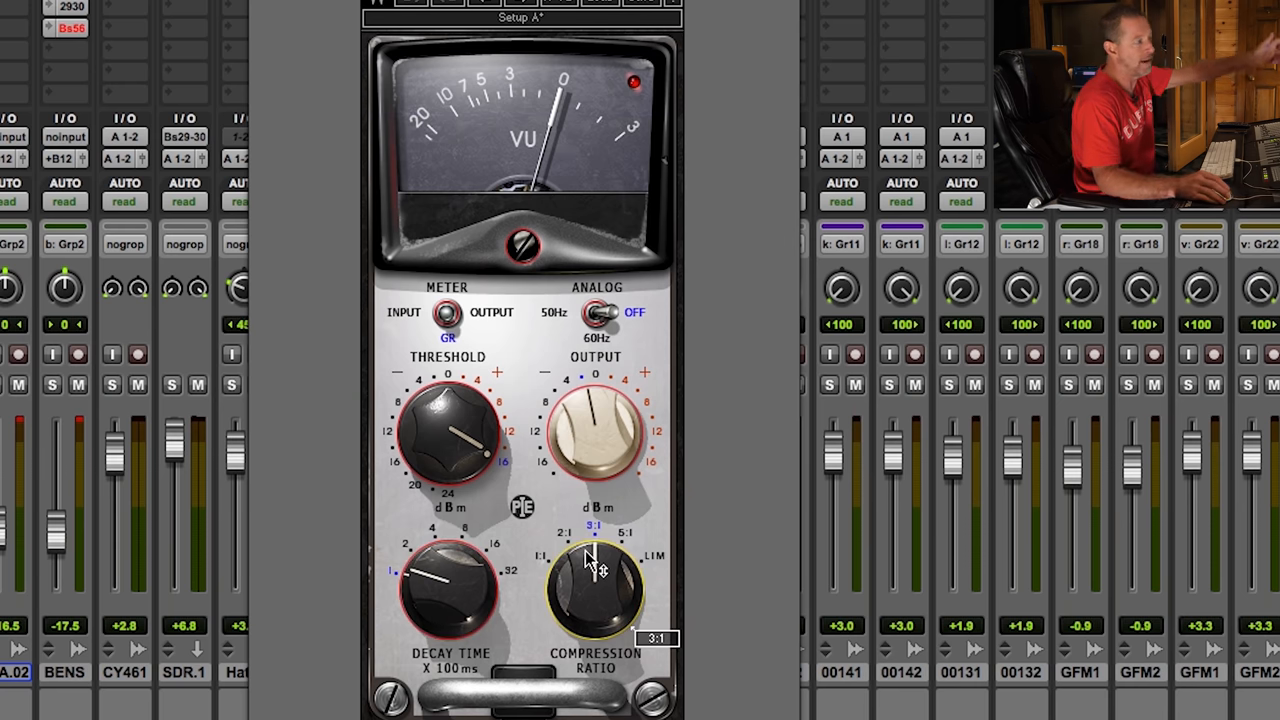
# Turn the PIE compressor's Compression Ratio knob to 2:1
pyautogui.moveTo(596, 560); pyautogui.dragTo(584, 580)
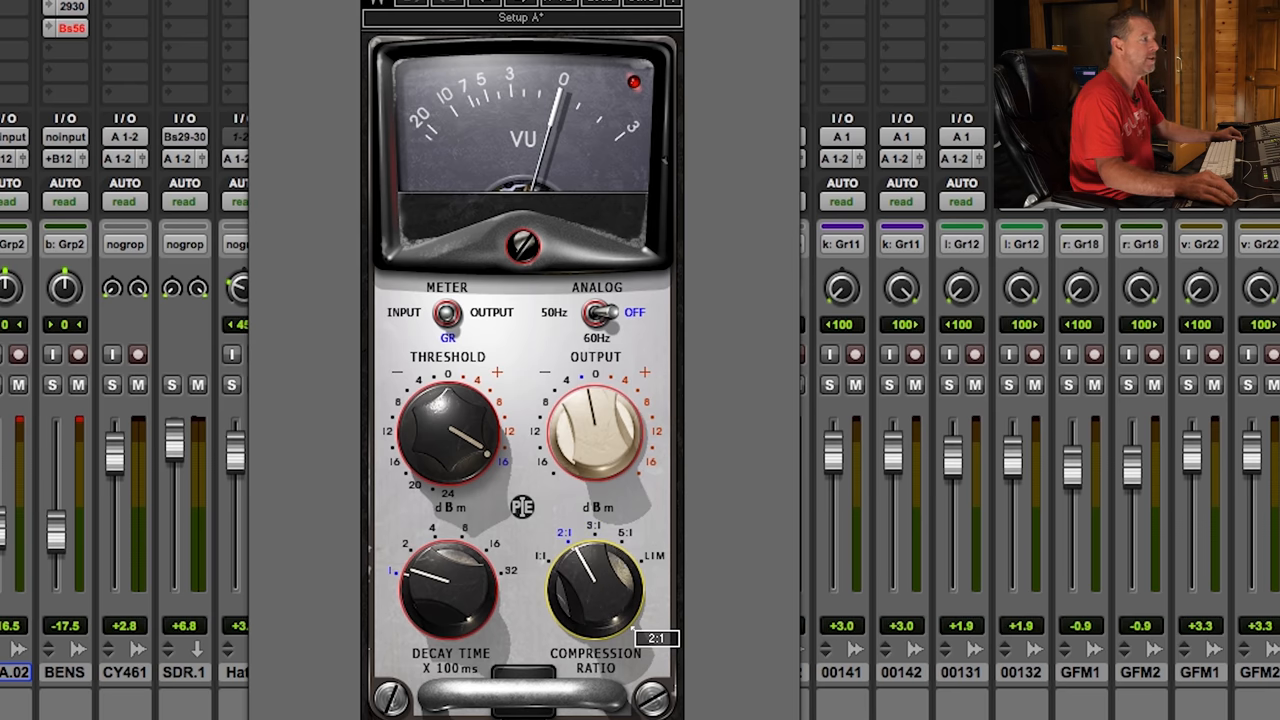
pyautogui.moveTo(596, 590); pyautogui.dragTo(596, 560)
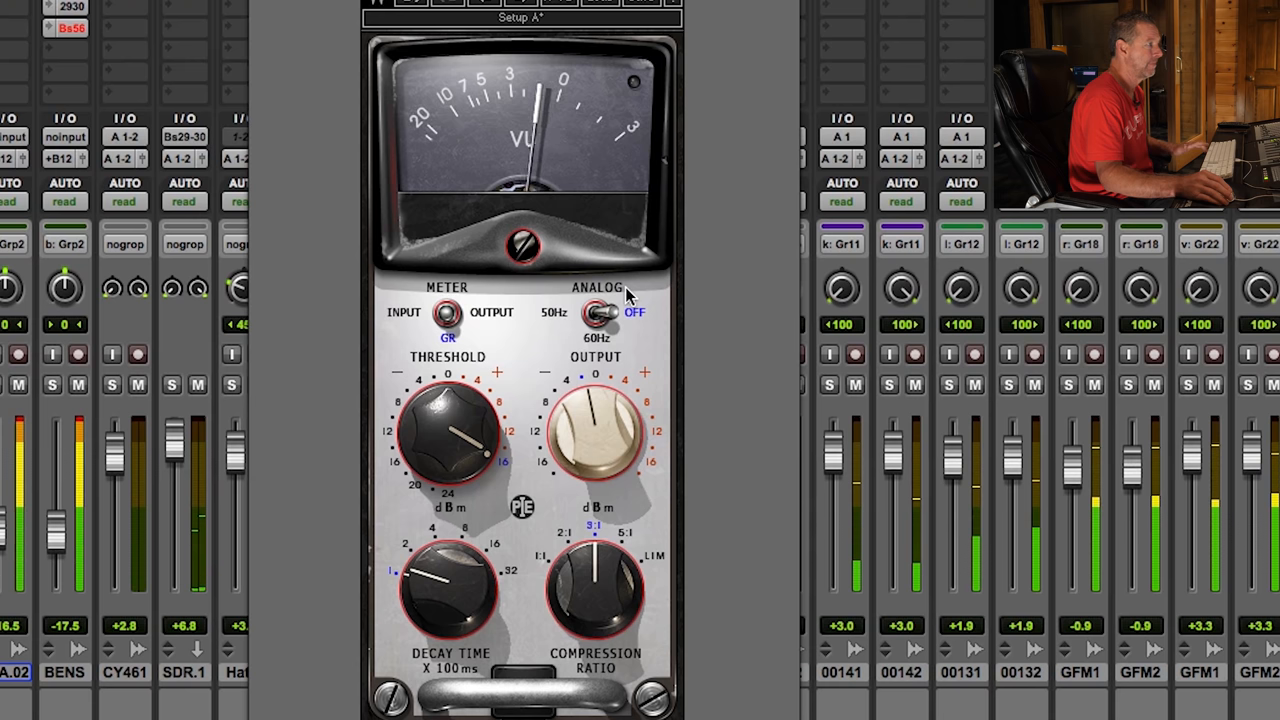
pyautogui.moveTo(544, 312)
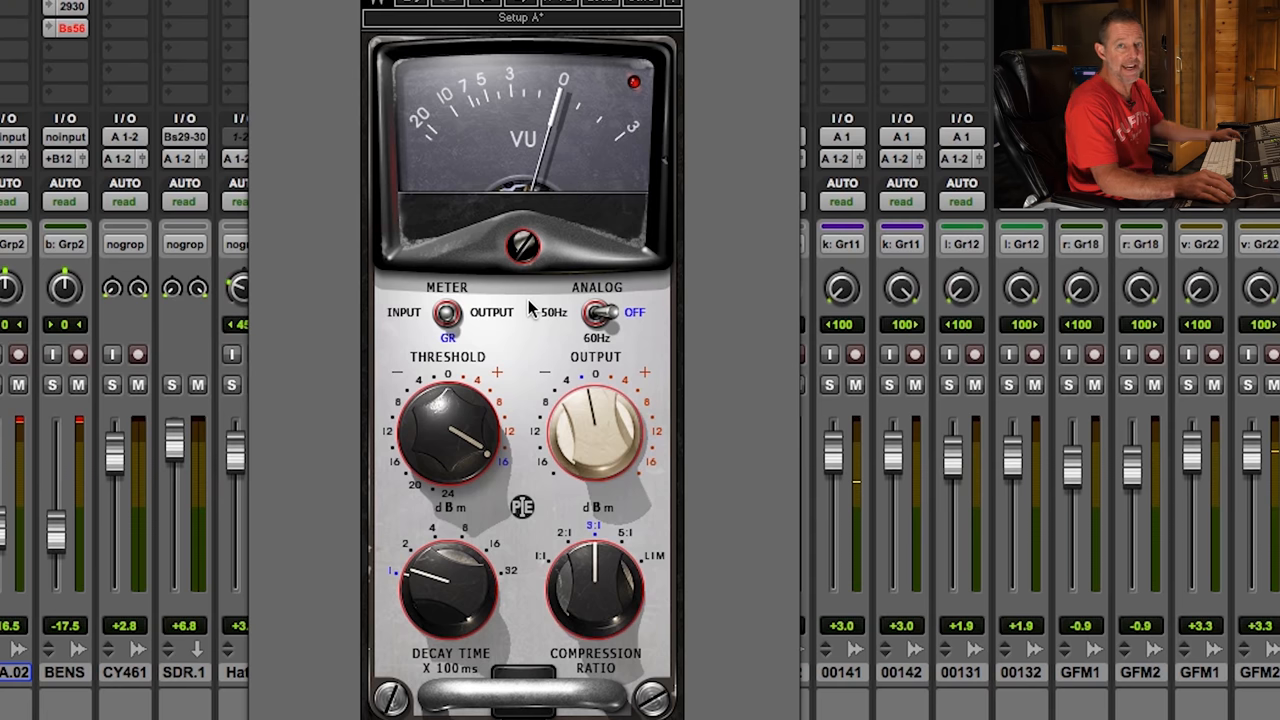
pyautogui.moveTo(464, 378)
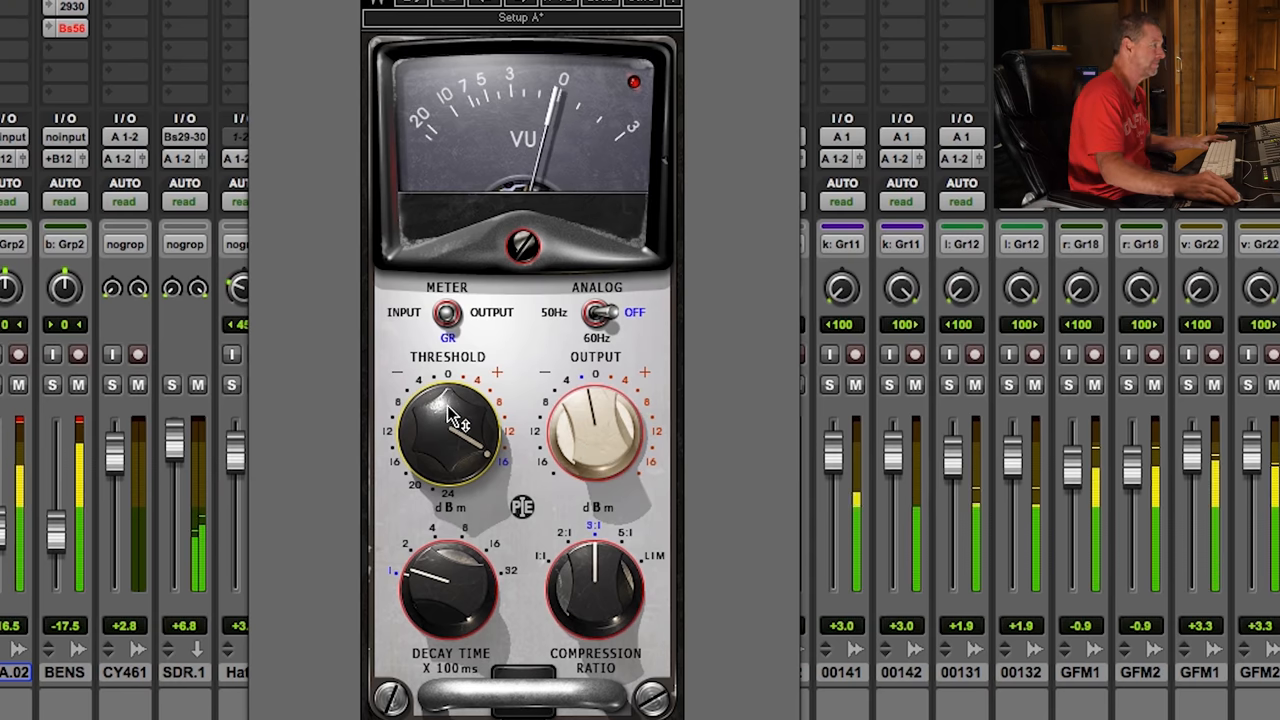
# Lower the PIE Output knob to 1.5 and set the Threshold knob to 14
pyautogui.moveTo(450, 410); pyautogui.dragTo(476, 430)
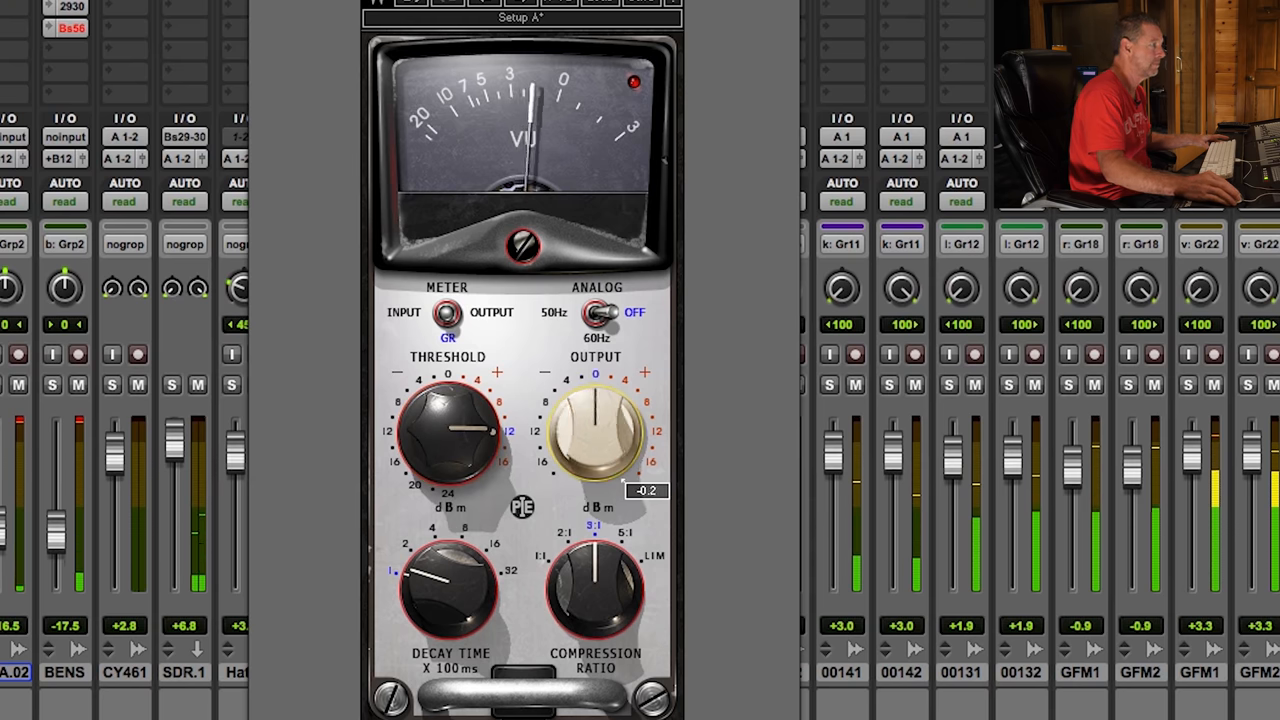
pyautogui.moveTo(596, 430); pyautogui.dragTo(600, 414)
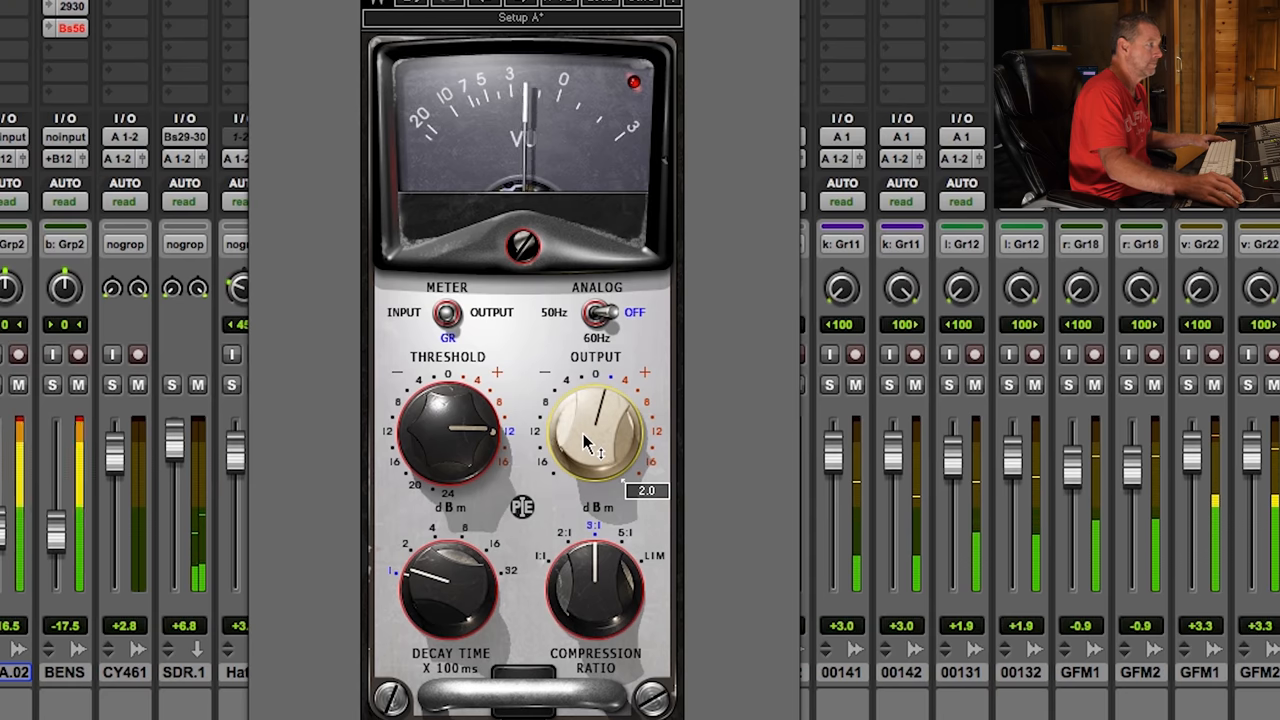
pyautogui.moveTo(596, 420); pyautogui.dragTo(596, 450)
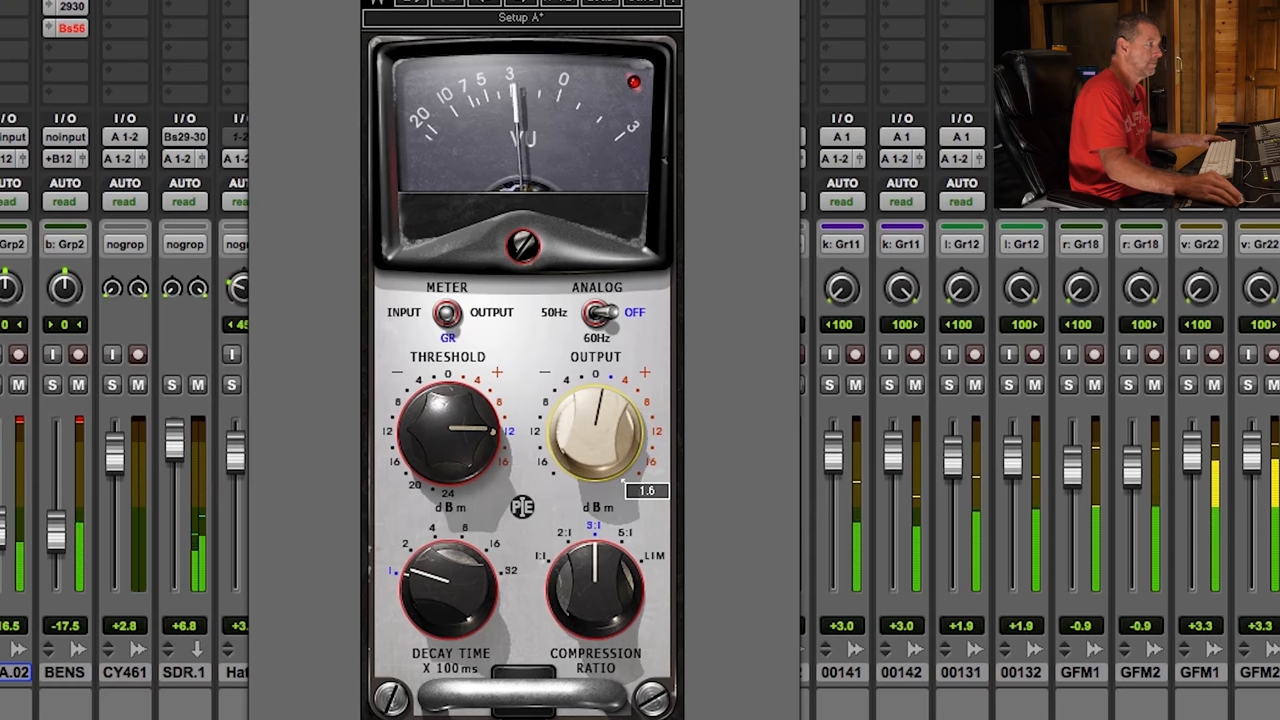
pyautogui.moveTo(596, 430); pyautogui.dragTo(590, 420)
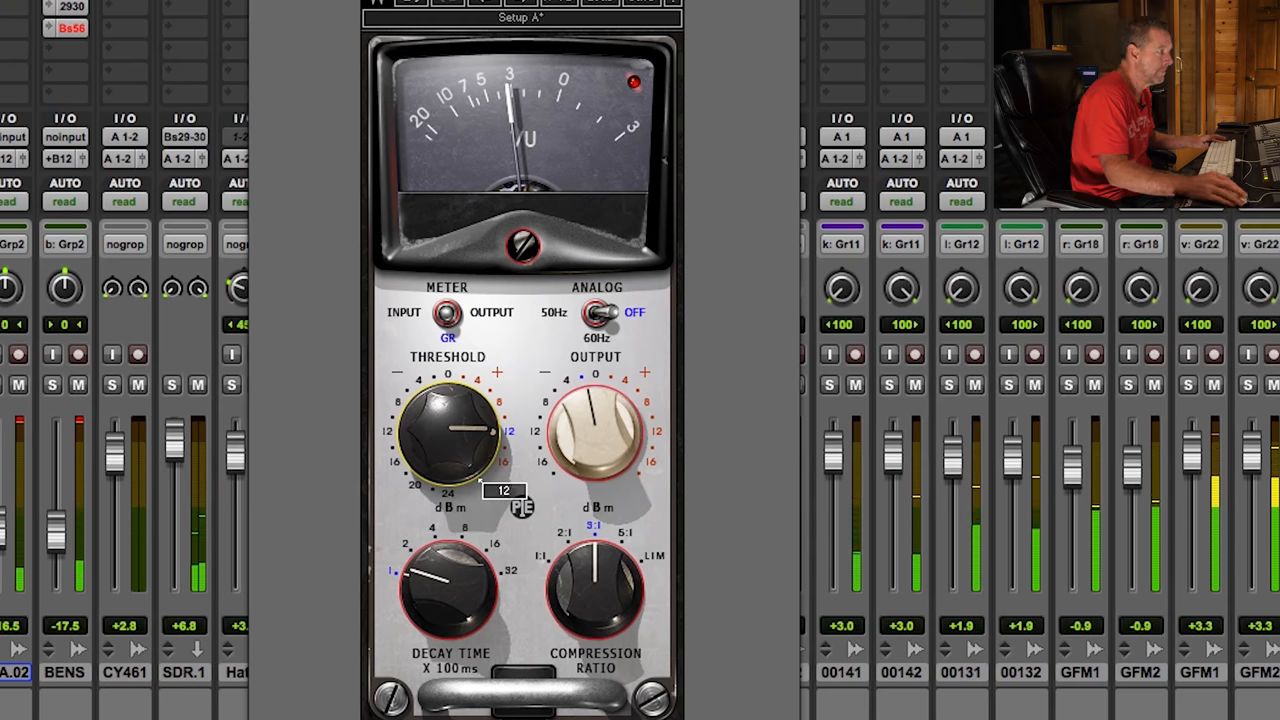
pyautogui.moveTo(450, 424); pyautogui.dragTo(470, 480)
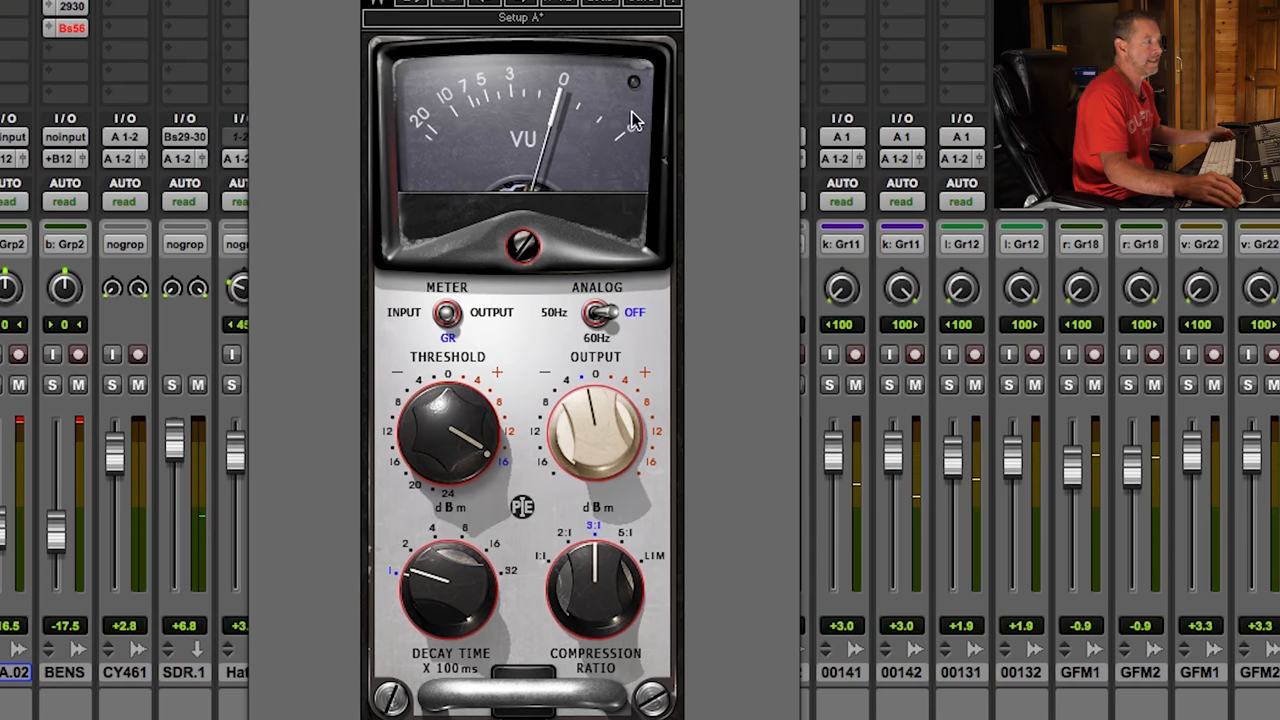
pyautogui.moveTo(584, 140)
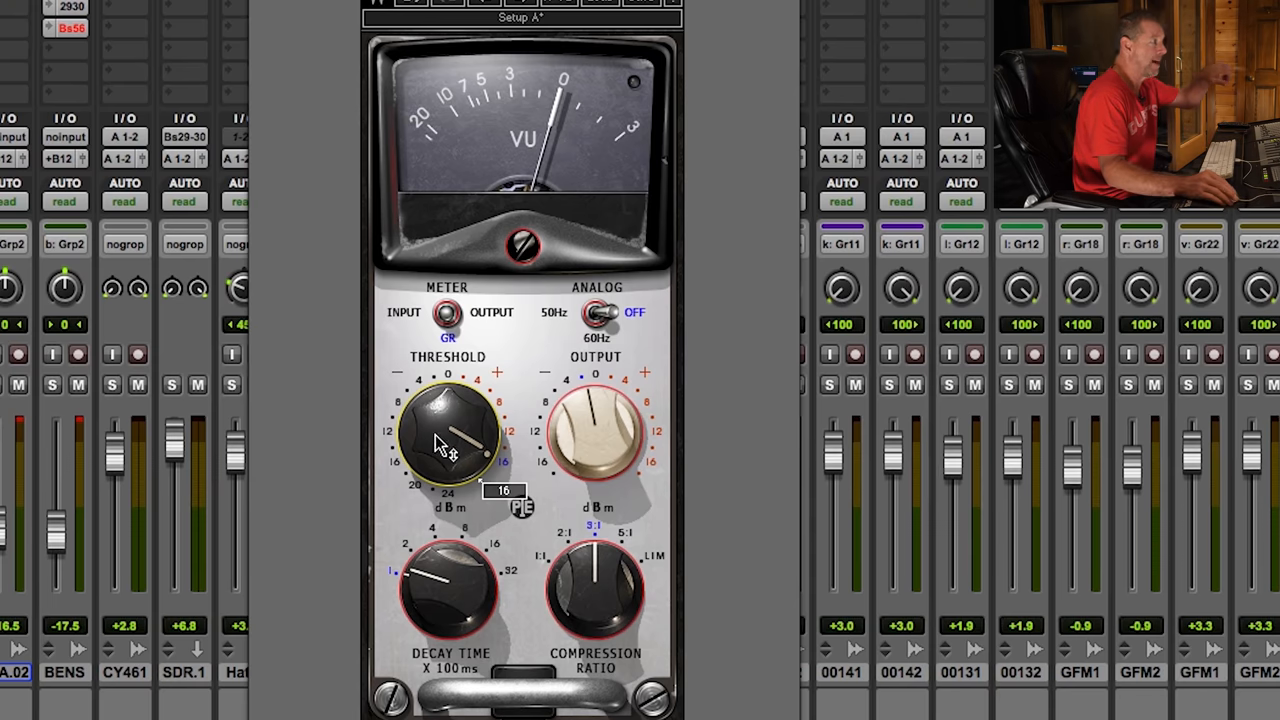
pyautogui.moveTo(476, 436)
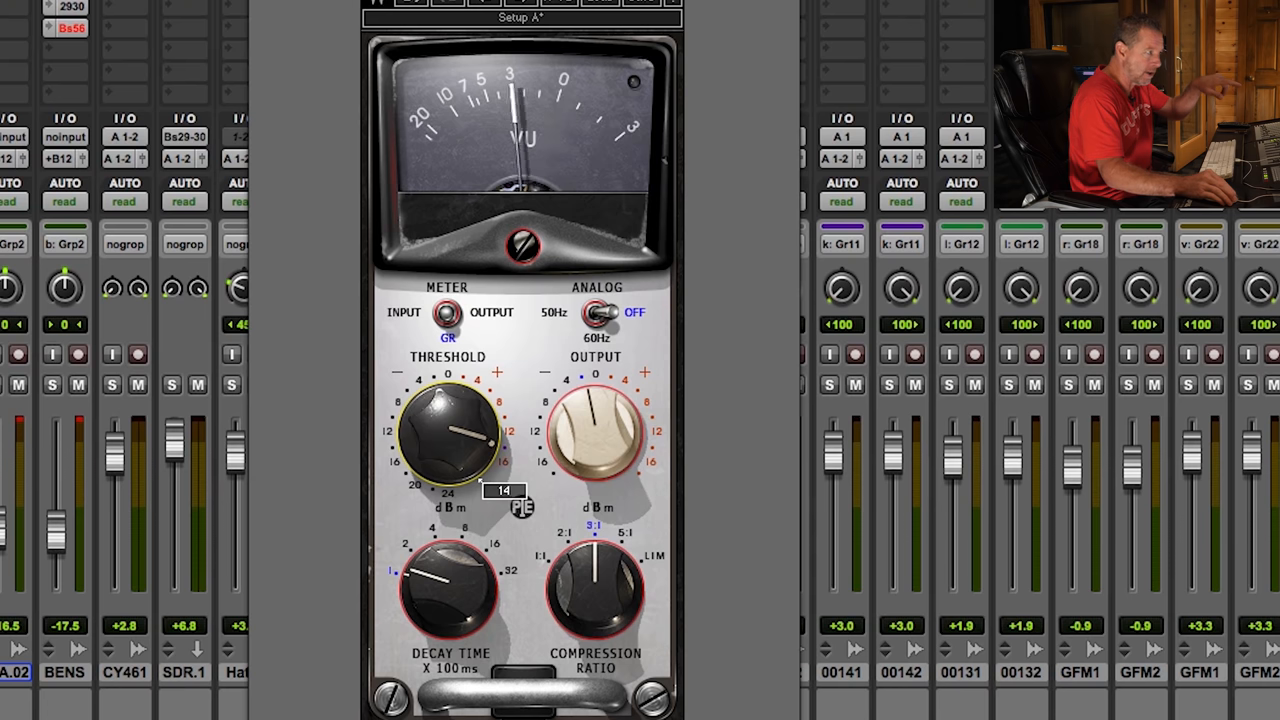
pyautogui.moveTo(448, 430); pyautogui.dragTo(458, 444)
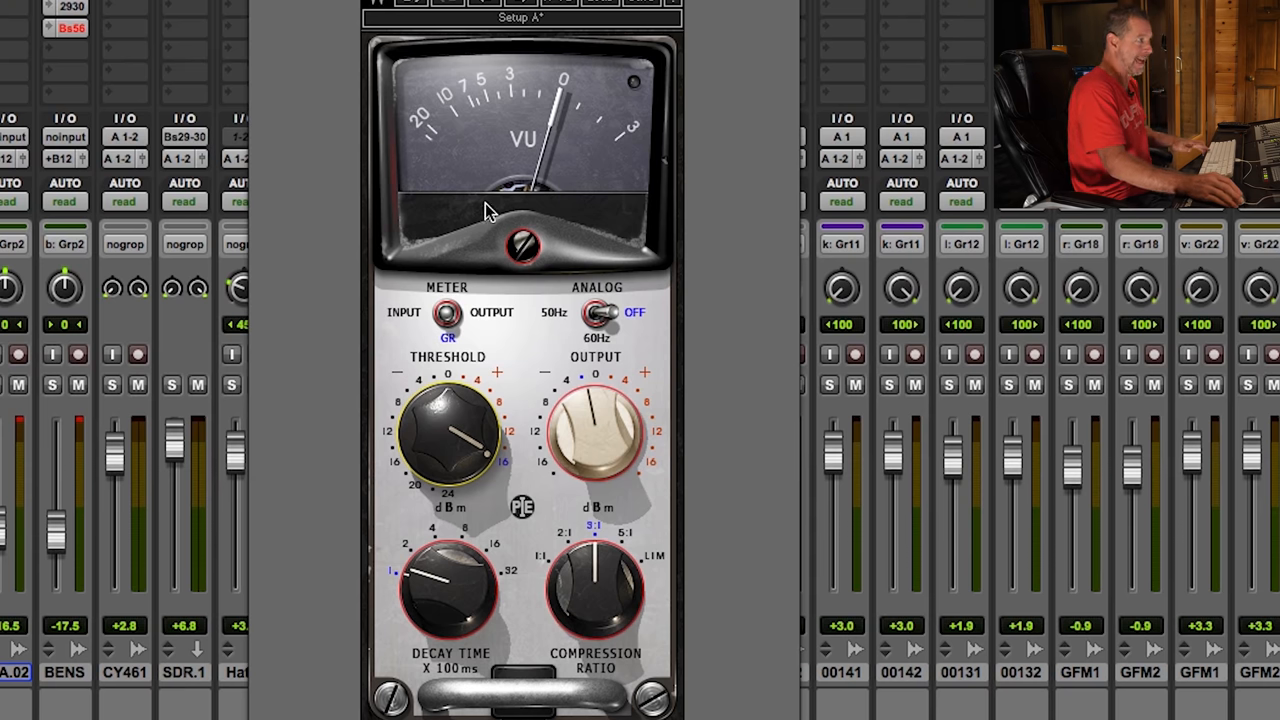
pyautogui.moveTo(540, 204)
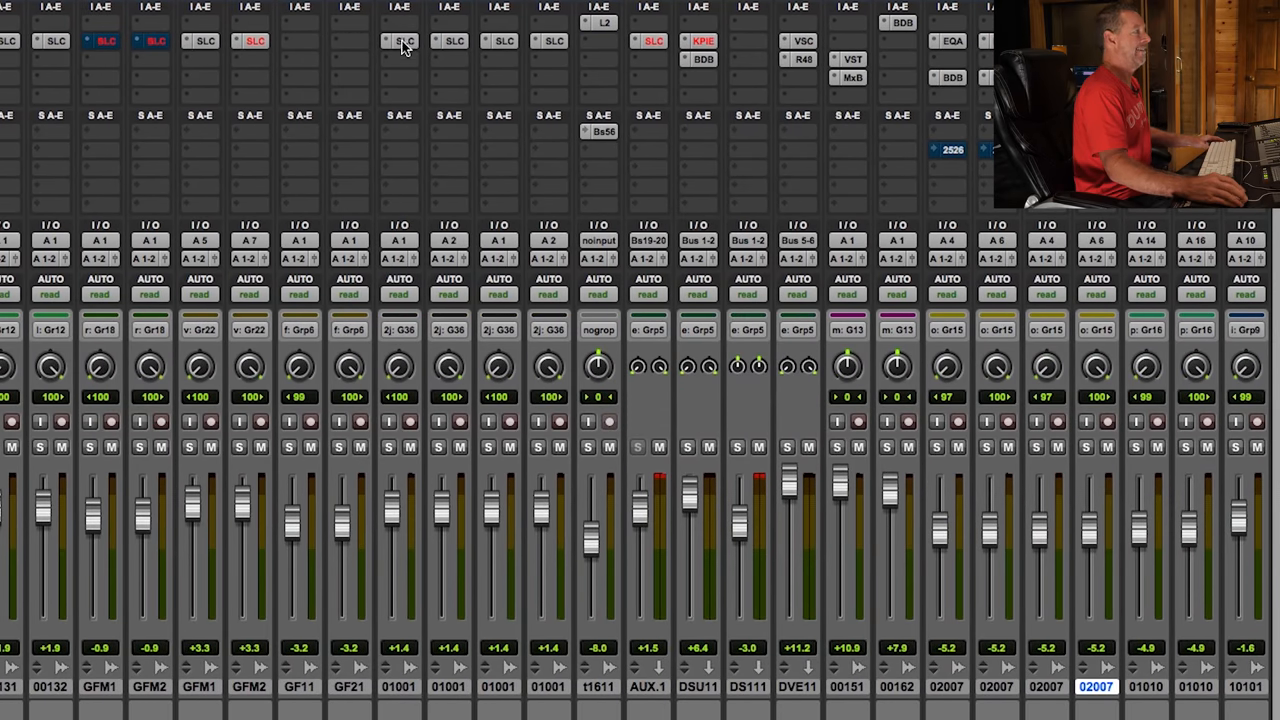
# Bring up the SSL E-Channel strip on the overheads track
pyautogui.click(402, 40)
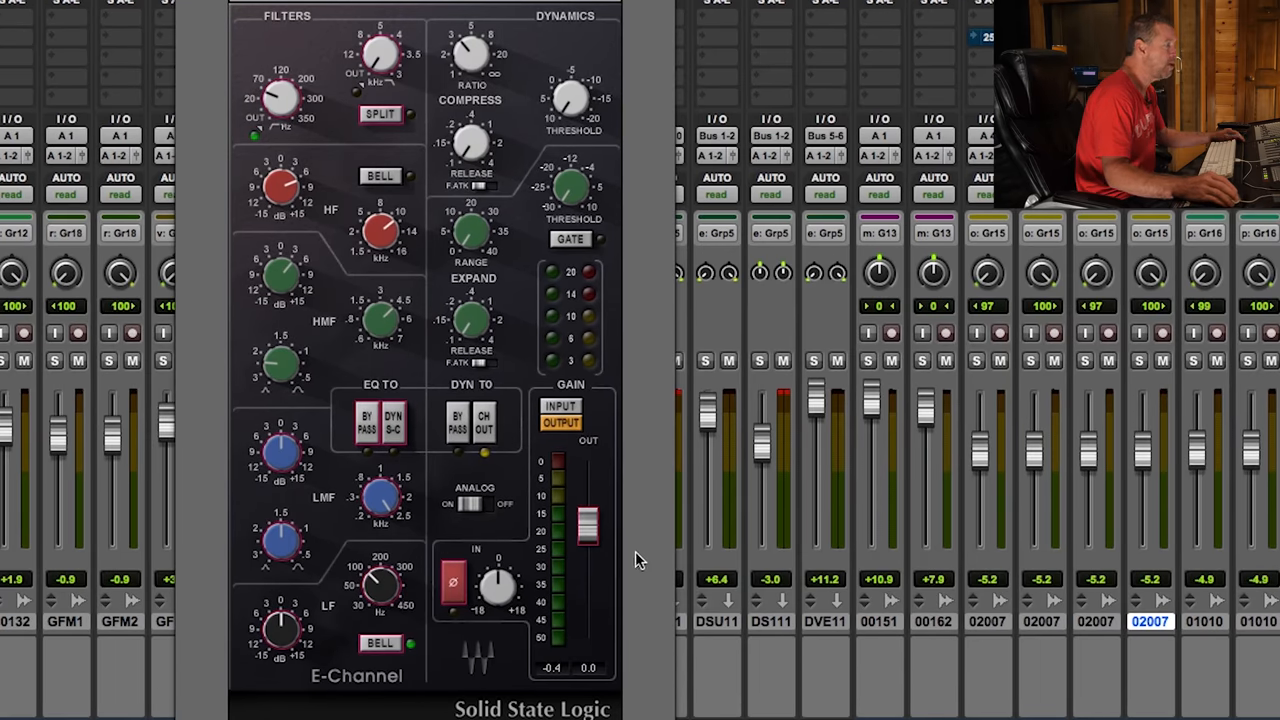
pyautogui.moveTo(416, 420)
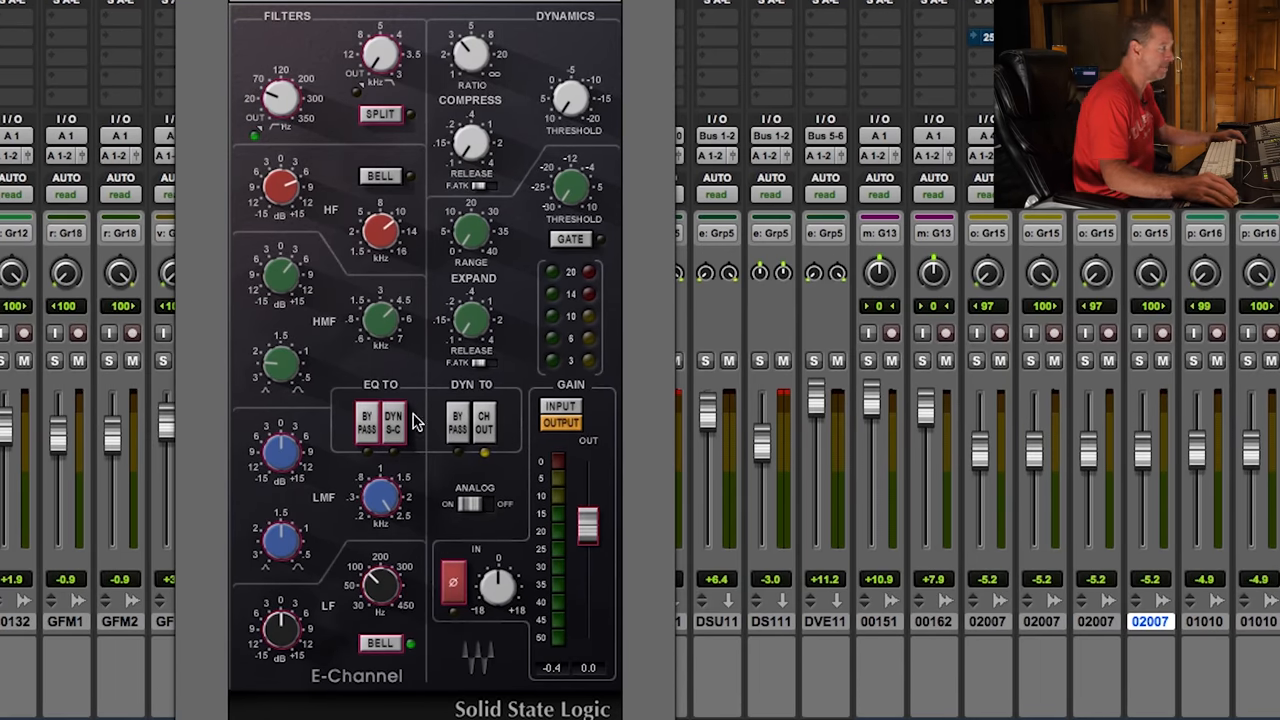
pyautogui.moveTo(430, 302)
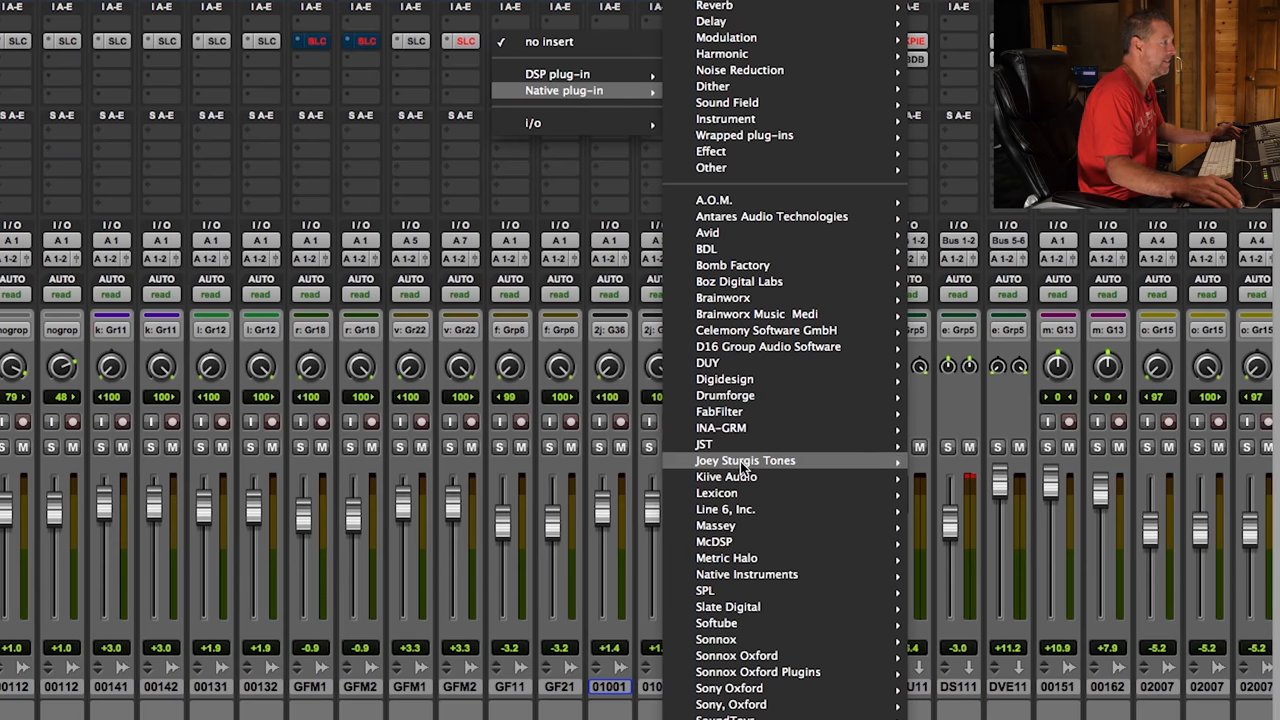
pyautogui.moveTo(744, 460)
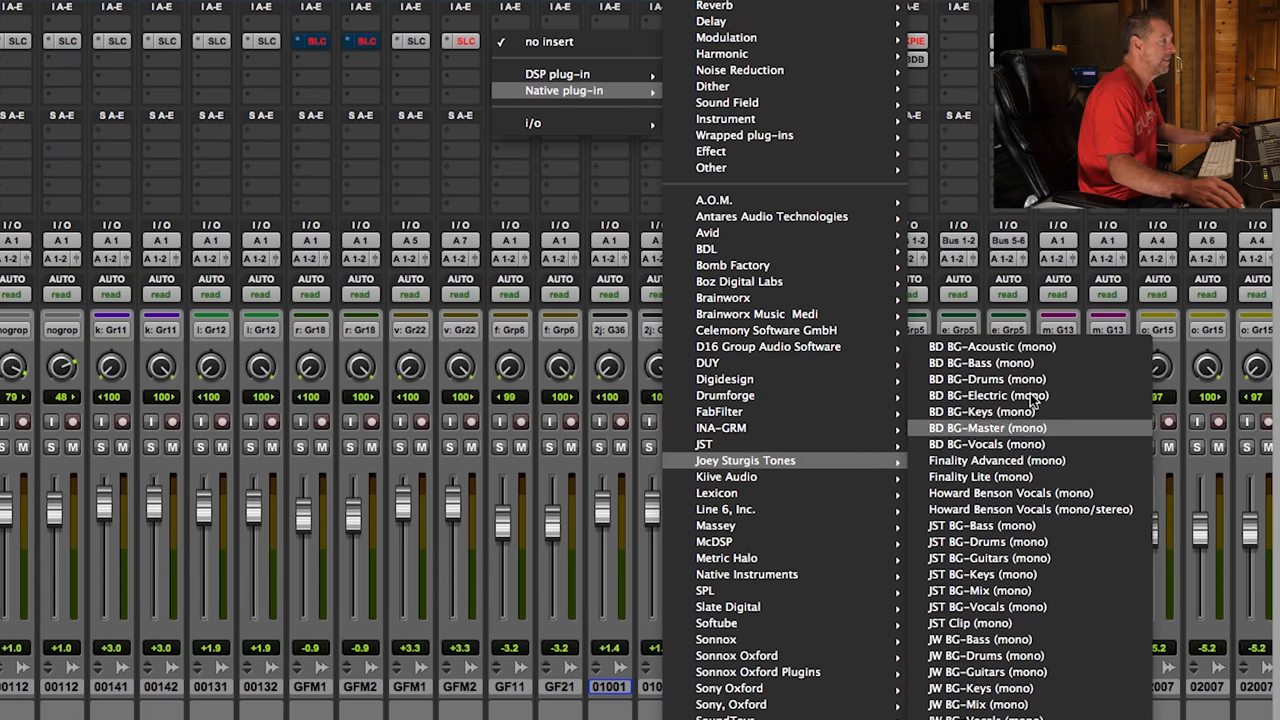
pyautogui.moveTo(1016, 412)
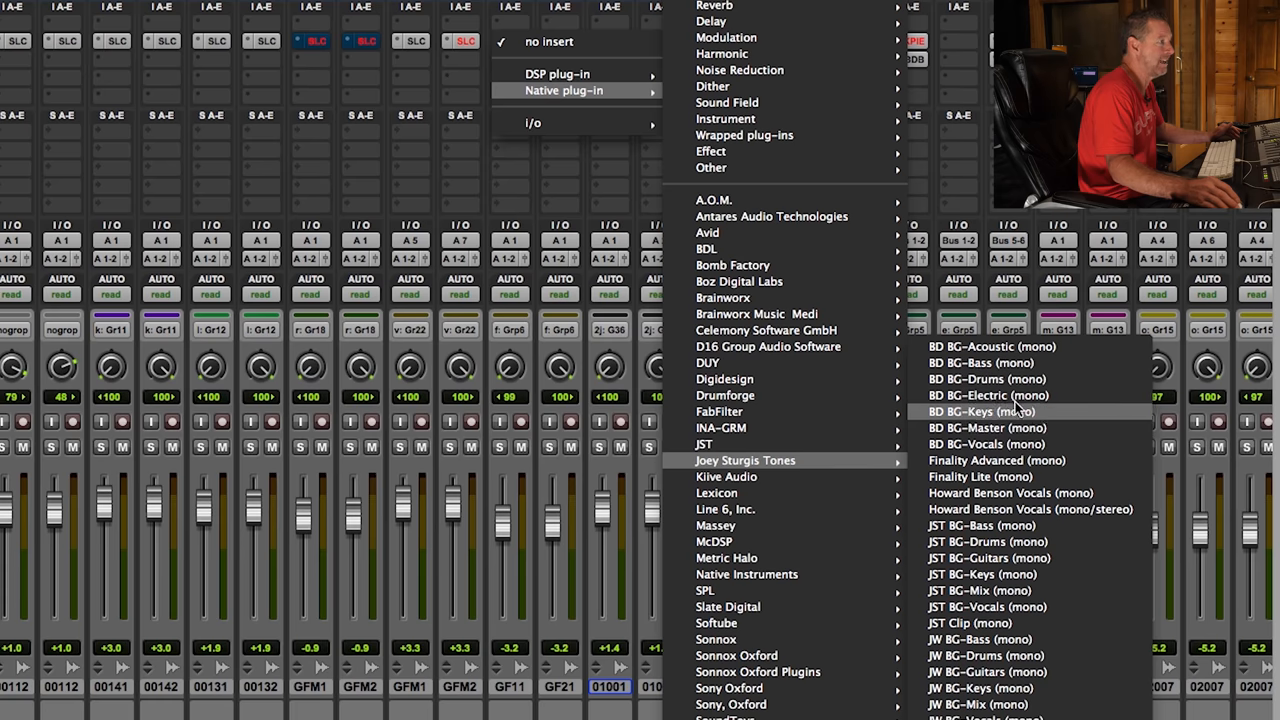
# Insert the Joey Sturgis Tones BD BG-Electric (mono) plugin on the guitar track
pyautogui.click(988, 396)
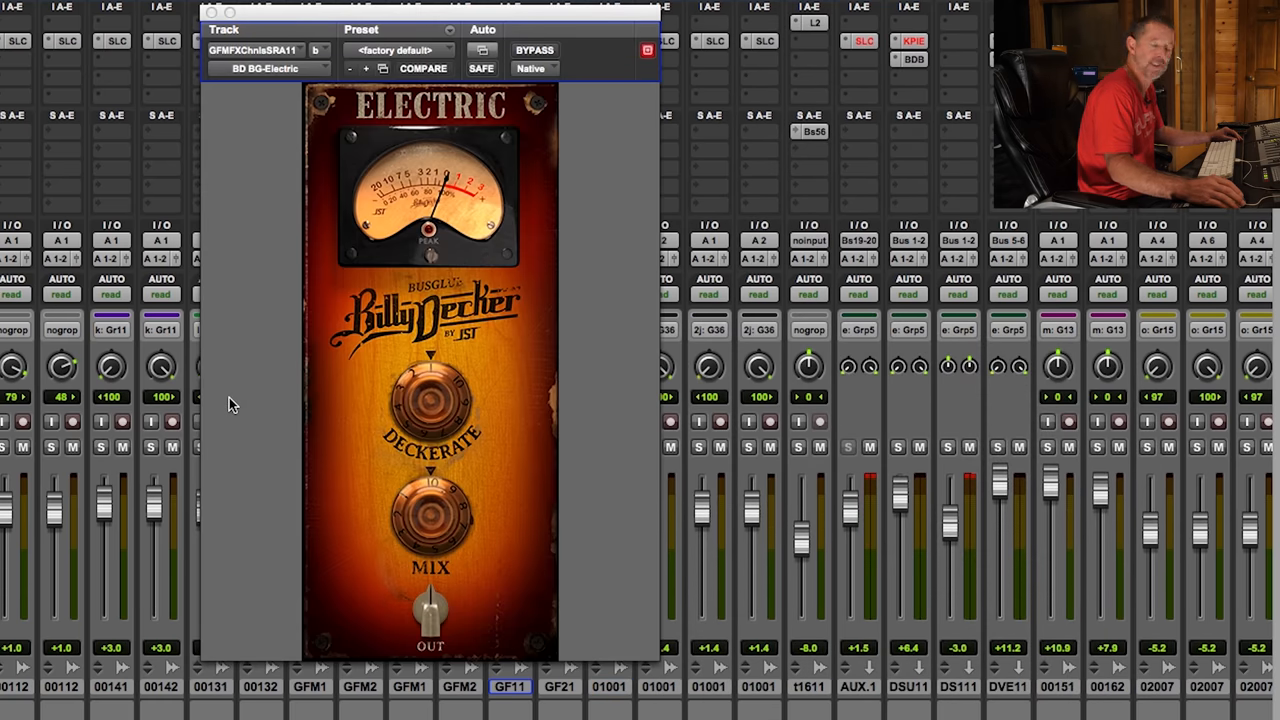
pyautogui.moveTo(430, 400)
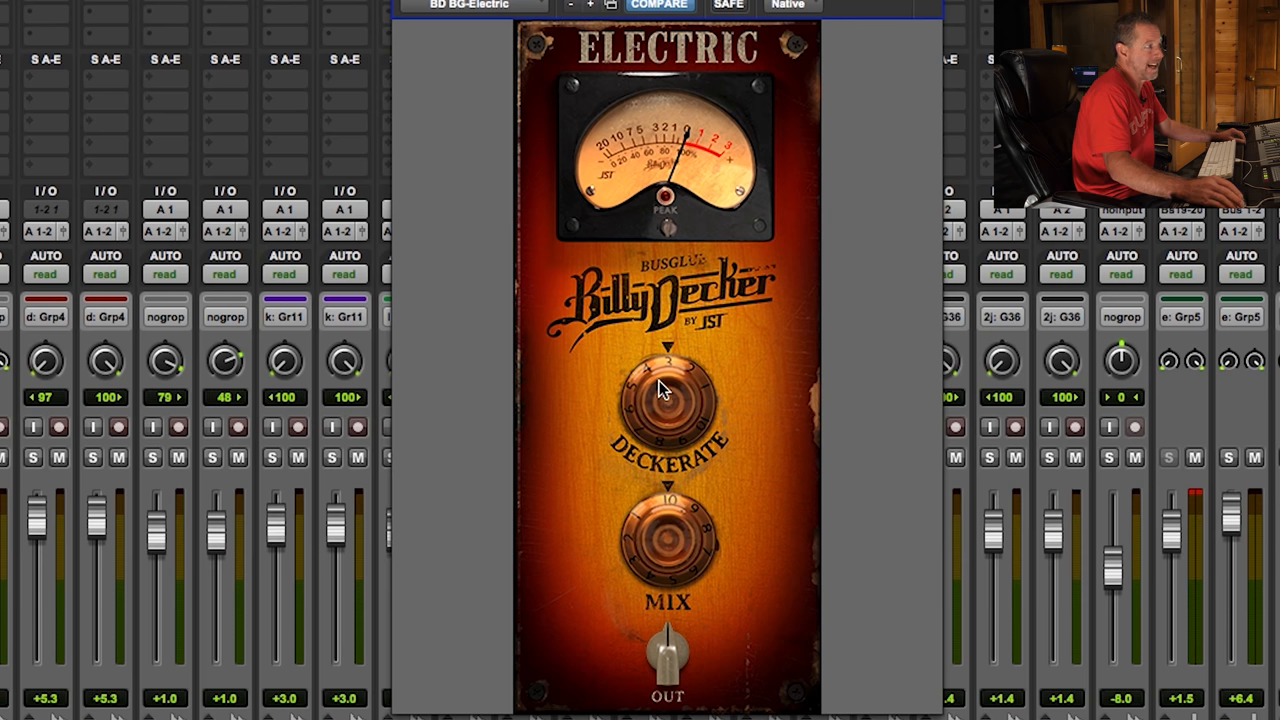
pyautogui.moveTo(776, 348)
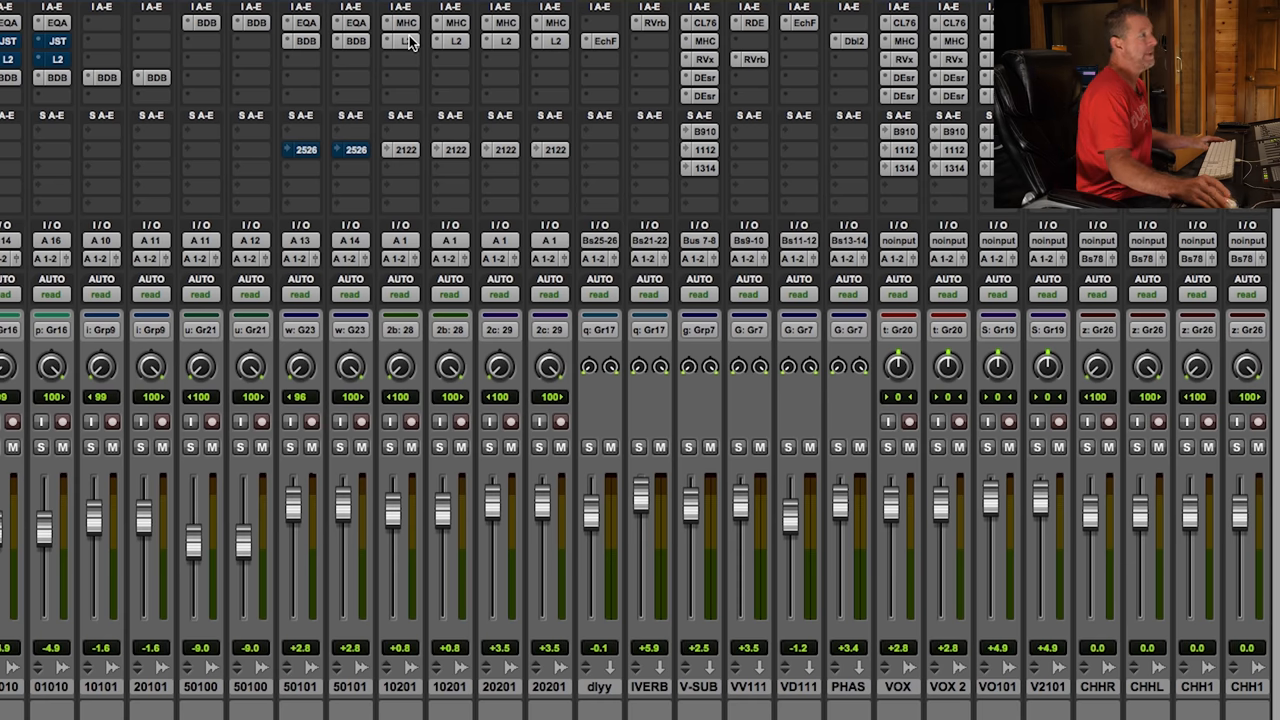
# Bring up the Waves L2 Ultramaximizer limiter on track 10201
pyautogui.click(404, 40)
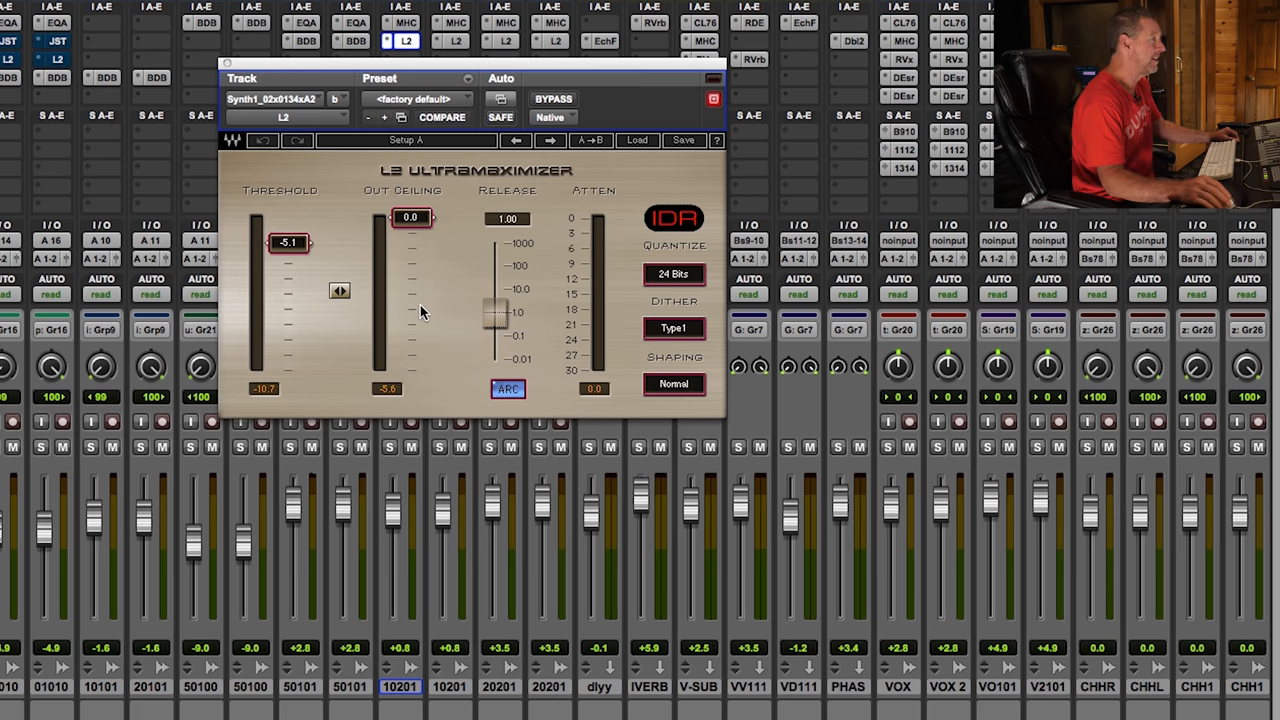
pyautogui.moveTo(348, 248)
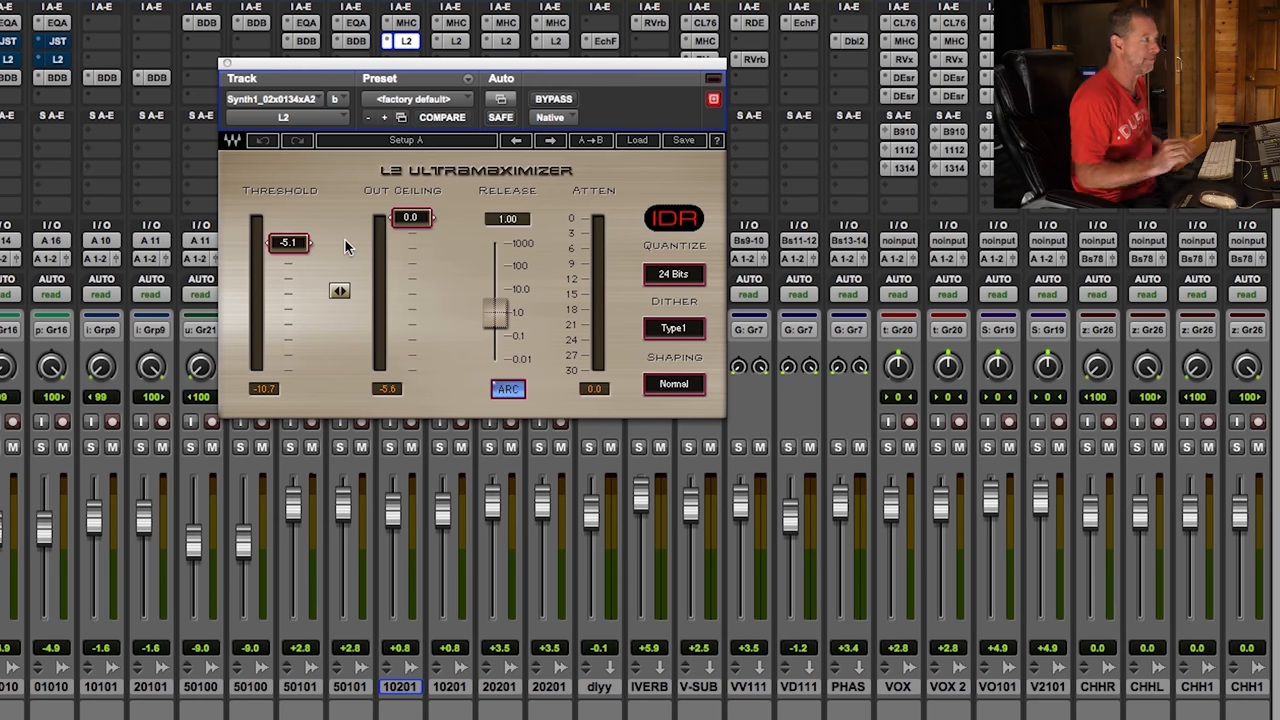
pyautogui.moveTo(228, 68)
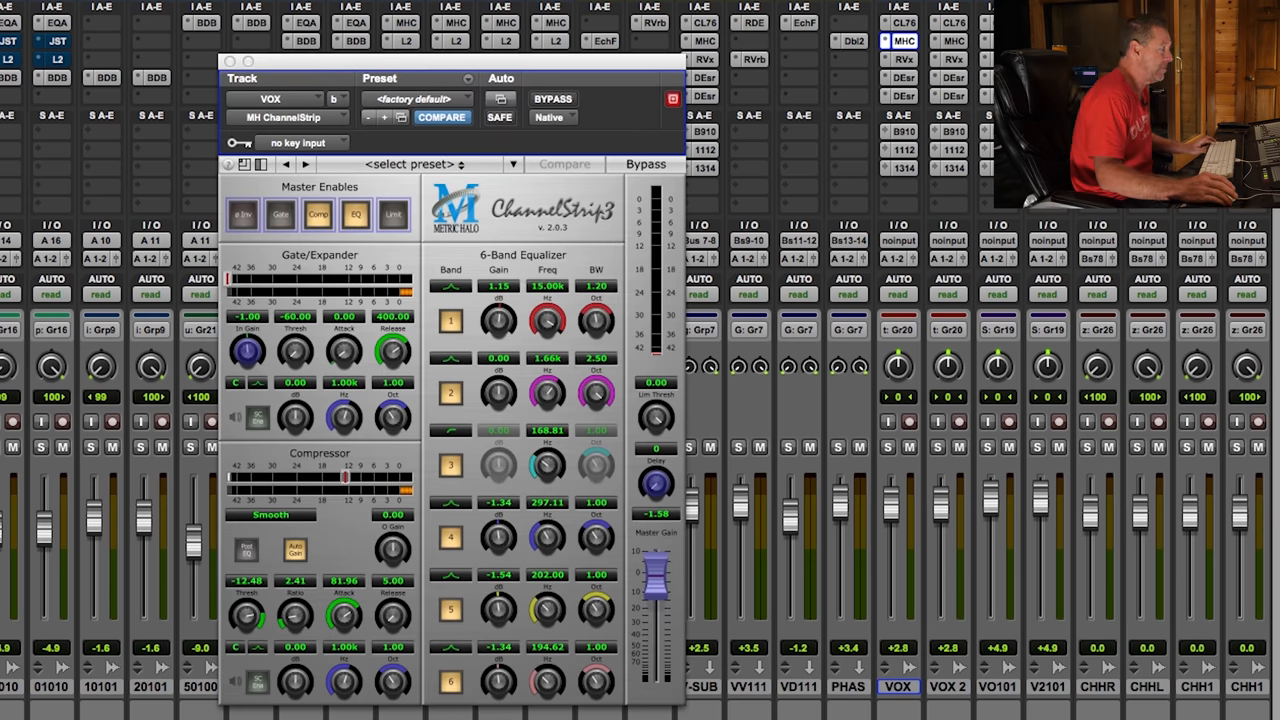
# Switch to the Edit window showing the drum tracks' clips
pyautogui.click(888, 448)
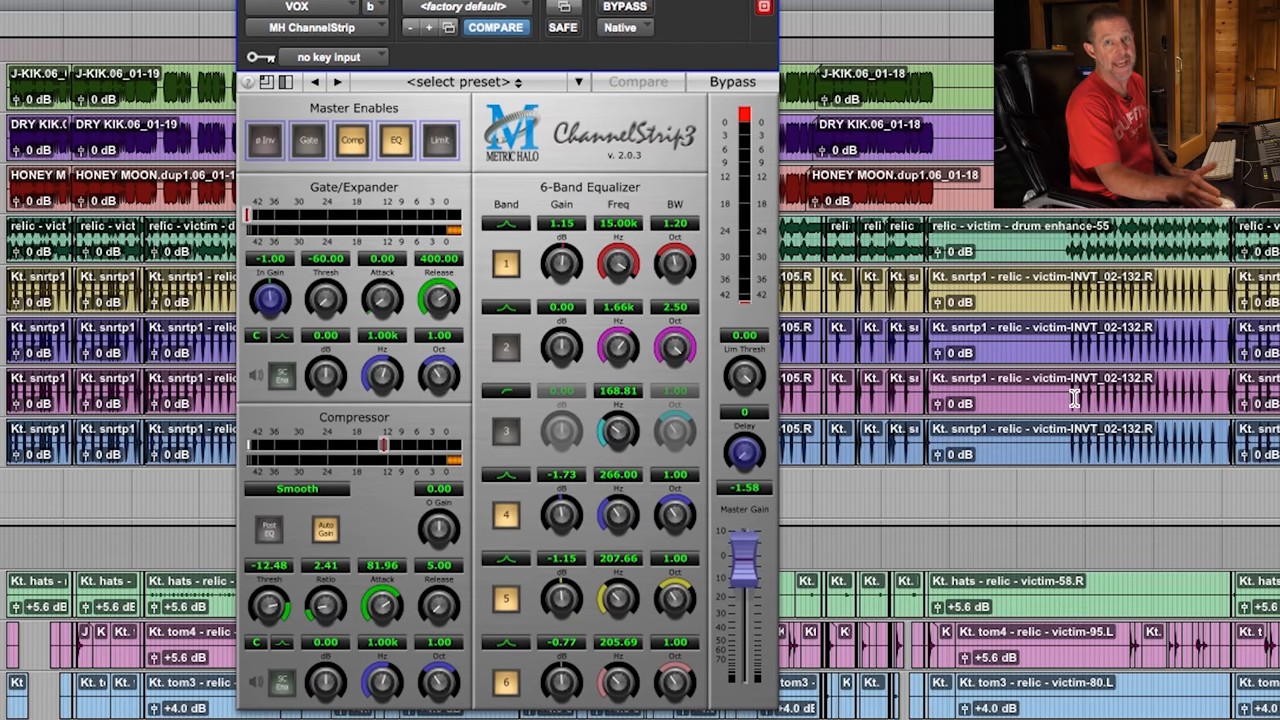
pyautogui.moveTo(1040, 552)
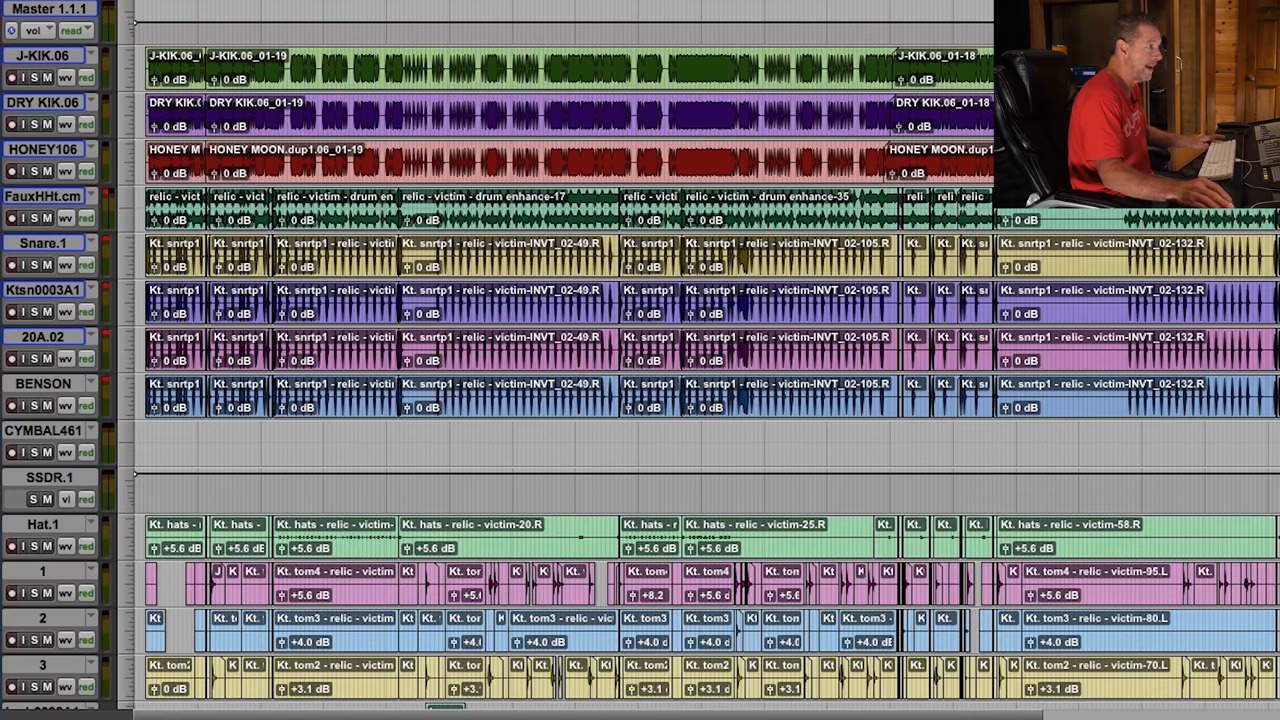
# Scroll the Edit window to the VOX, VOX 2 and chorus harmony vocal tracks
pyautogui.scroll(-3)
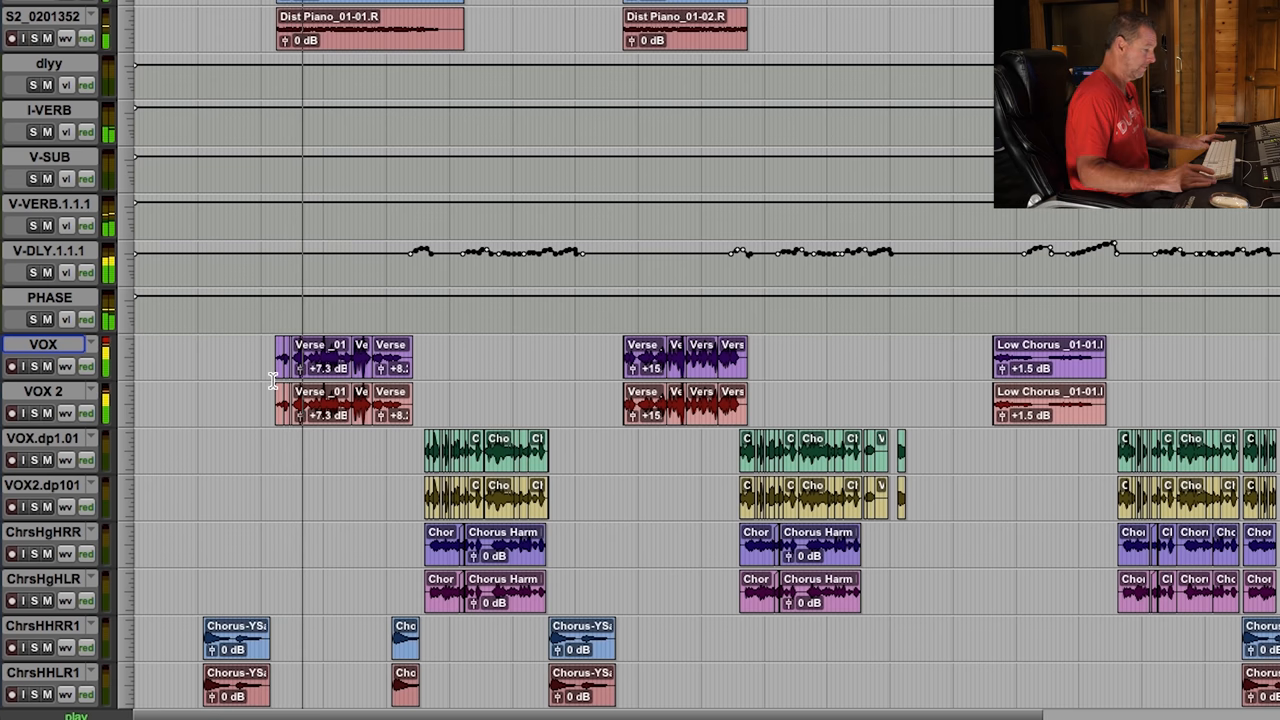
pyautogui.moveTo(388, 428)
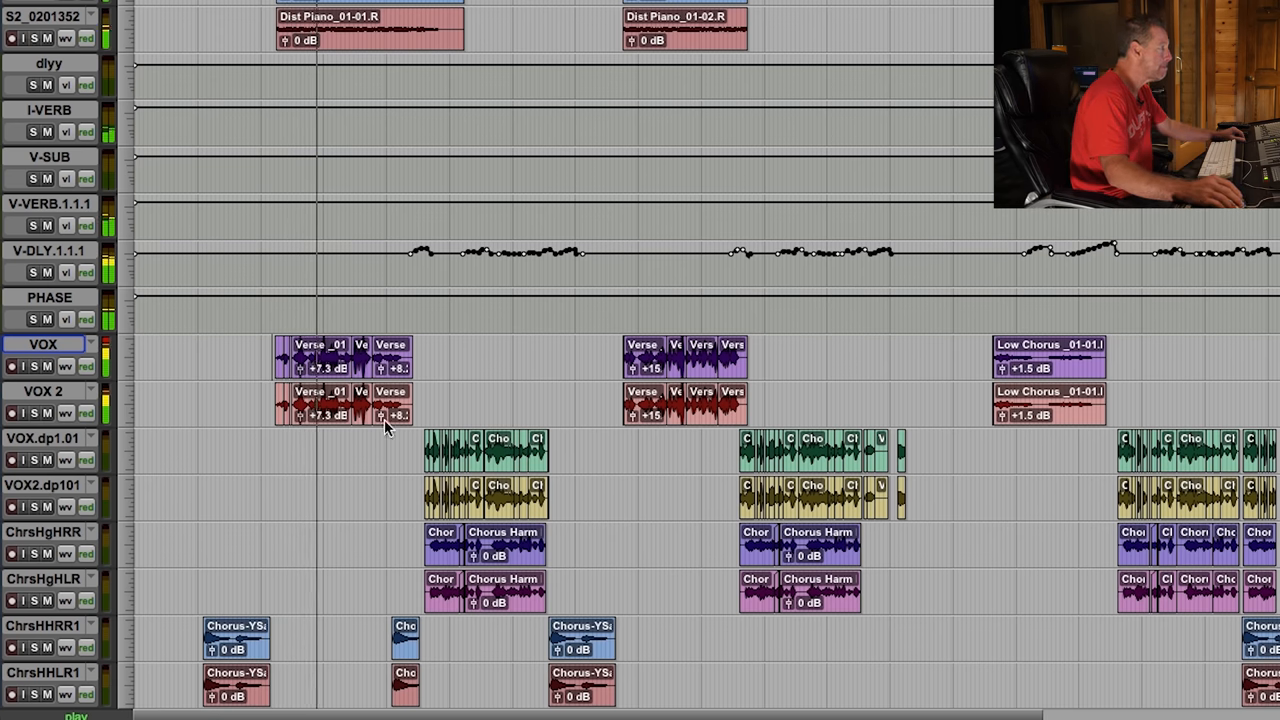
pyautogui.moveTo(364, 472)
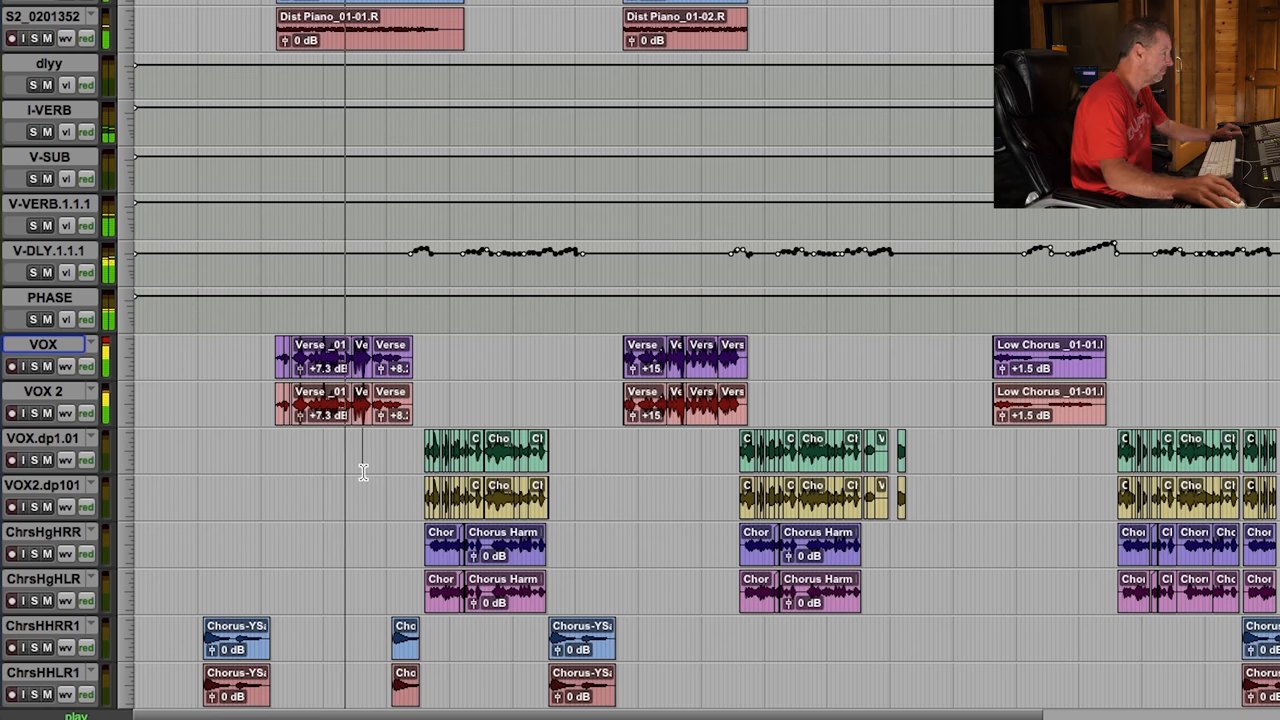
pyautogui.hscroll(3)
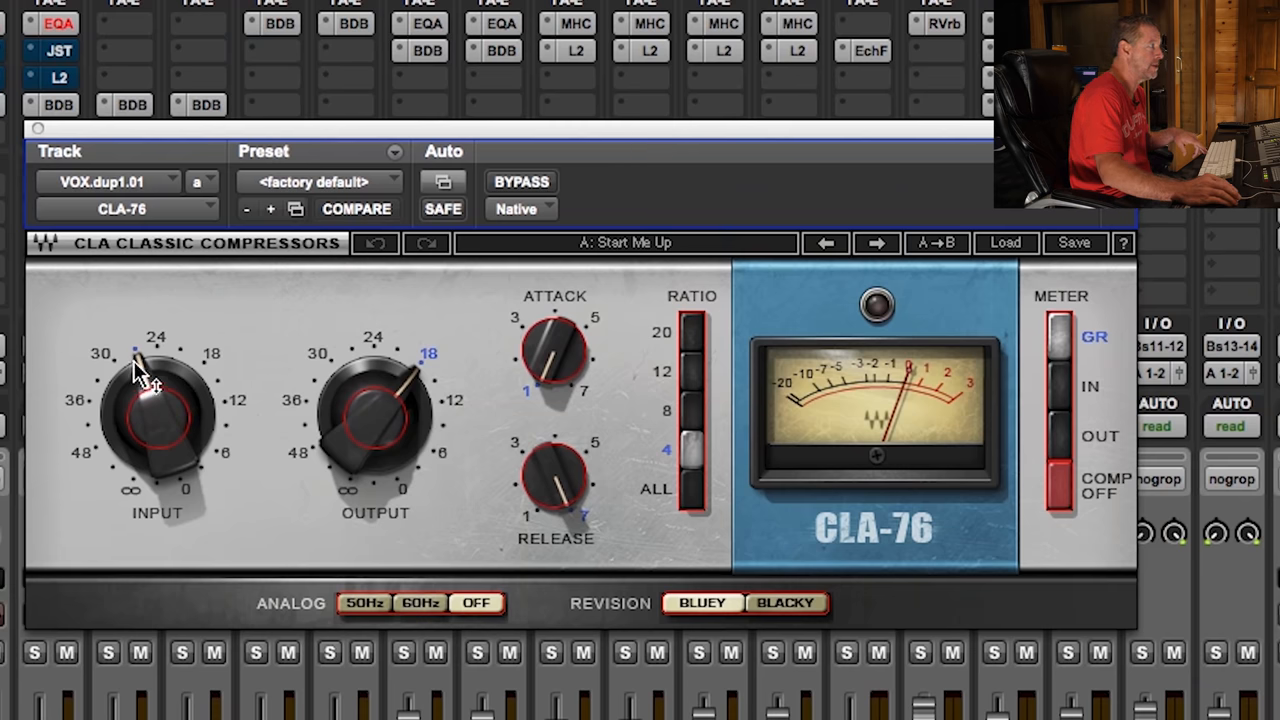
# Retune the CLA-76's Input and Attack on VOX.dup1.01 and change its analog 60Hz/OFF hum setting
pyautogui.moveTo(156, 380); pyautogui.dragTo(156, 410)
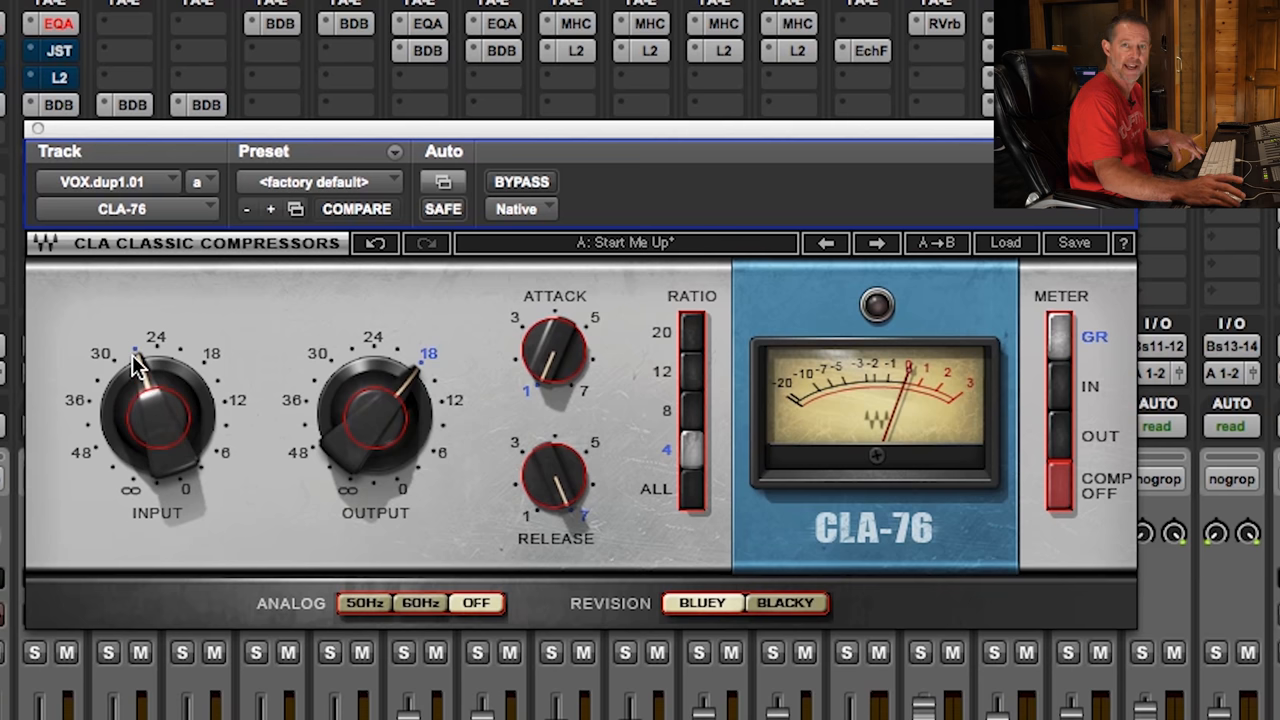
pyautogui.moveTo(144, 364)
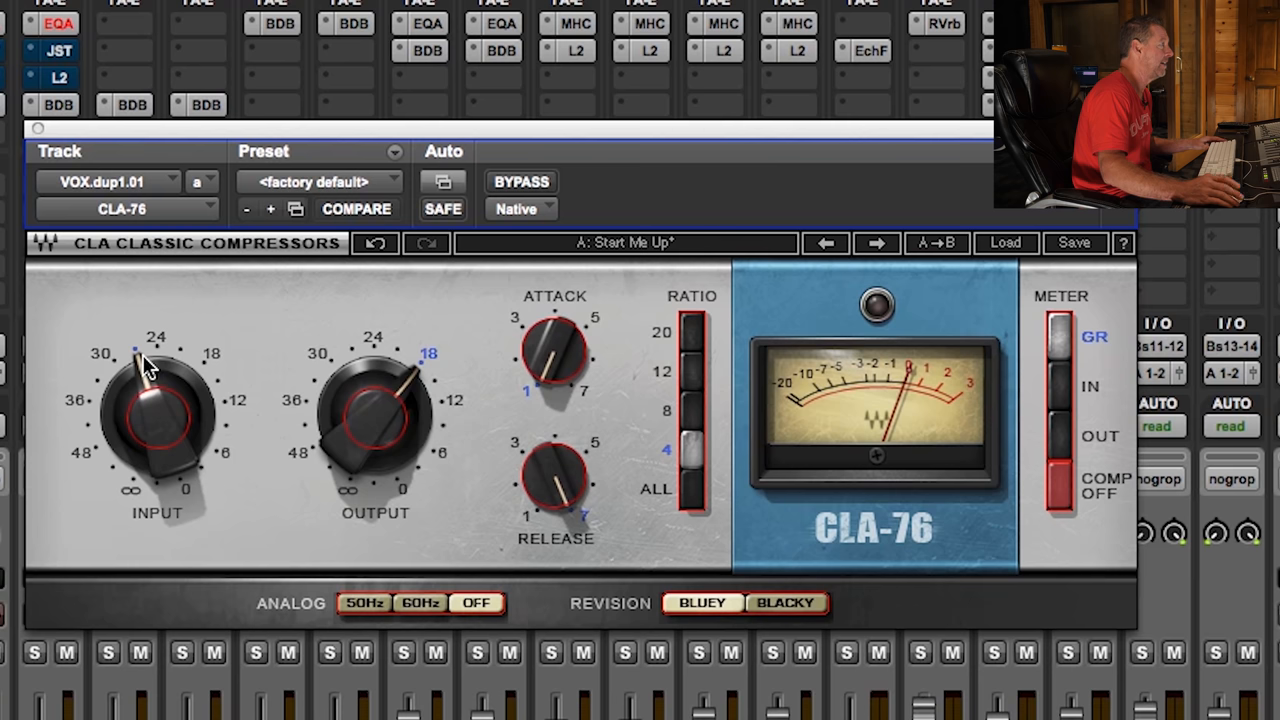
pyautogui.moveTo(570, 396)
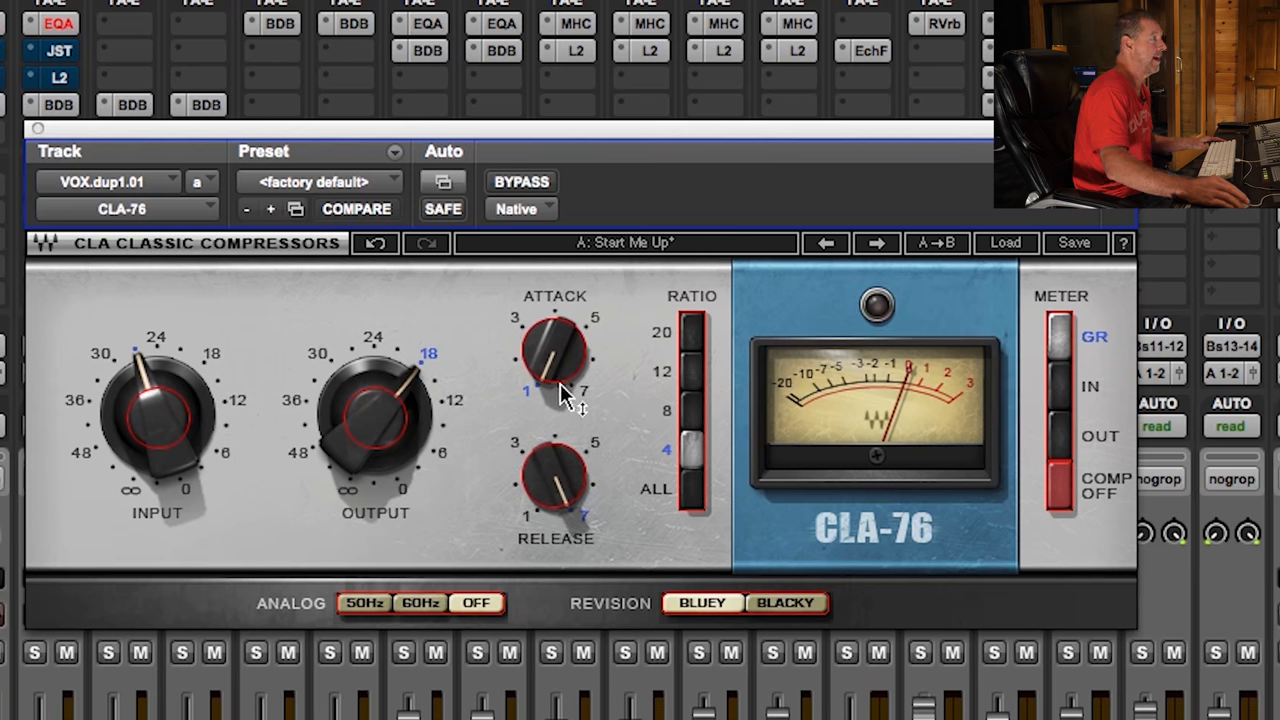
pyautogui.moveTo(556, 480); pyautogui.dragTo(556, 470)
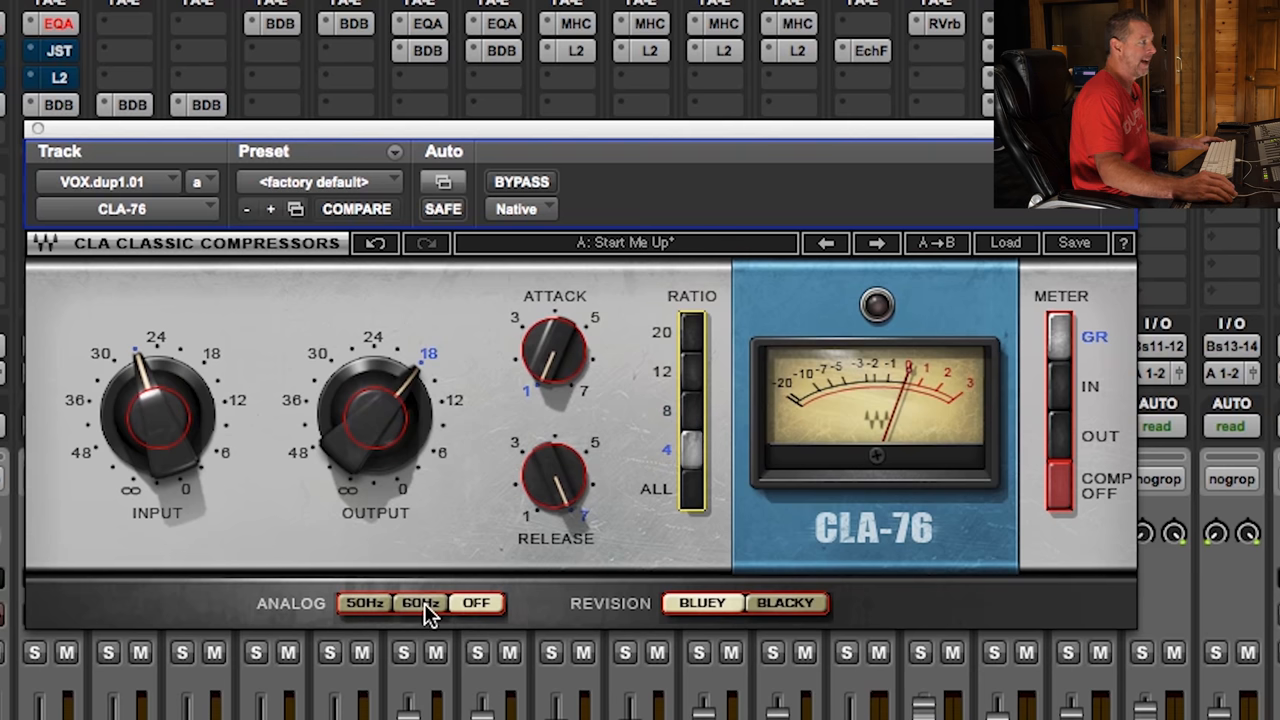
pyautogui.click(420, 602)
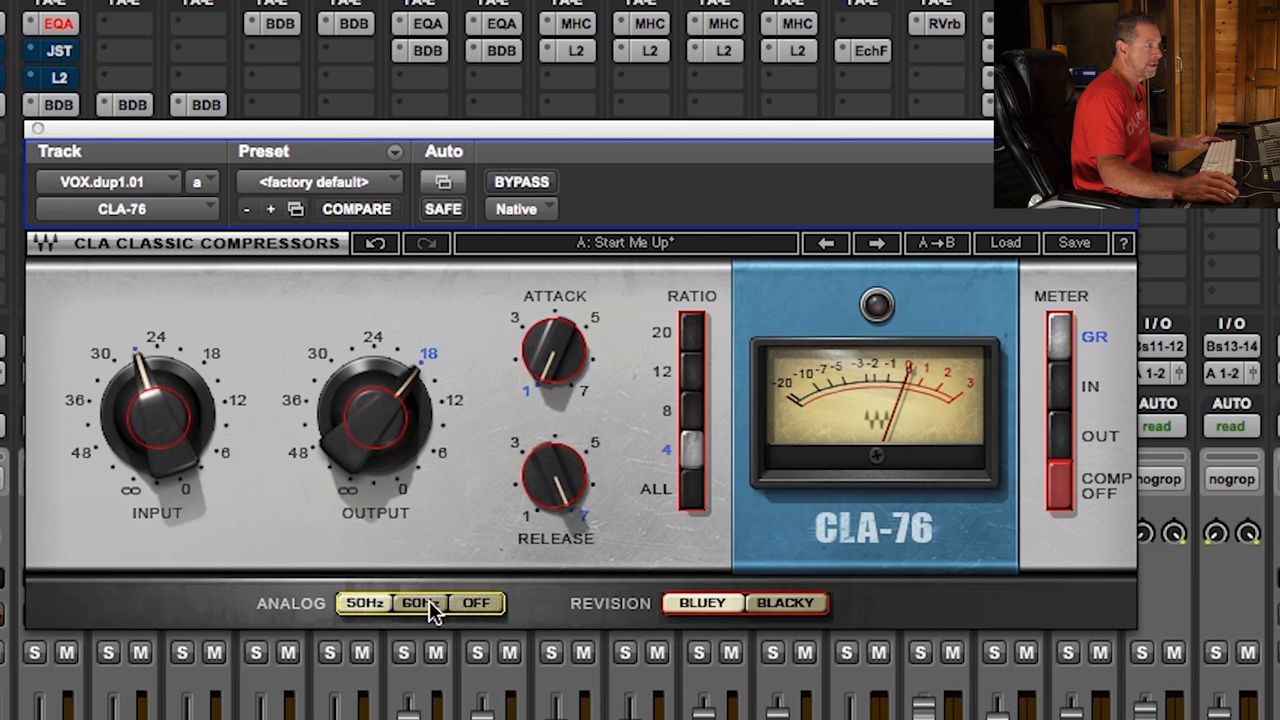
pyautogui.click(364, 602)
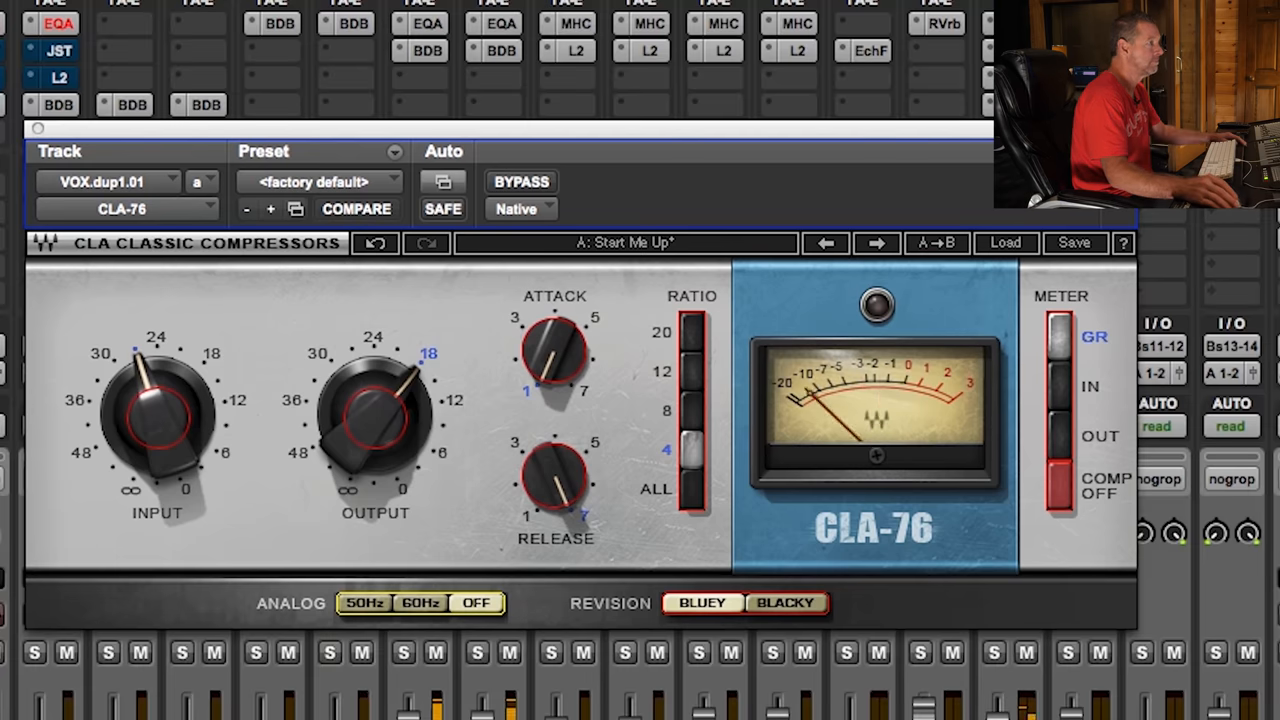
pyautogui.moveTo(856, 420)
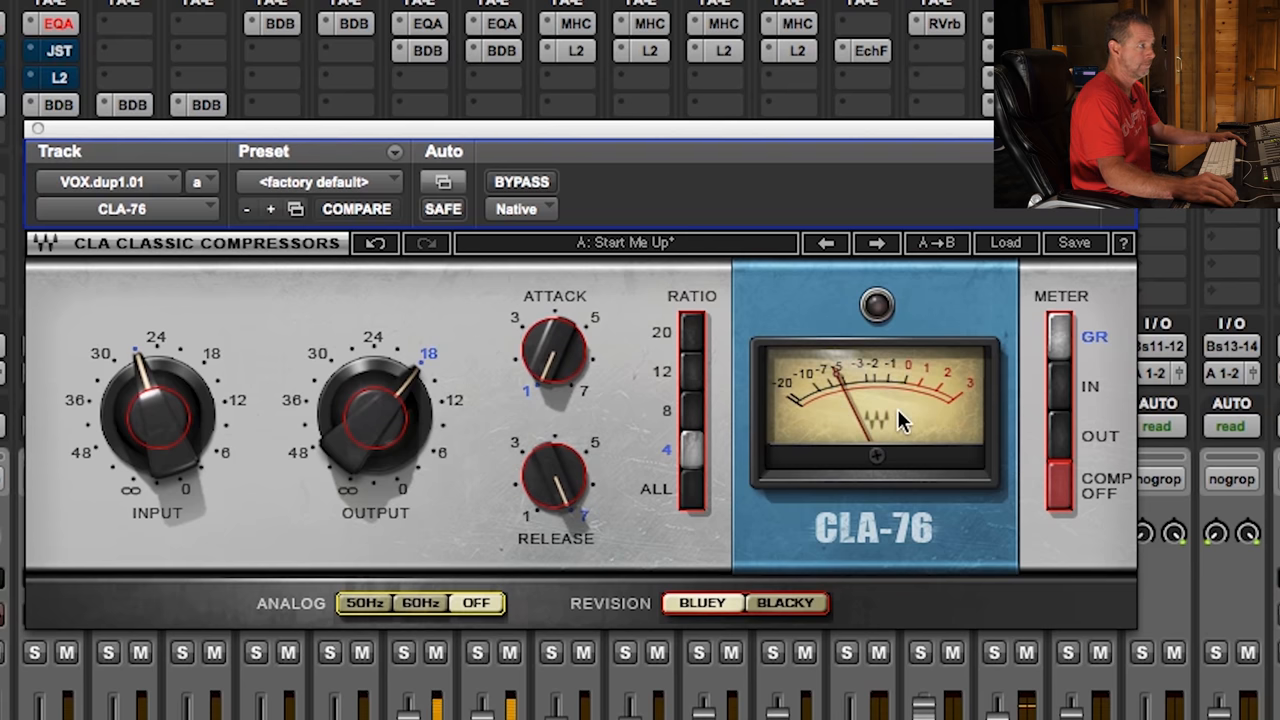
pyautogui.moveTo(836, 414)
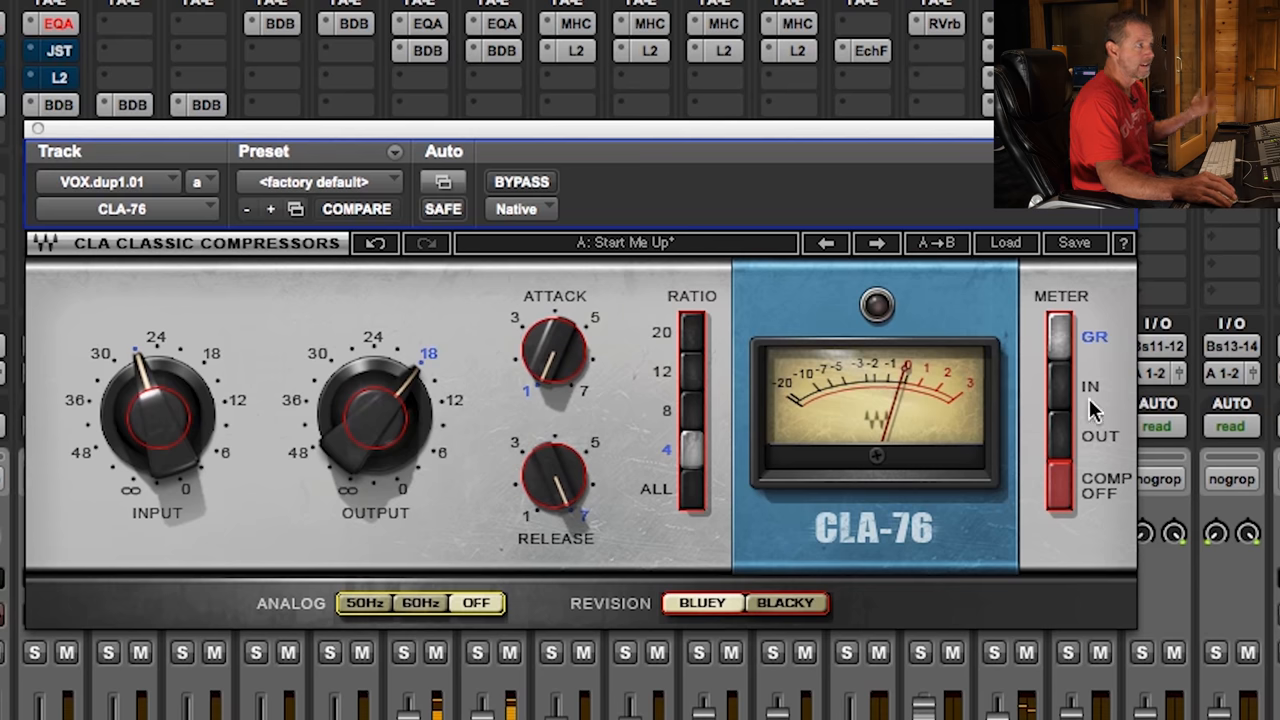
pyautogui.moveTo(864, 414)
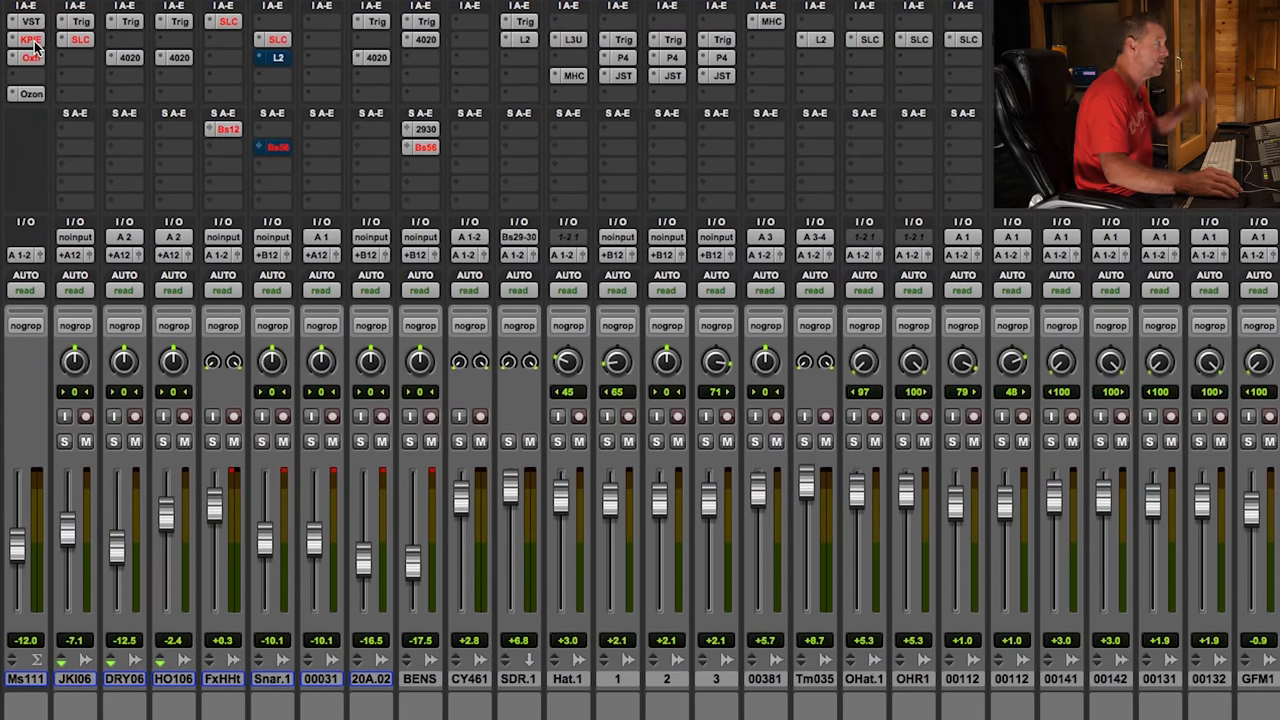
# Bring up the Kramer PIE compressor on the Master 1.1.1 track
pyautogui.click(30, 40)
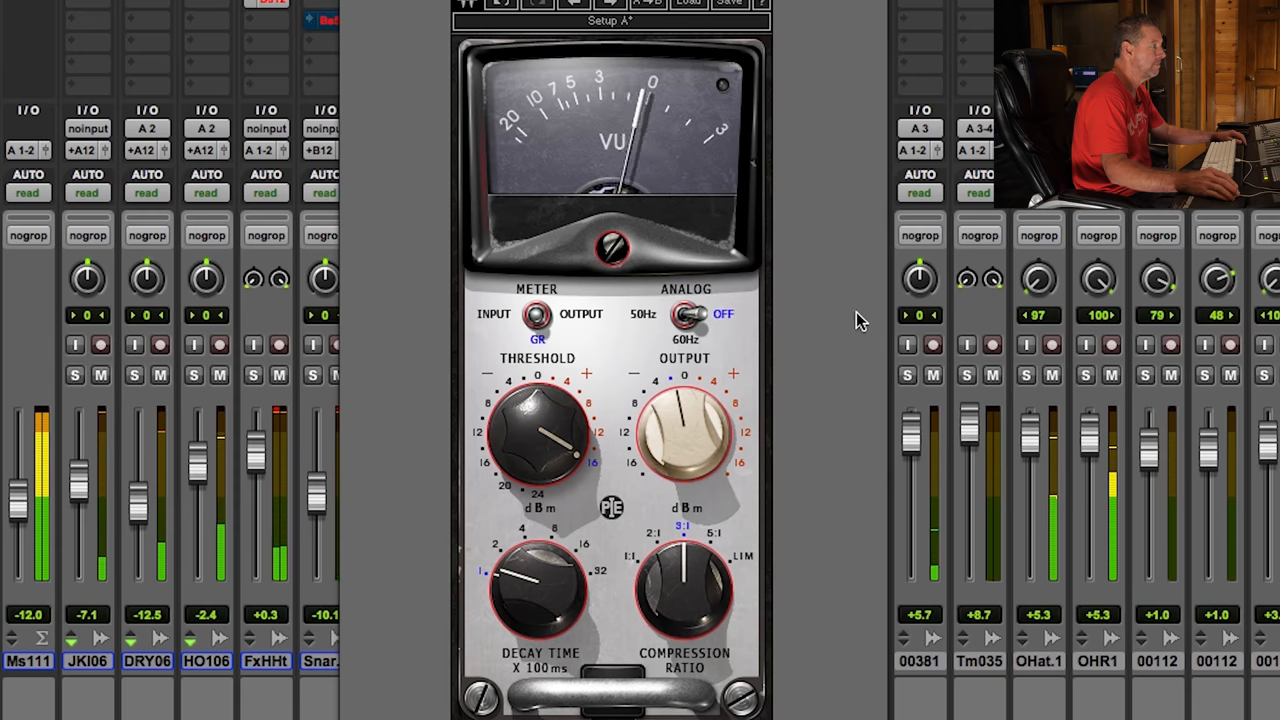
pyautogui.moveTo(808, 306)
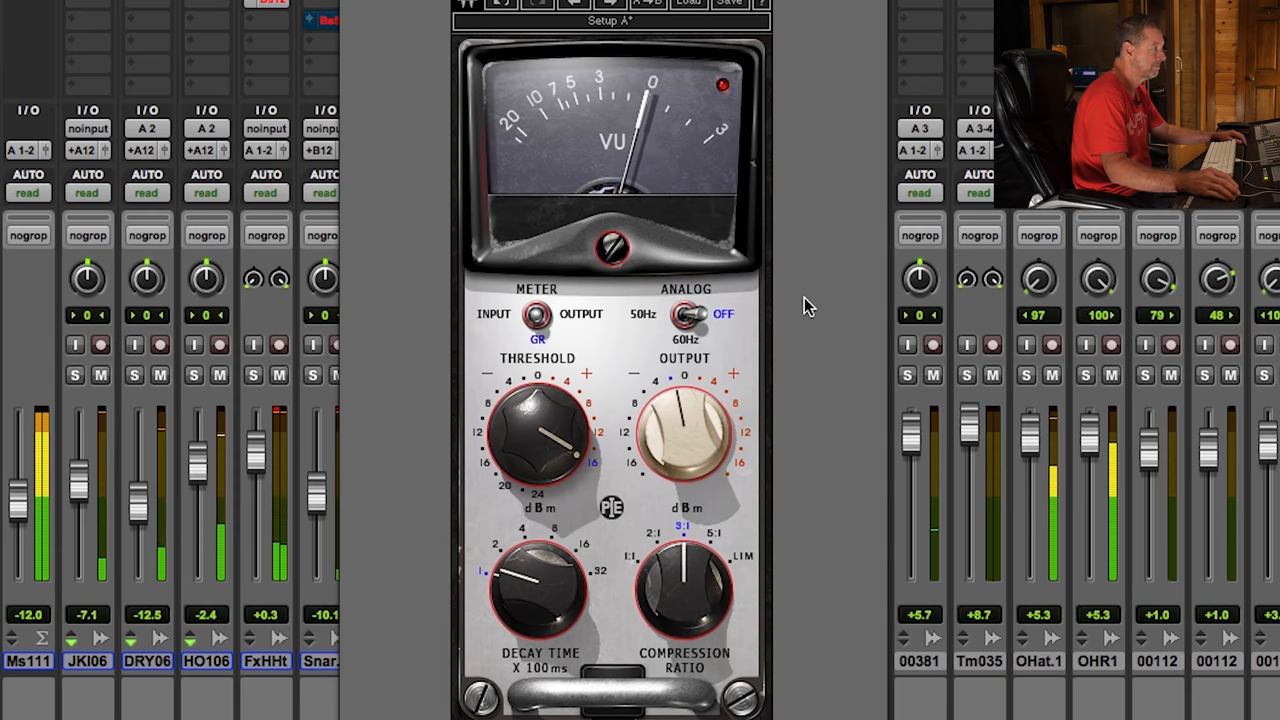
pyautogui.moveTo(770, 300)
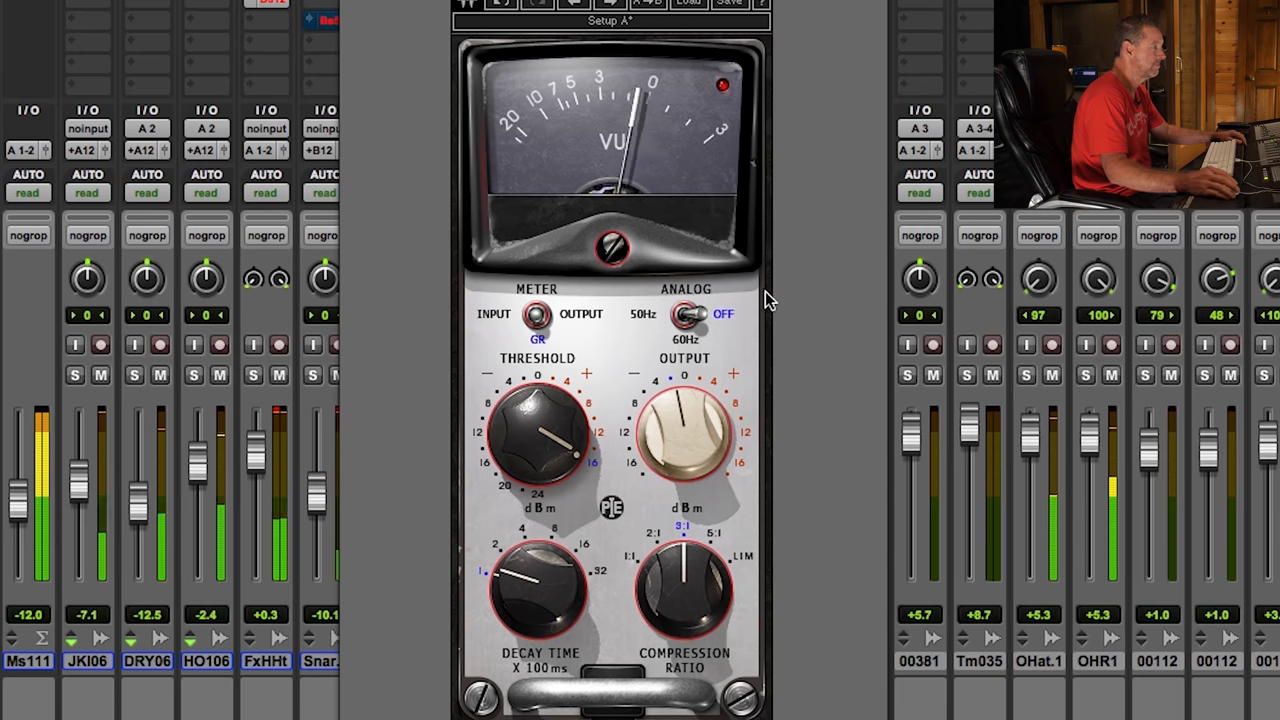
pyautogui.moveTo(820, 156)
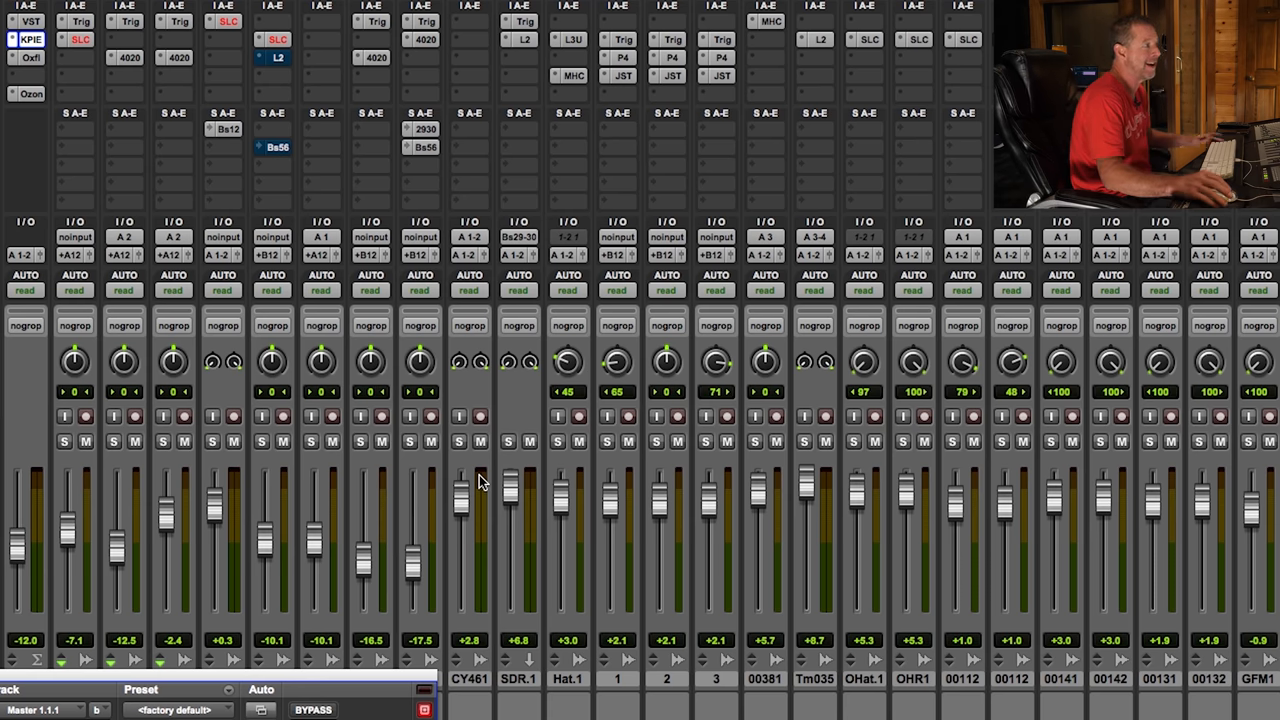
pyautogui.moveTo(532, 482)
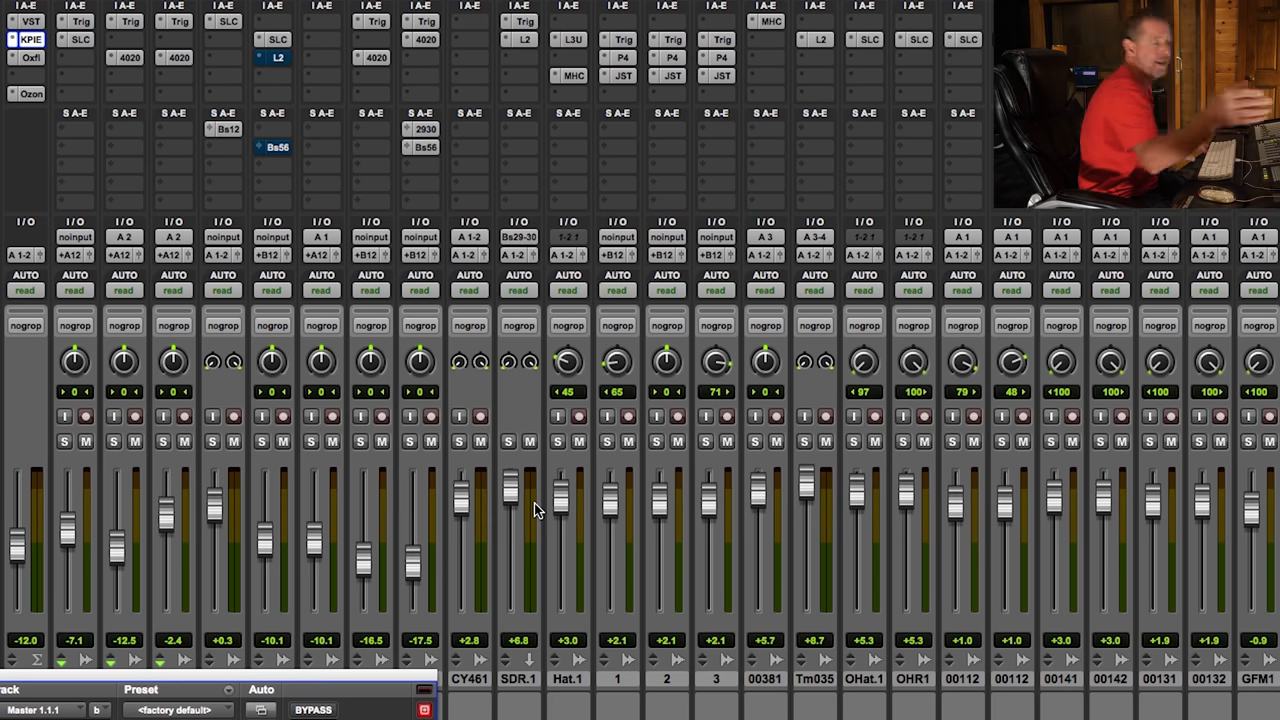
pyautogui.moveTo(532, 508)
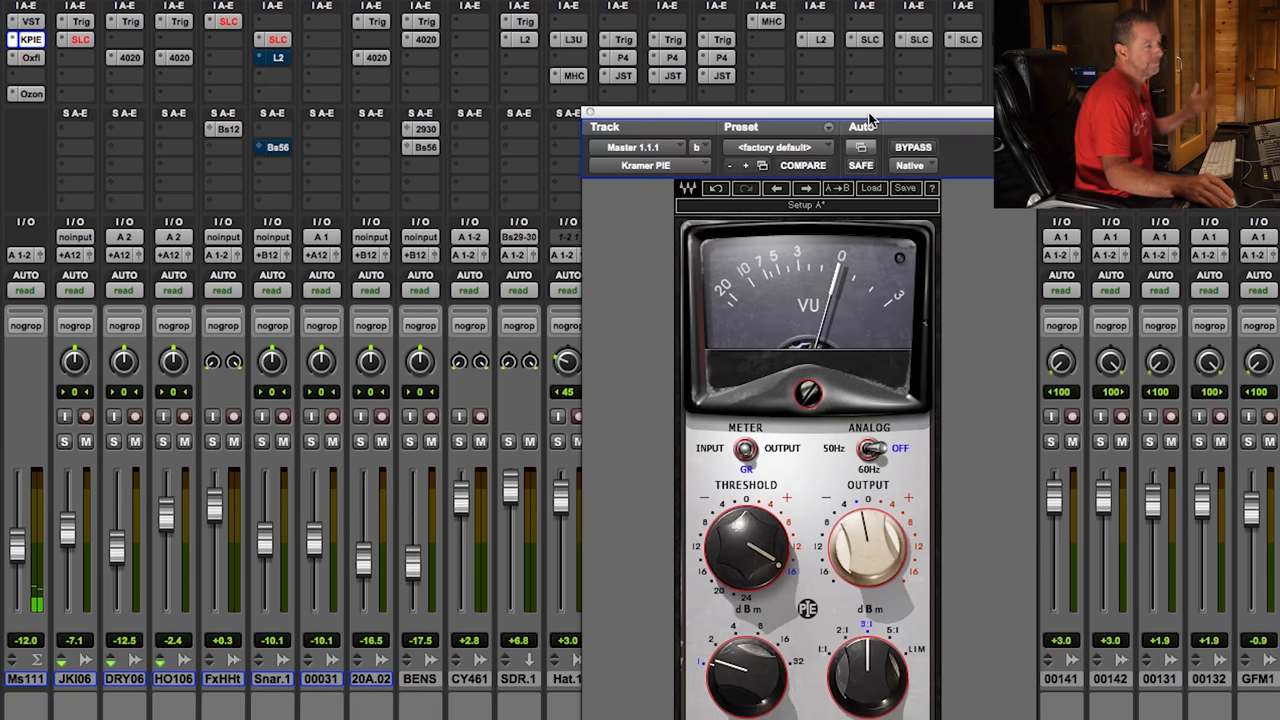
pyautogui.moveTo(800, 544)
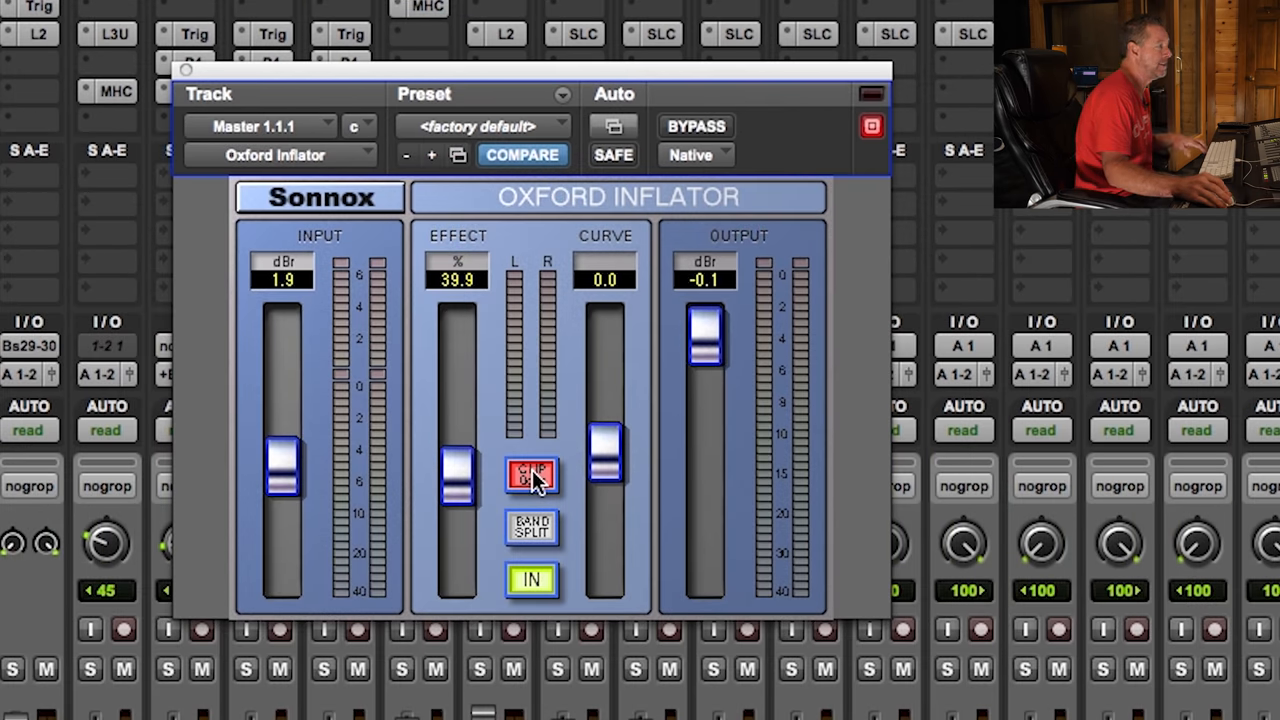
# Toggle the Oxford Inflator's CLIP 0dBFS off on the master
pyautogui.click(532, 476)
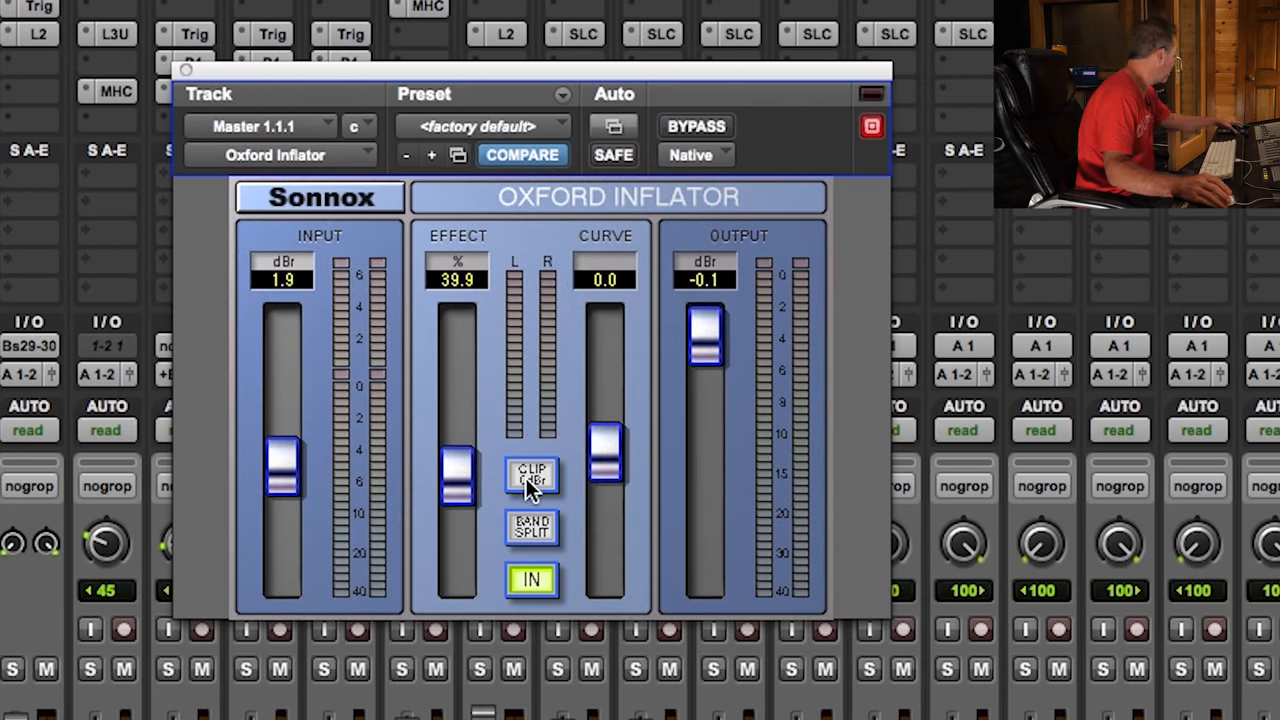
pyautogui.click(532, 476)
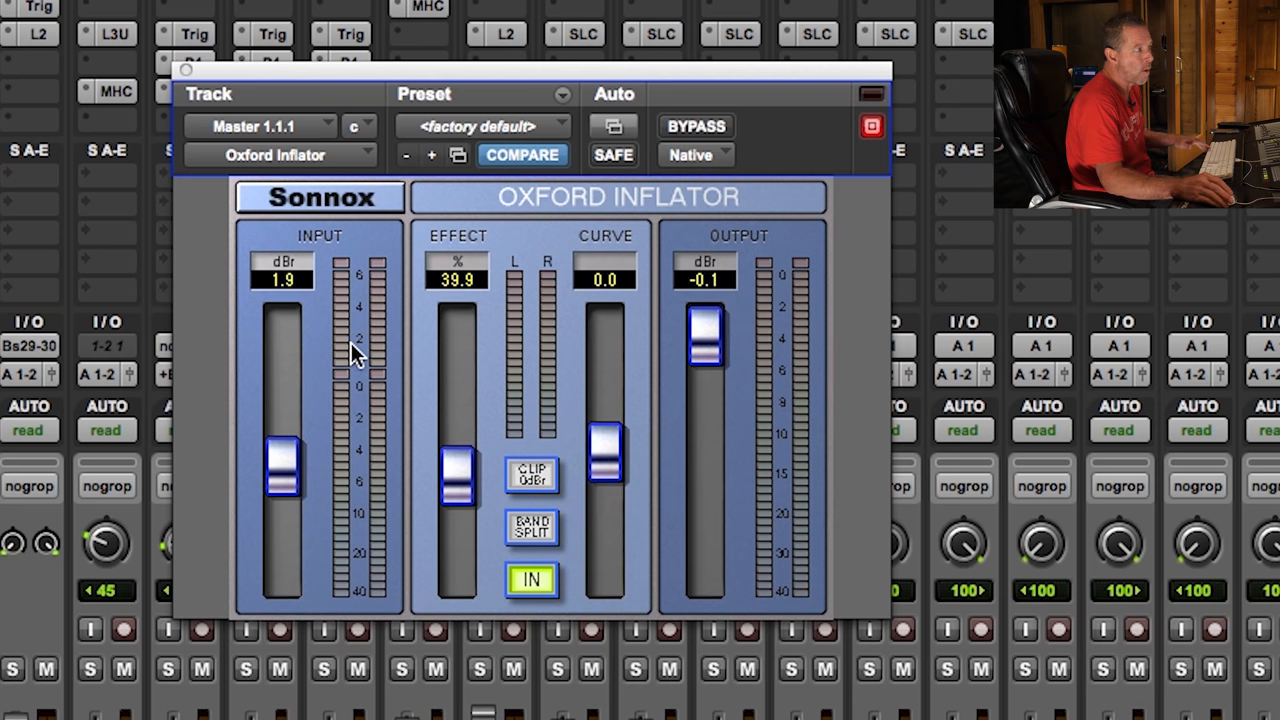
pyautogui.moveTo(390, 344)
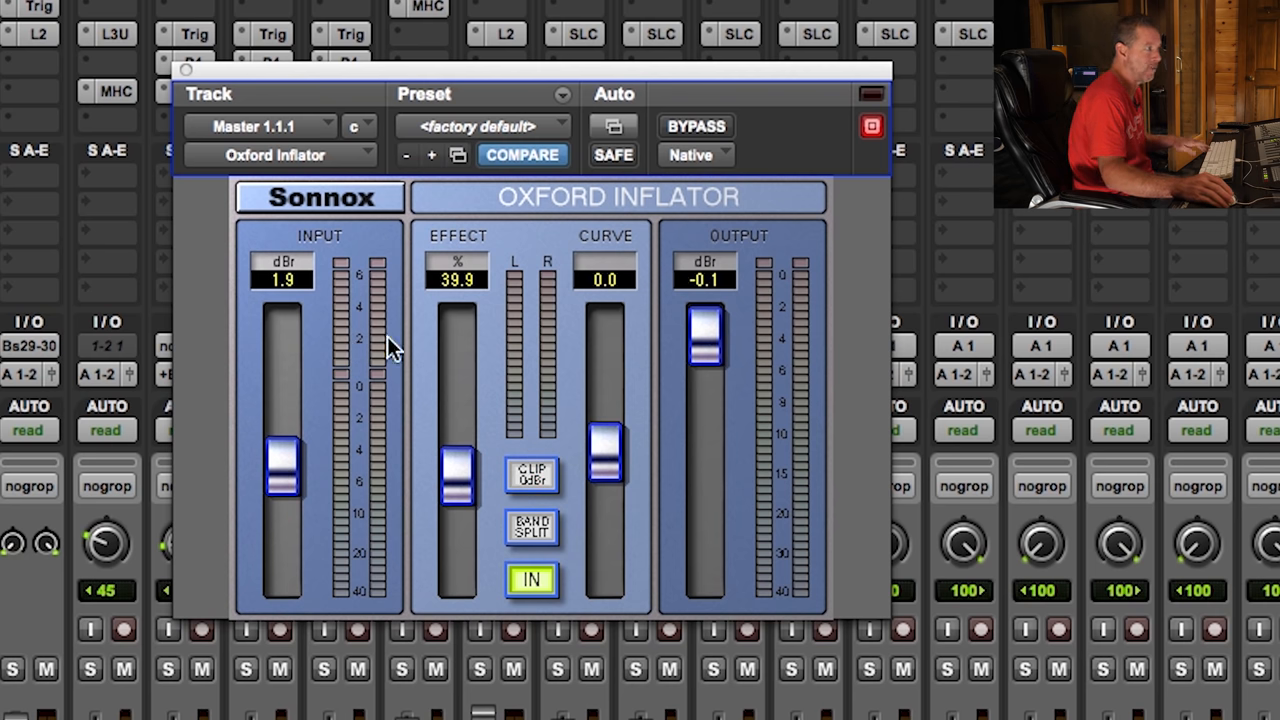
pyautogui.moveTo(362, 324)
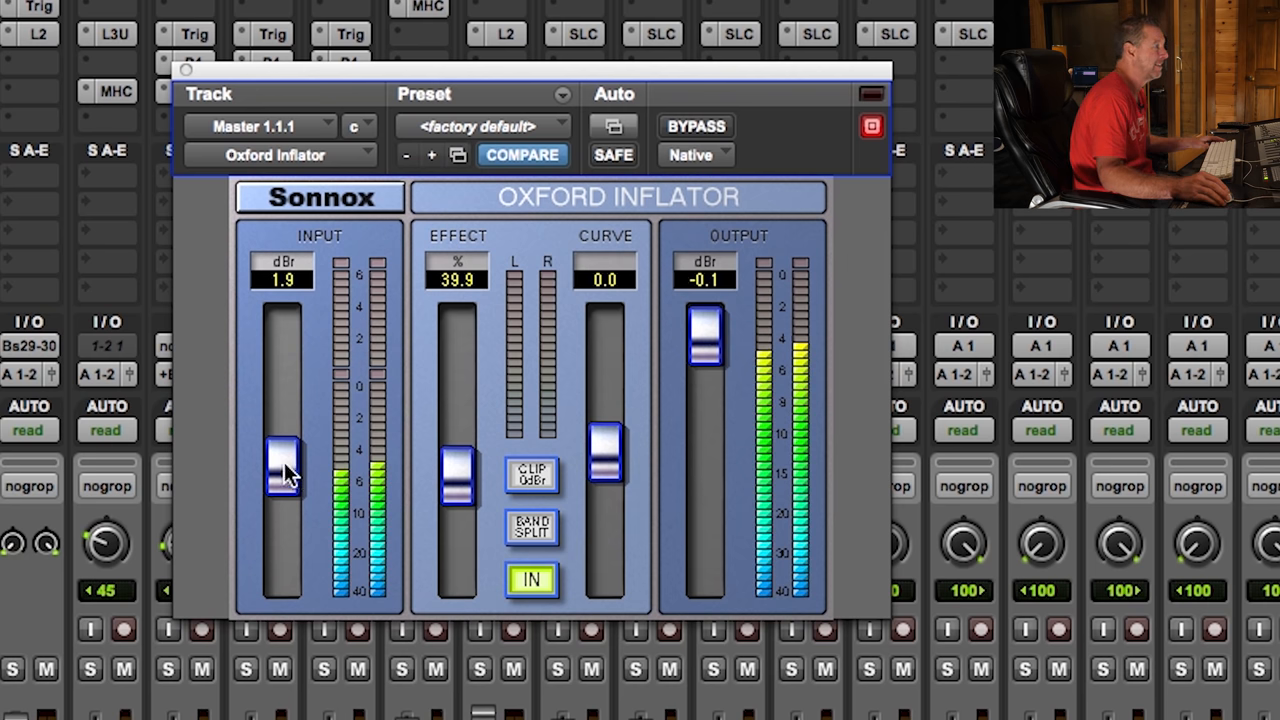
# Sweep the Inflator input gain up to 5.7 dB and back, settling at 1.7 dB
pyautogui.moveTo(284, 476); pyautogui.dragTo(284, 450)
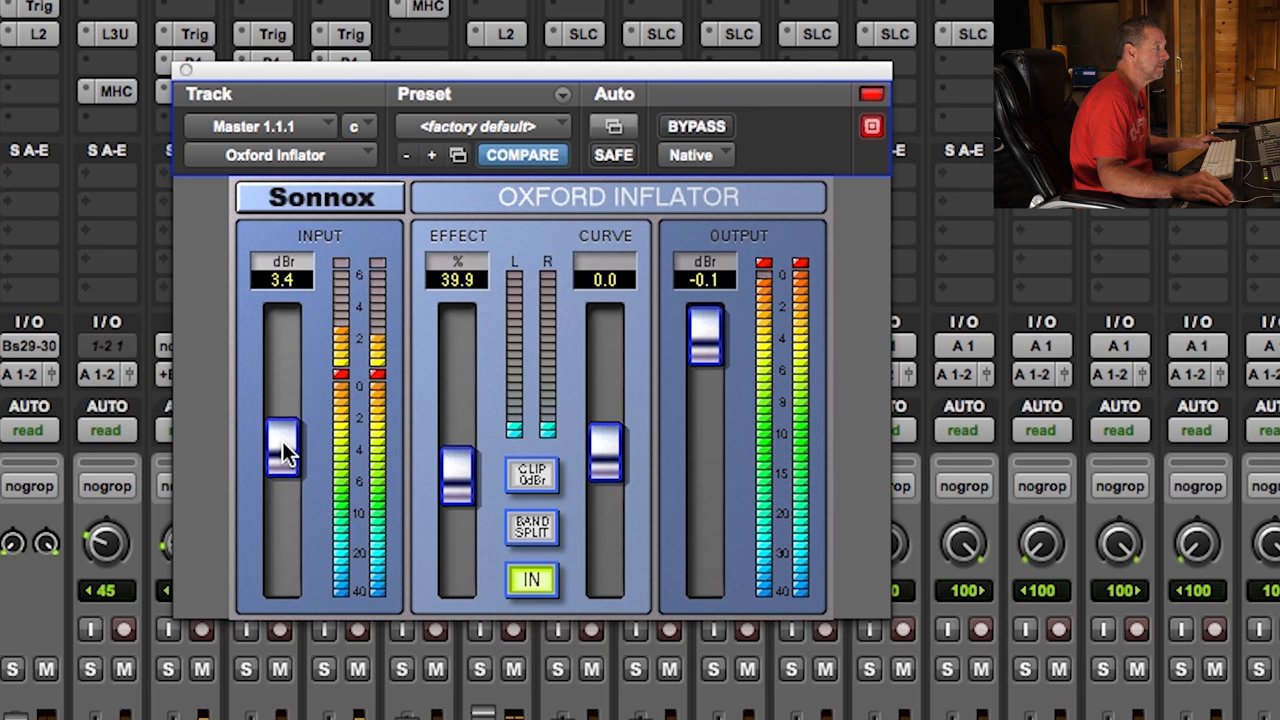
pyautogui.moveTo(284, 450); pyautogui.dragTo(284, 420)
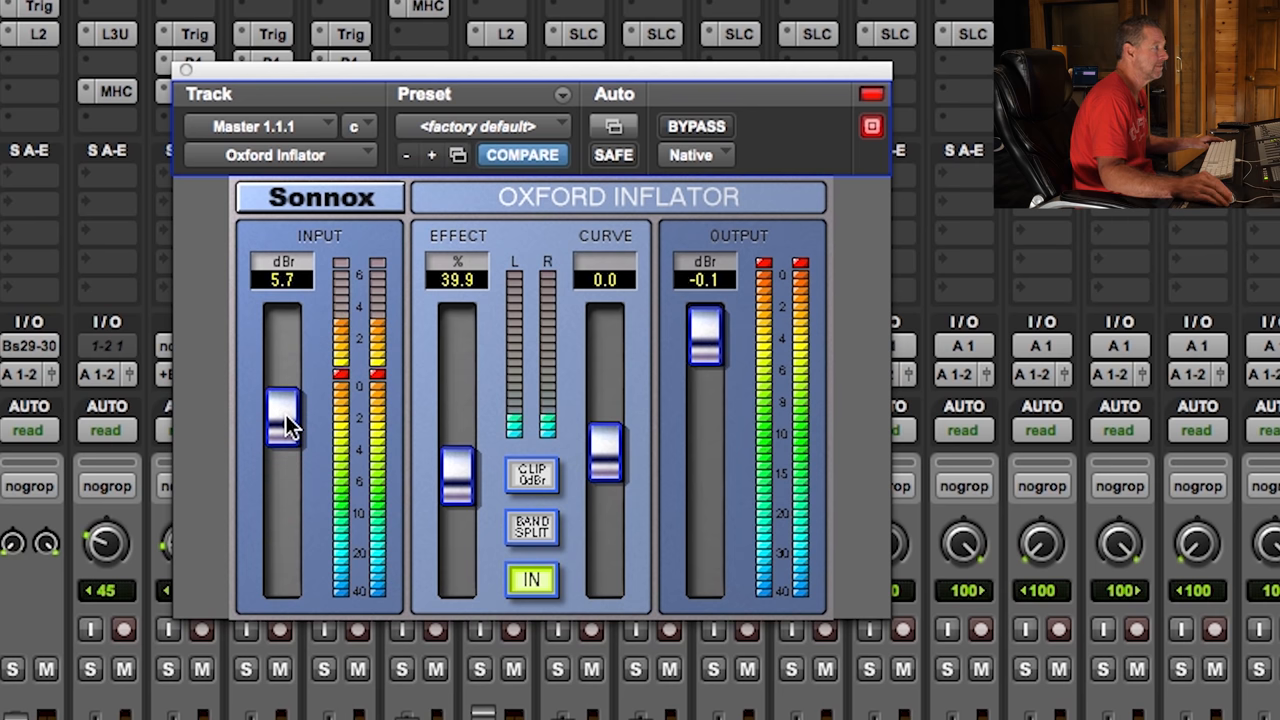
pyautogui.moveTo(284, 414); pyautogui.dragTo(284, 460)
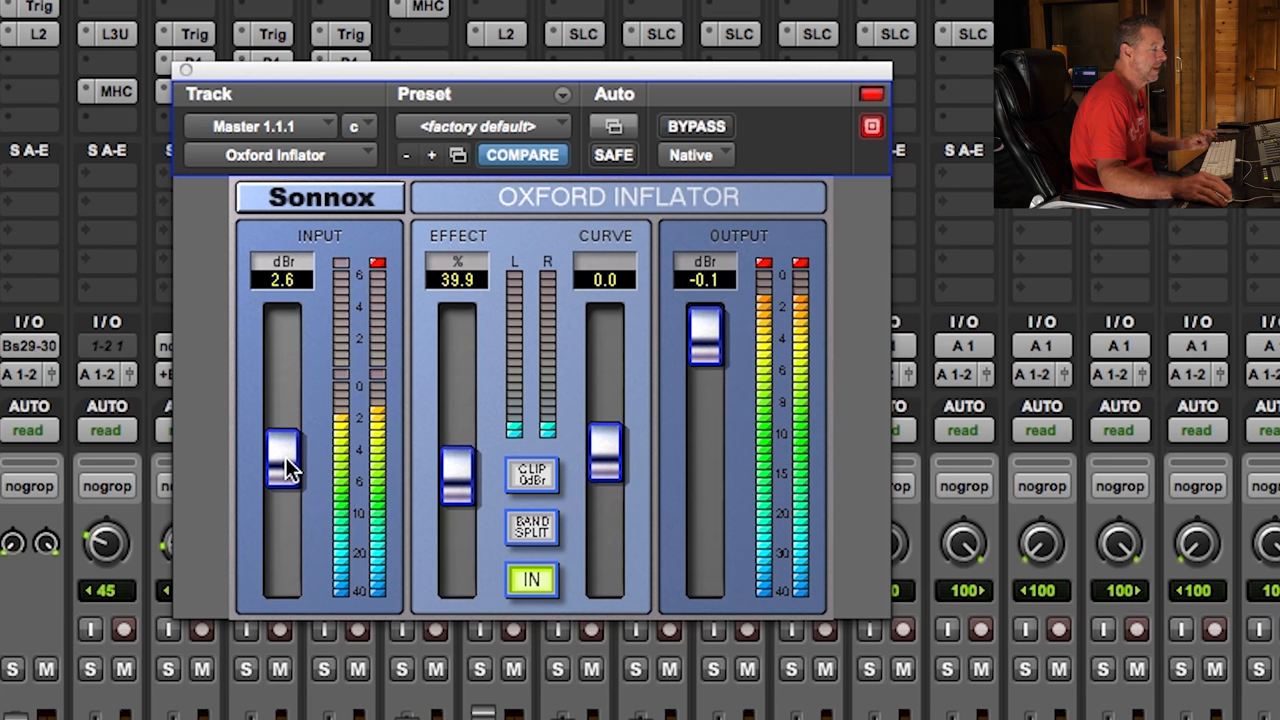
pyautogui.moveTo(282, 460); pyautogui.dragTo(282, 490)
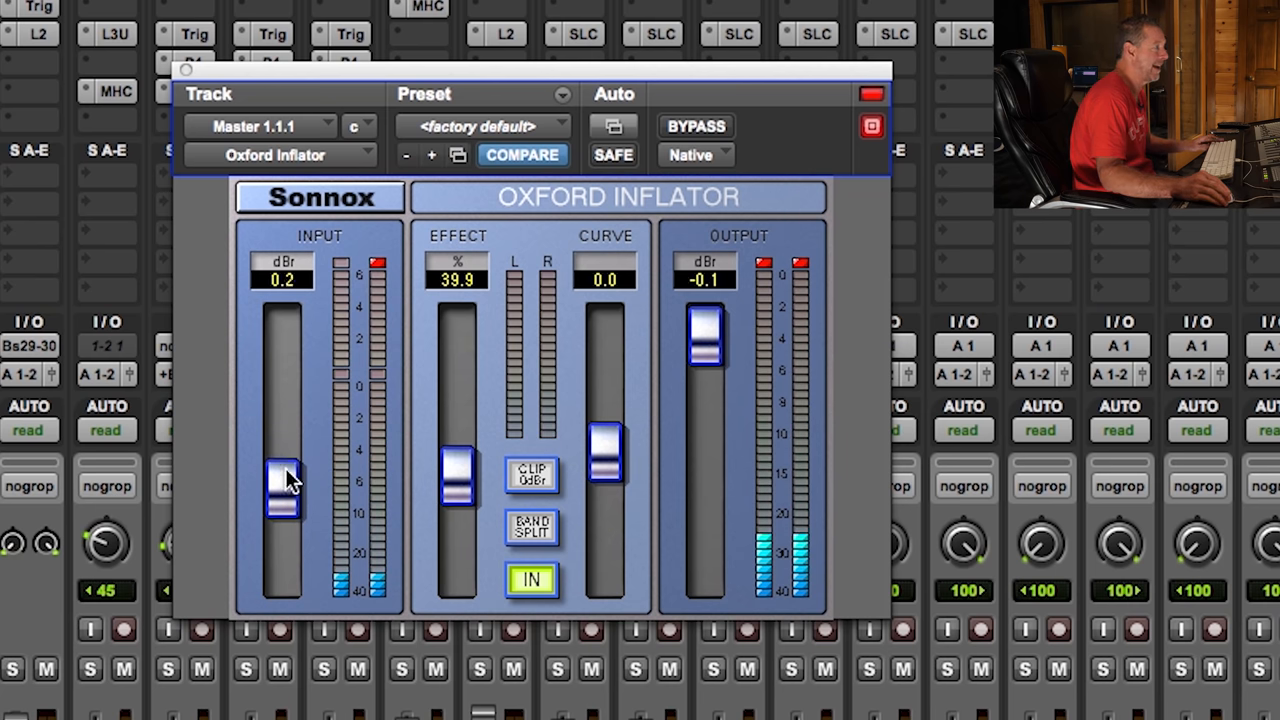
pyautogui.moveTo(284, 490); pyautogui.dragTo(284, 476)
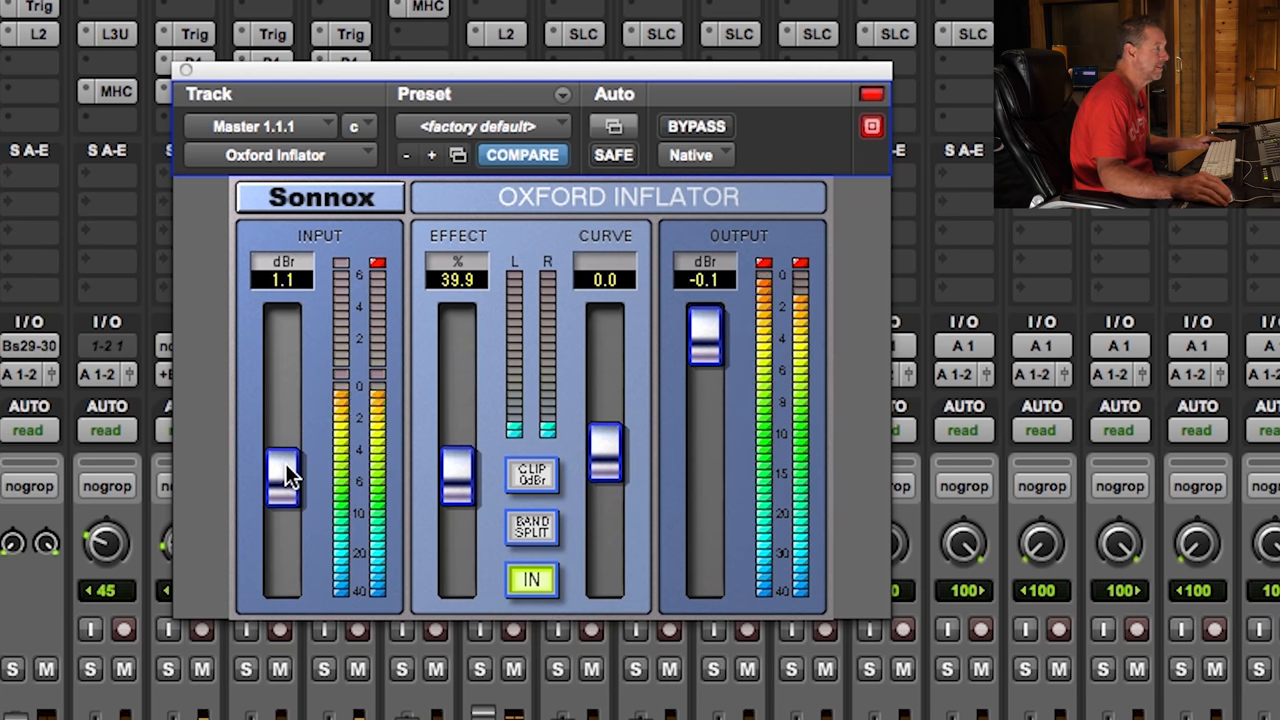
pyautogui.moveTo(284, 480); pyautogui.dragTo(284, 470)
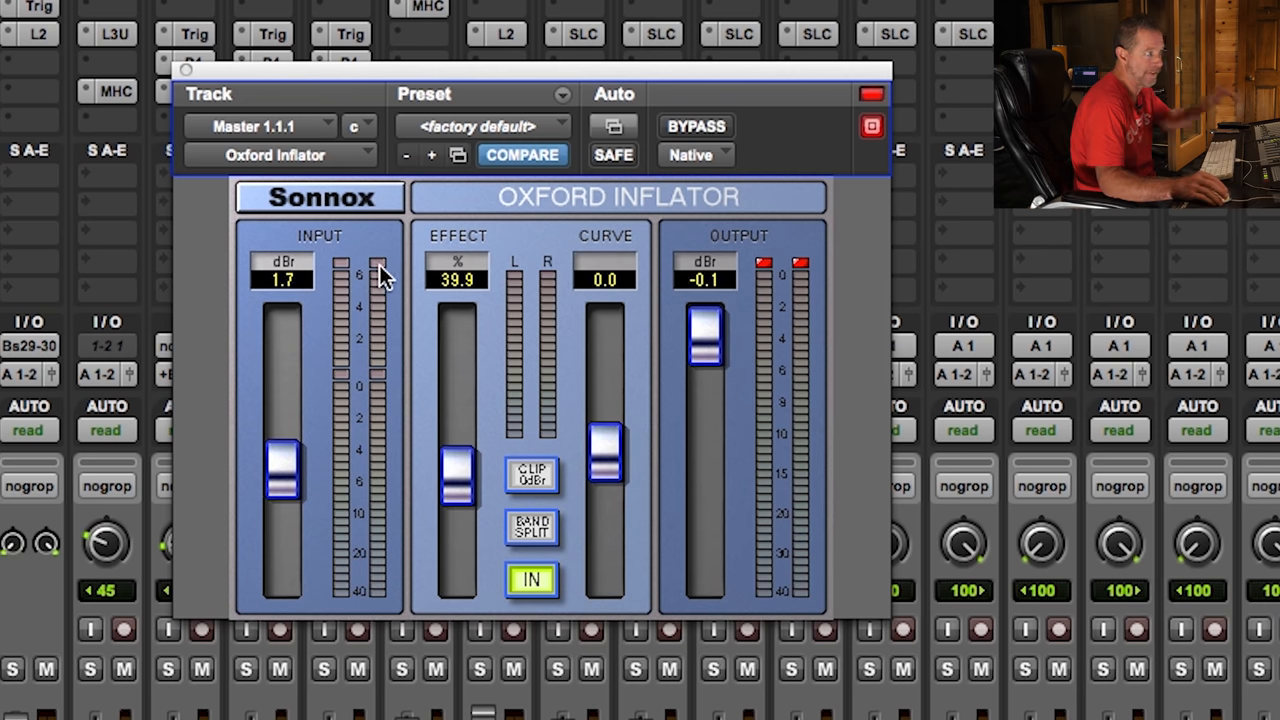
pyautogui.moveTo(362, 418)
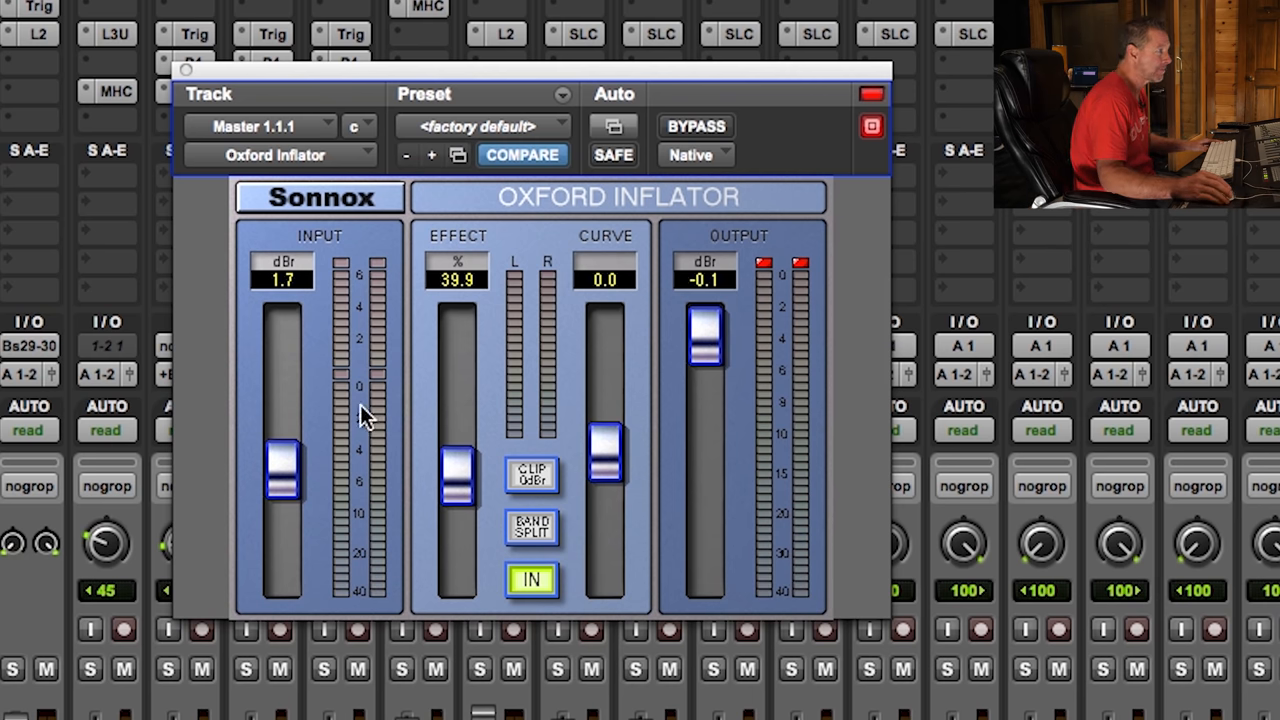
pyautogui.moveTo(584, 560)
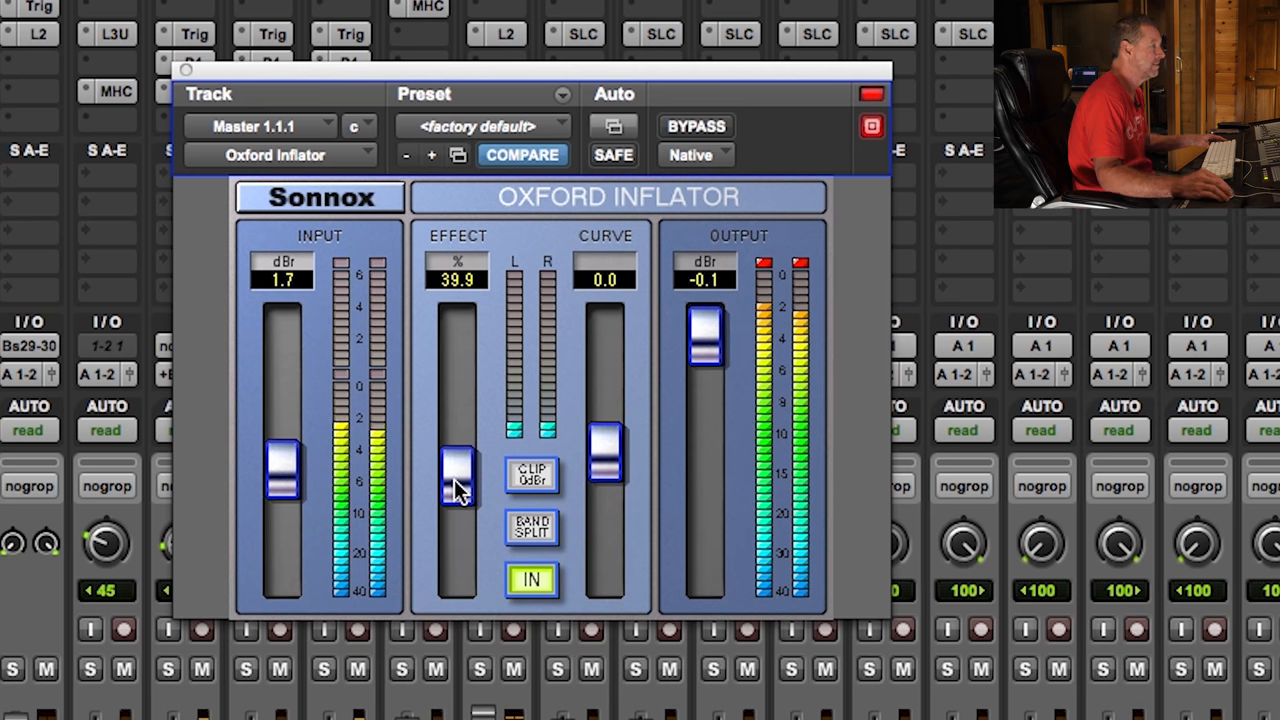
# Sweep the Inflator effect amount between 100% and 0% to compare, settling at 62.8%
pyautogui.moveTo(456, 478); pyautogui.dragTo(456, 414)
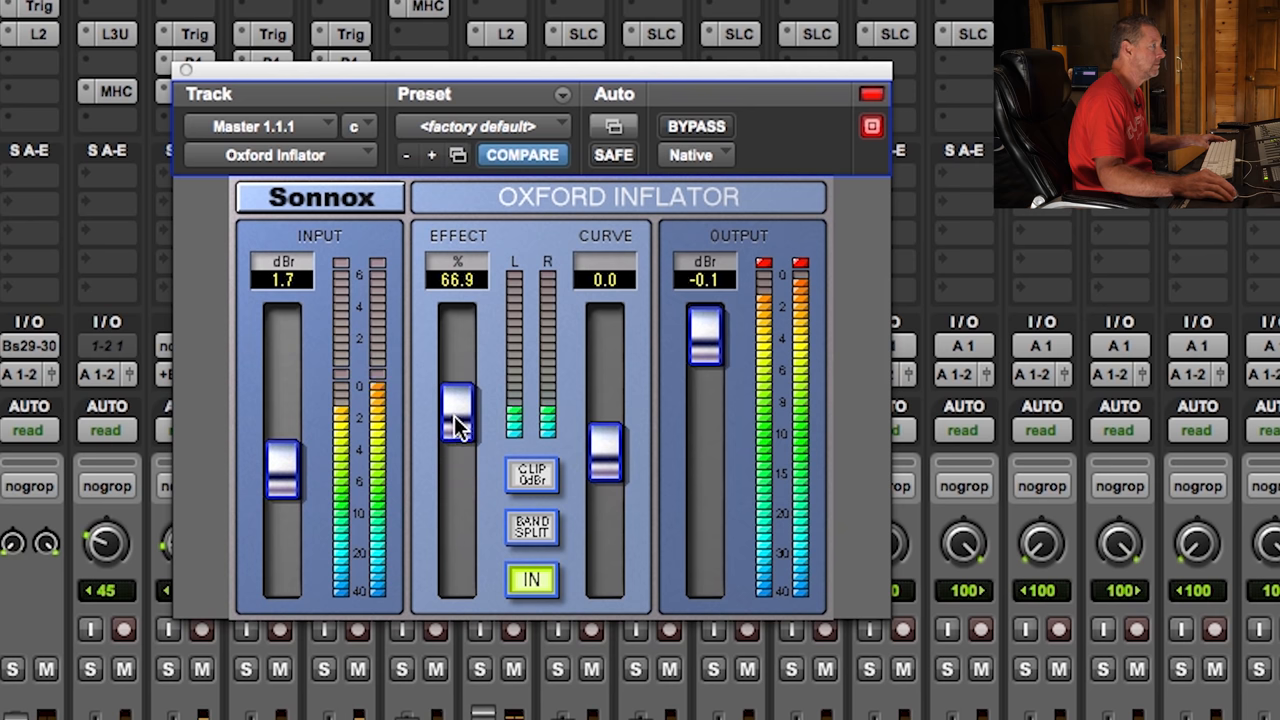
pyautogui.moveTo(456, 414); pyautogui.dragTo(456, 336)
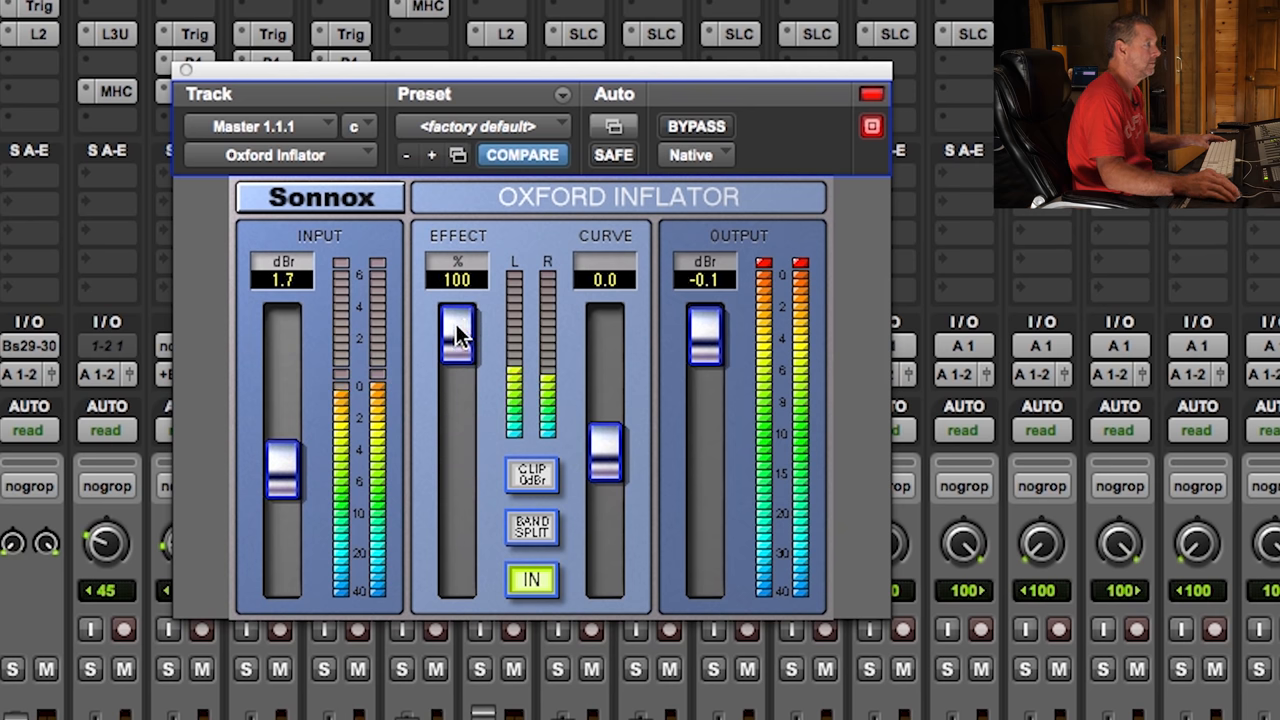
pyautogui.moveTo(456, 330); pyautogui.dragTo(456, 342)
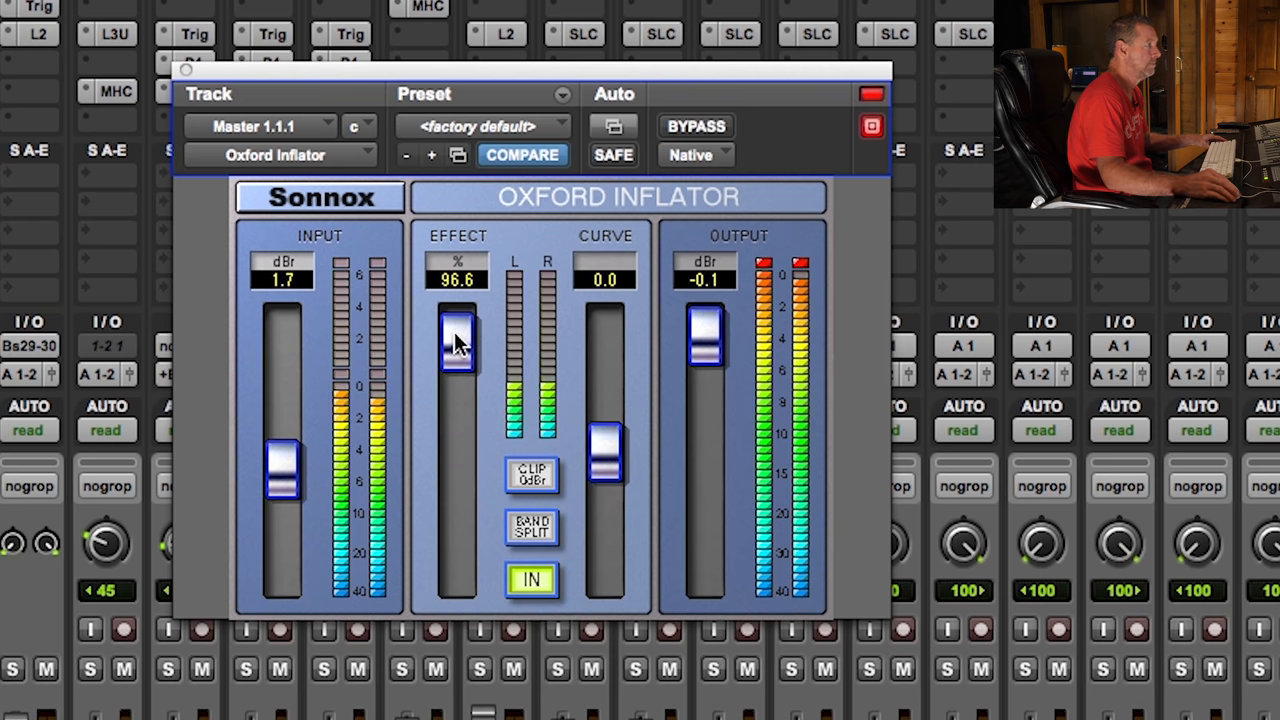
pyautogui.moveTo(456, 344); pyautogui.dragTo(456, 564)
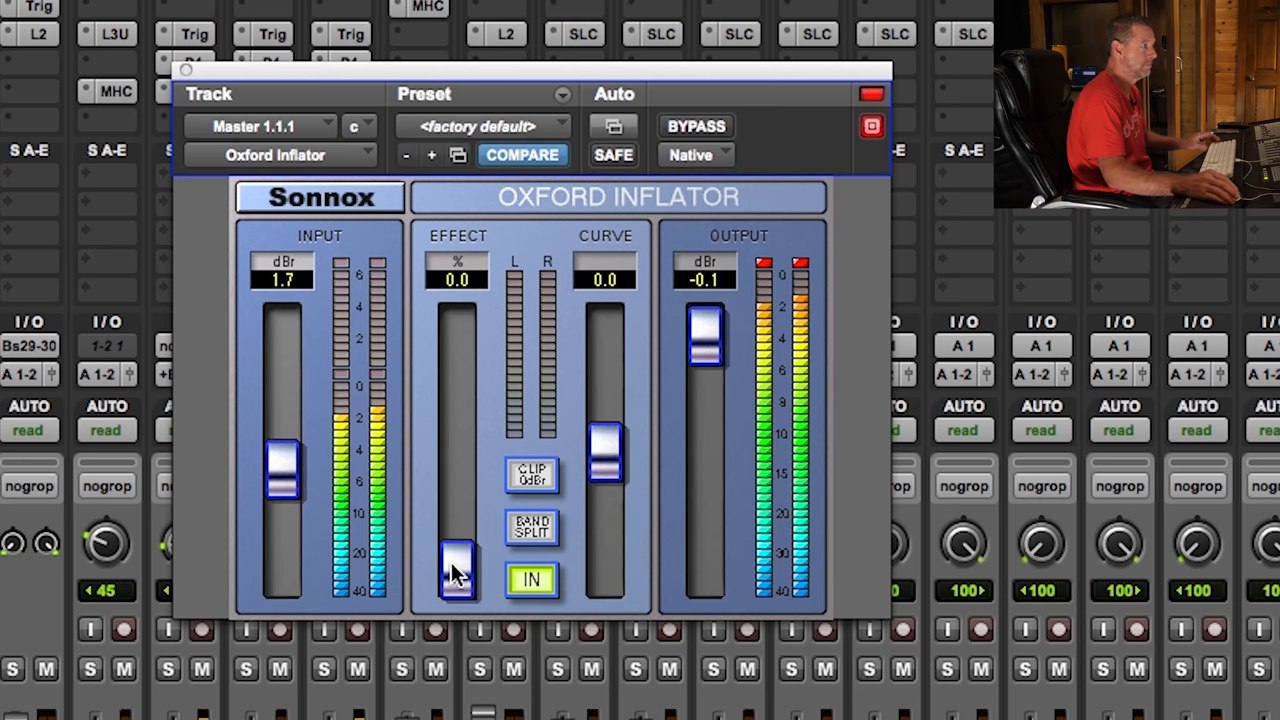
pyautogui.moveTo(456, 576); pyautogui.dragTo(456, 410)
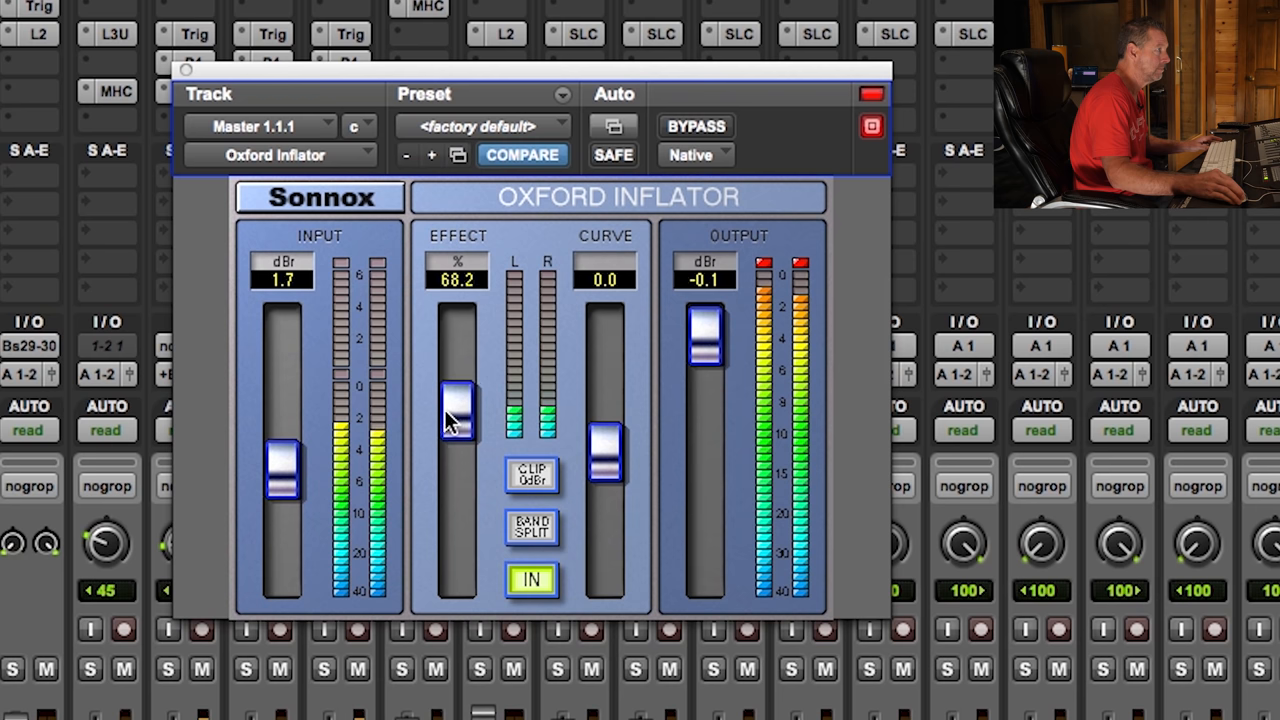
pyautogui.moveTo(456, 412); pyautogui.dragTo(456, 410)
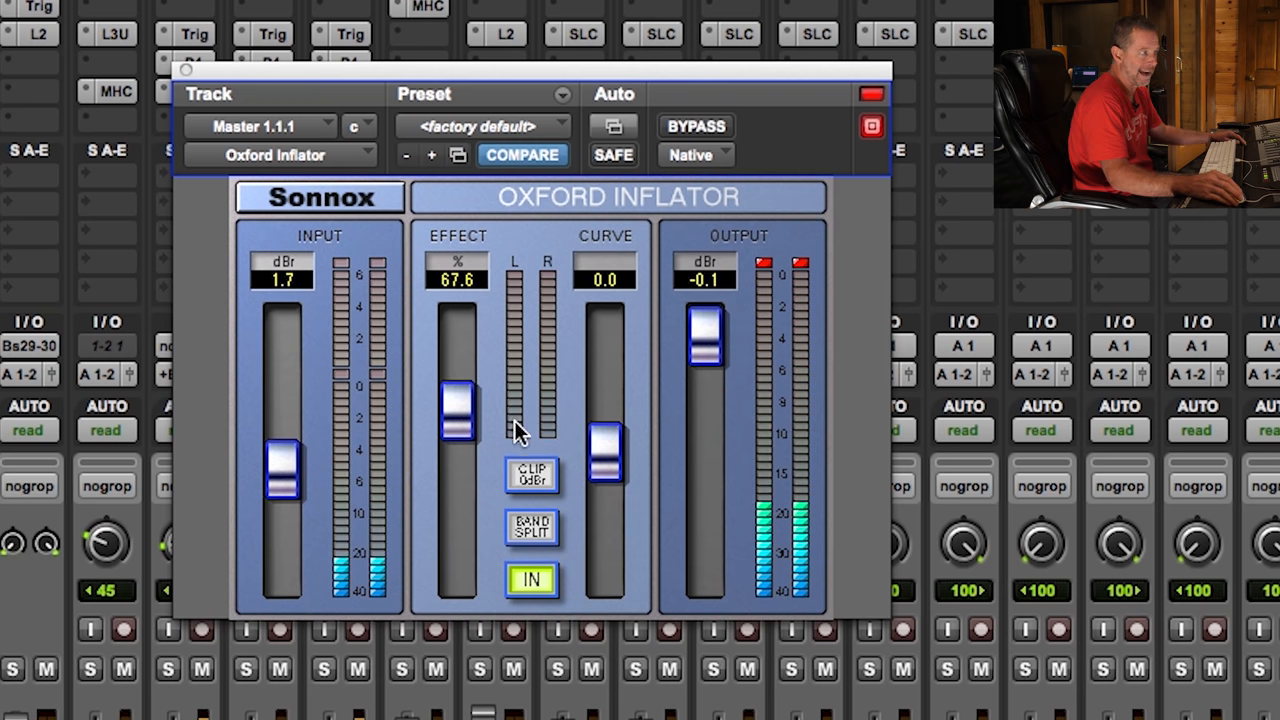
pyautogui.moveTo(456, 410); pyautogui.dragTo(456, 418)
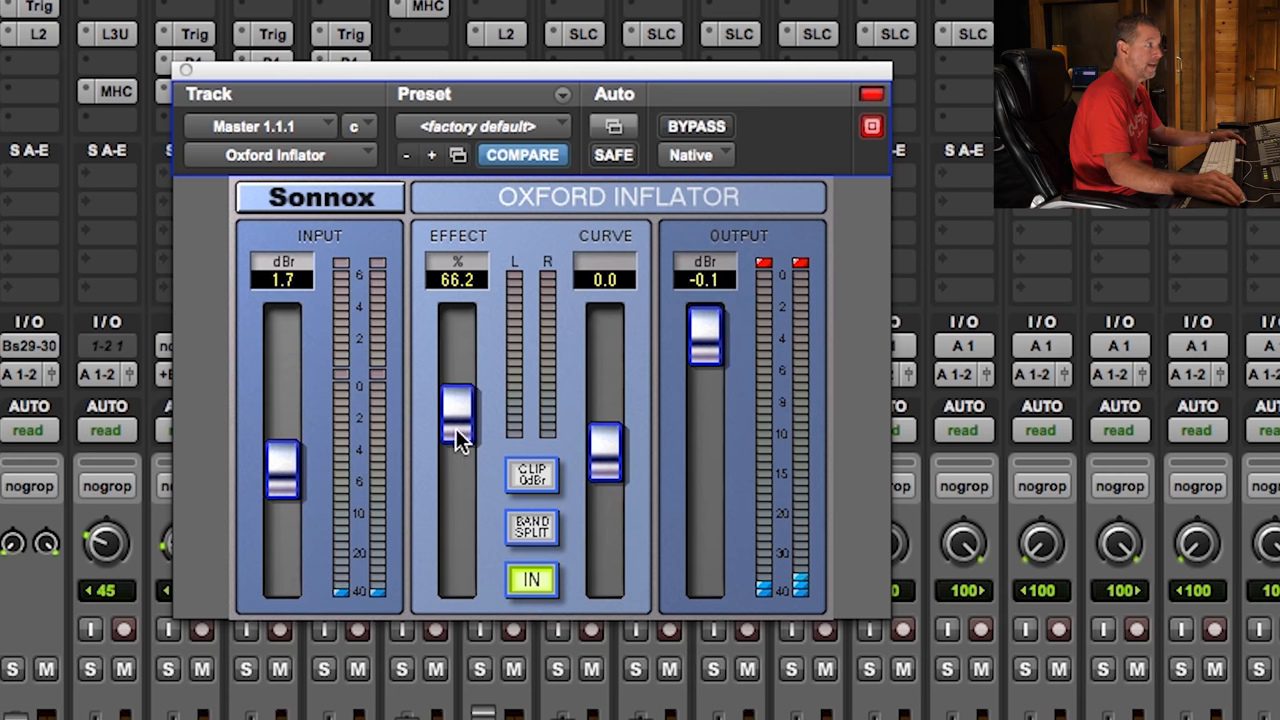
pyautogui.moveTo(456, 418); pyautogui.dragTo(456, 570)
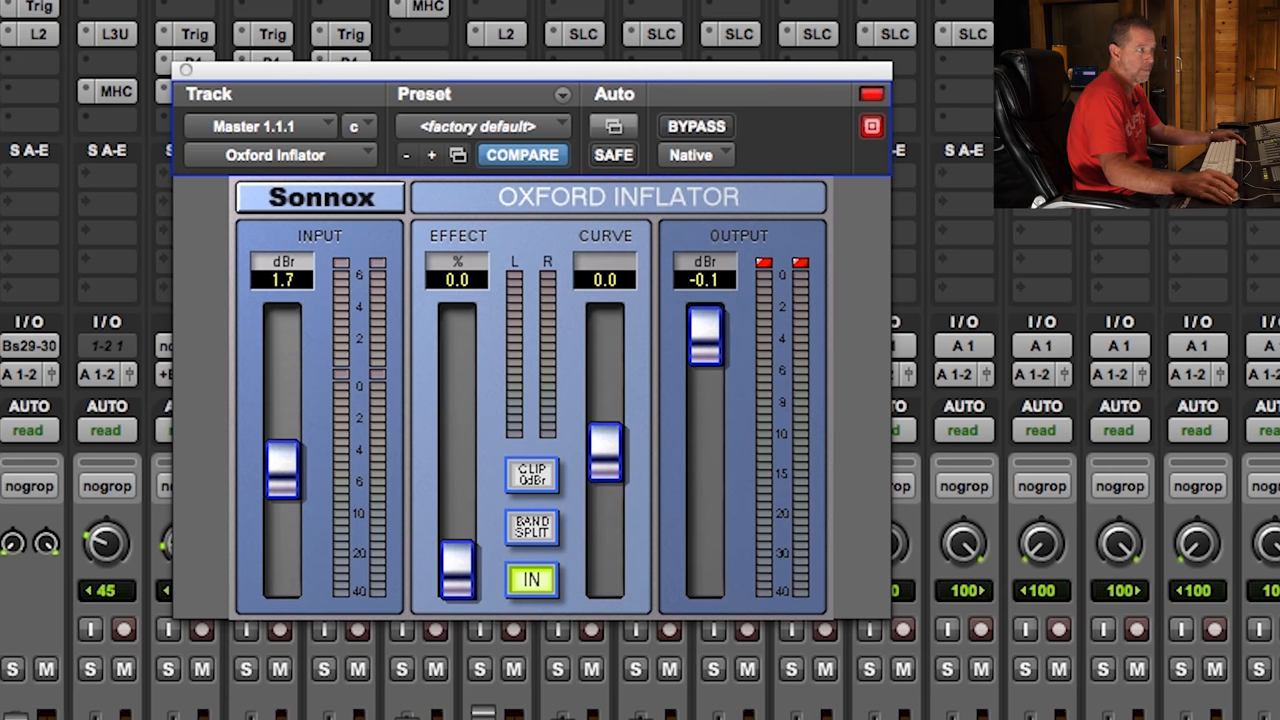
pyautogui.moveTo(456, 564); pyautogui.dragTo(456, 420)
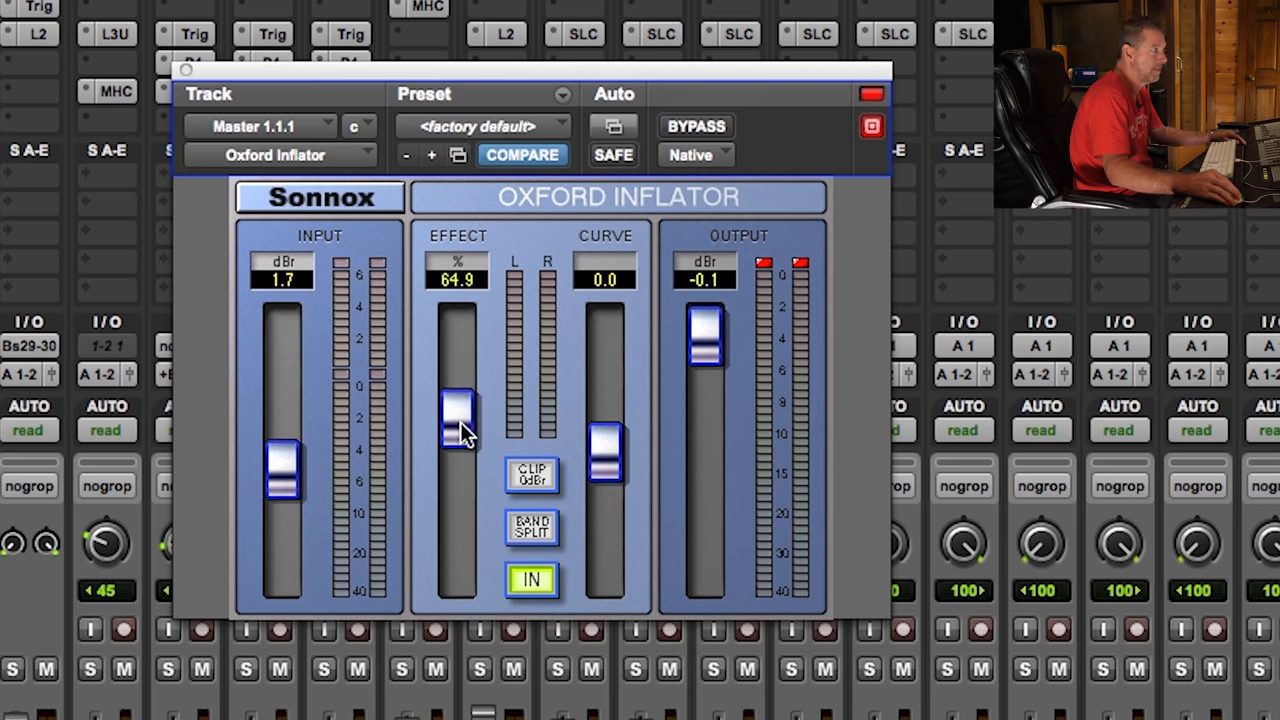
pyautogui.moveTo(456, 420); pyautogui.dragTo(456, 424)
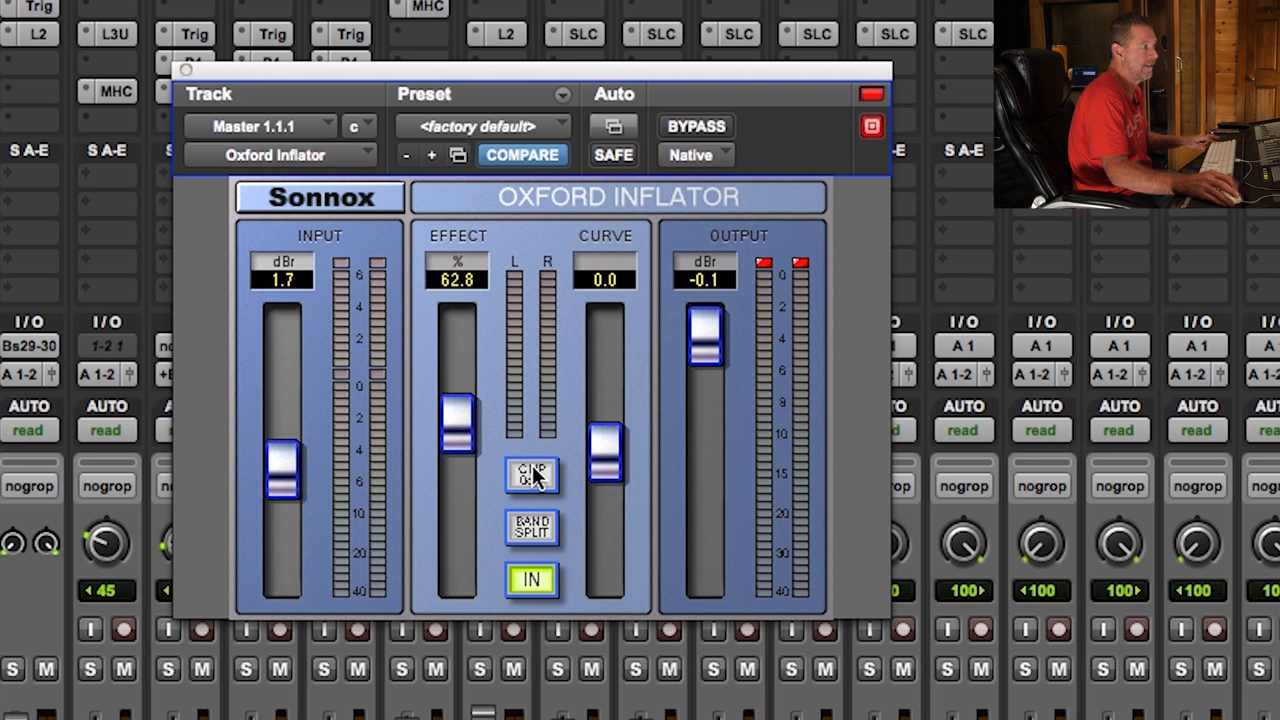
# Re-enable CLIP 0dBFS, enable band split, and fine-tune the effect amount during playback
pyautogui.click(532, 476)
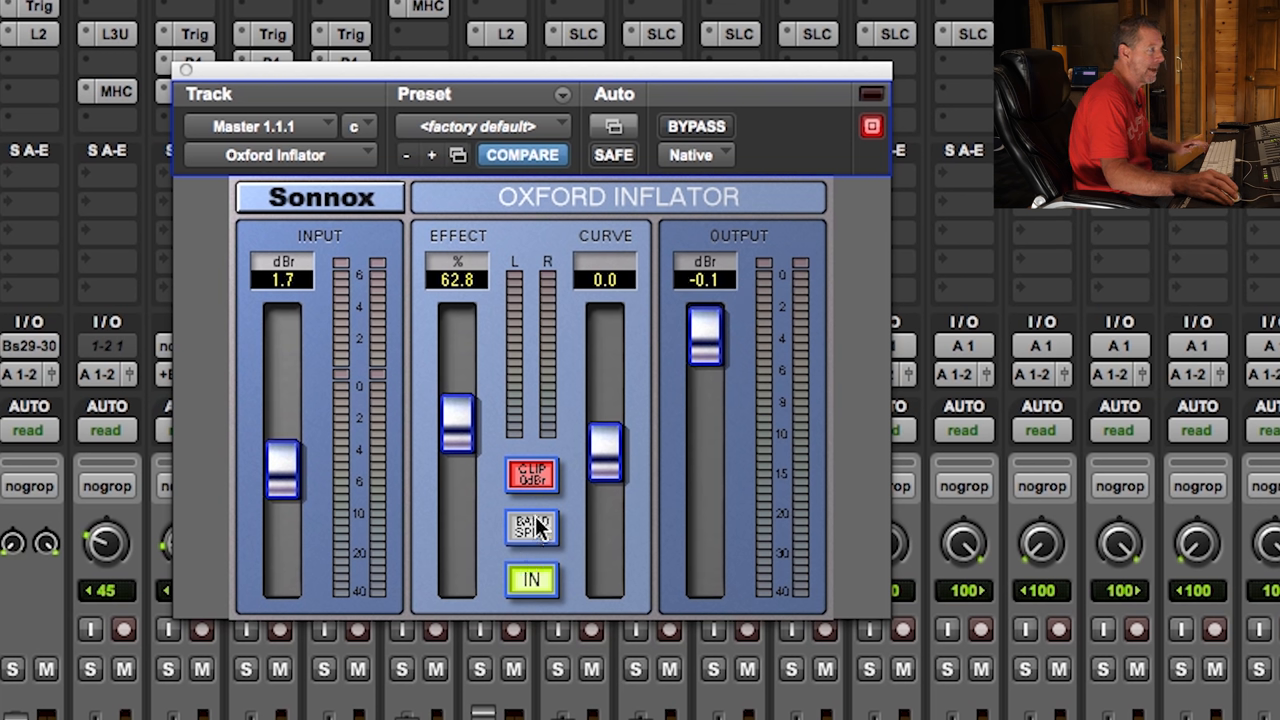
pyautogui.click(532, 528)
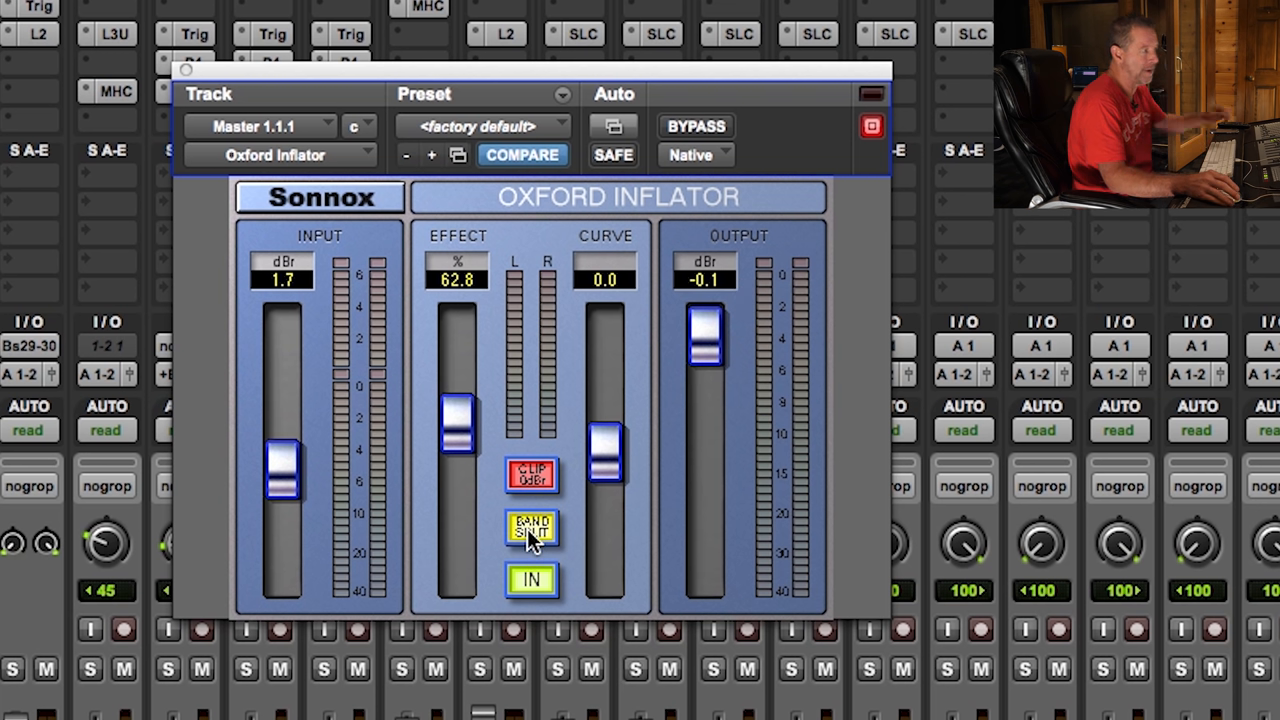
pyautogui.moveTo(316, 560)
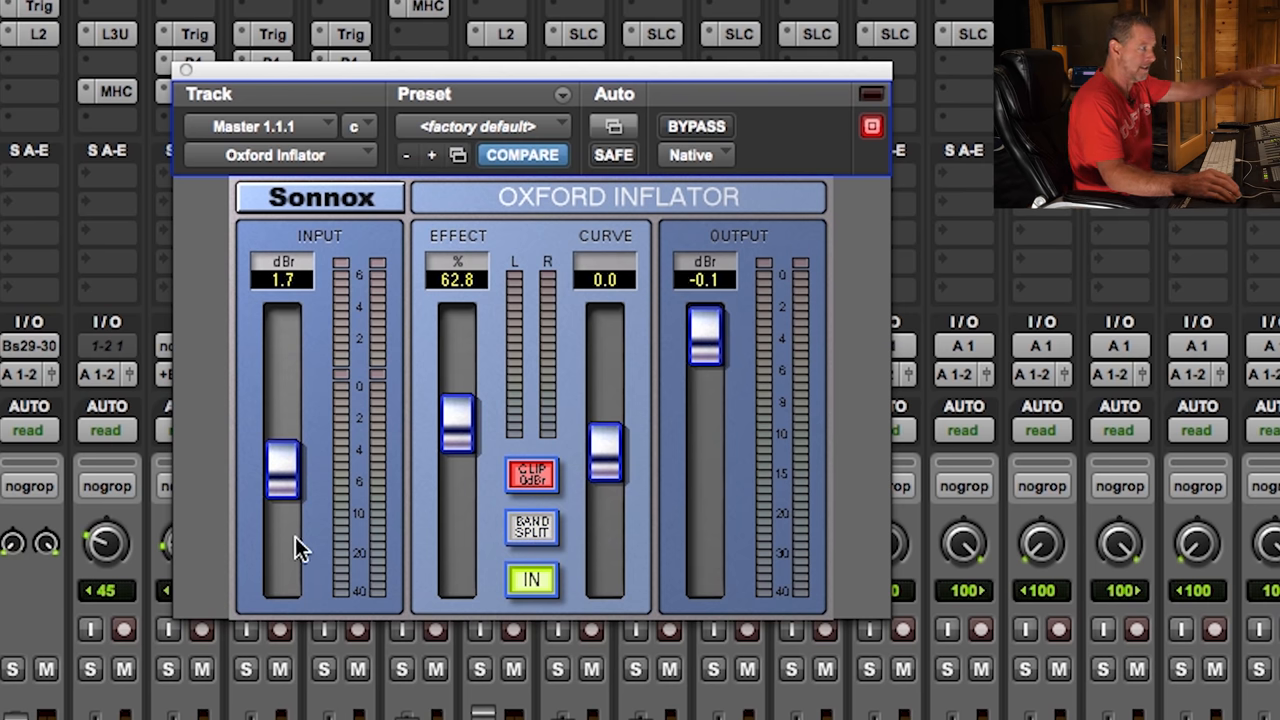
pyautogui.moveTo(540, 544)
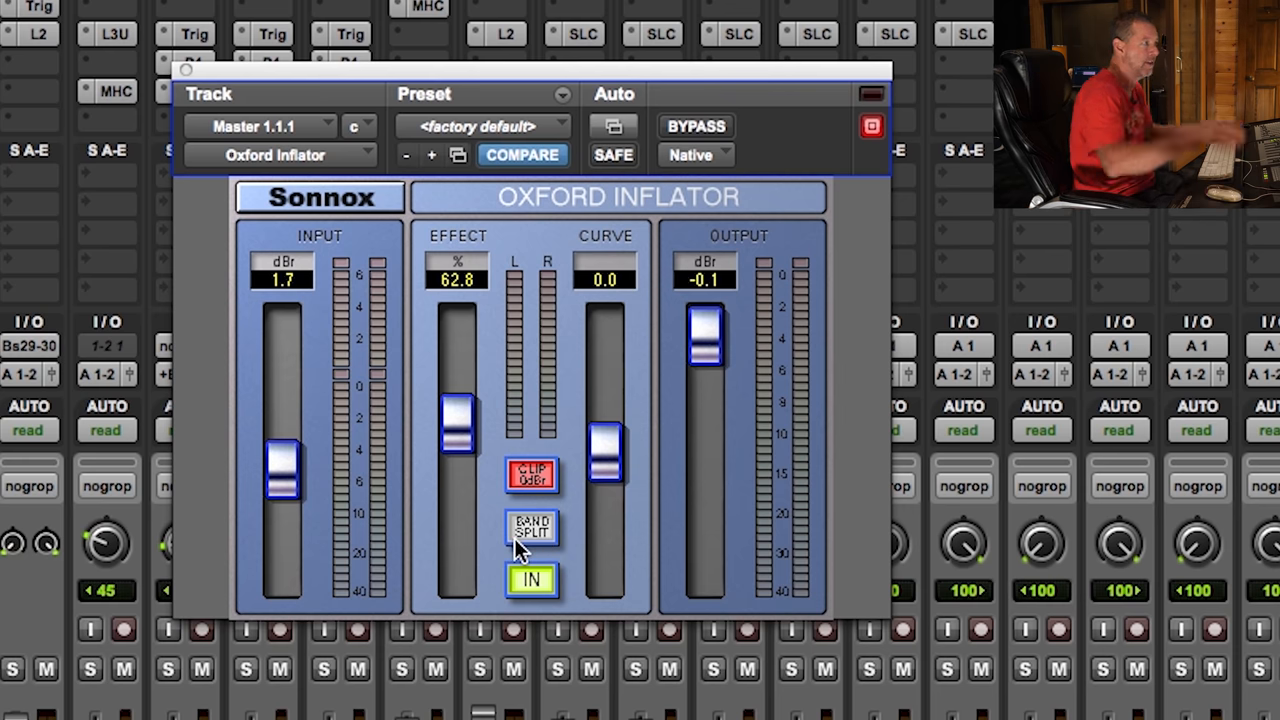
pyautogui.moveTo(550, 556)
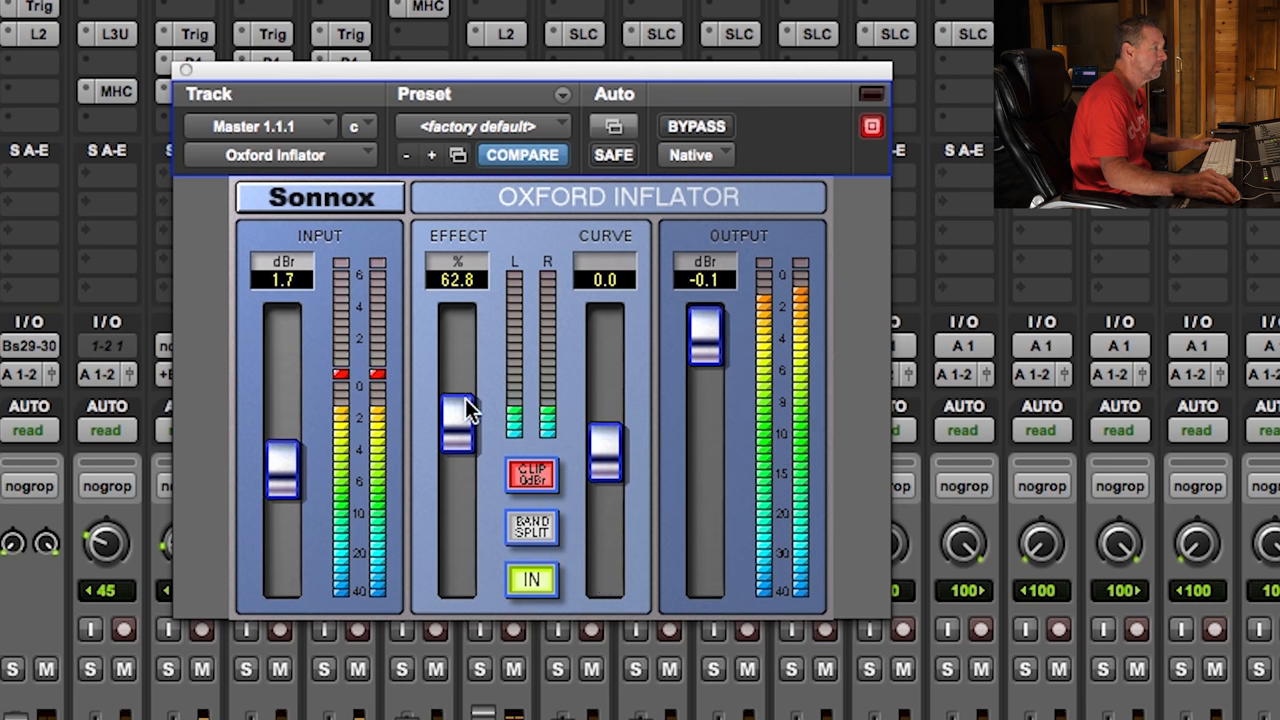
pyautogui.moveTo(456, 410); pyautogui.dragTo(456, 440)
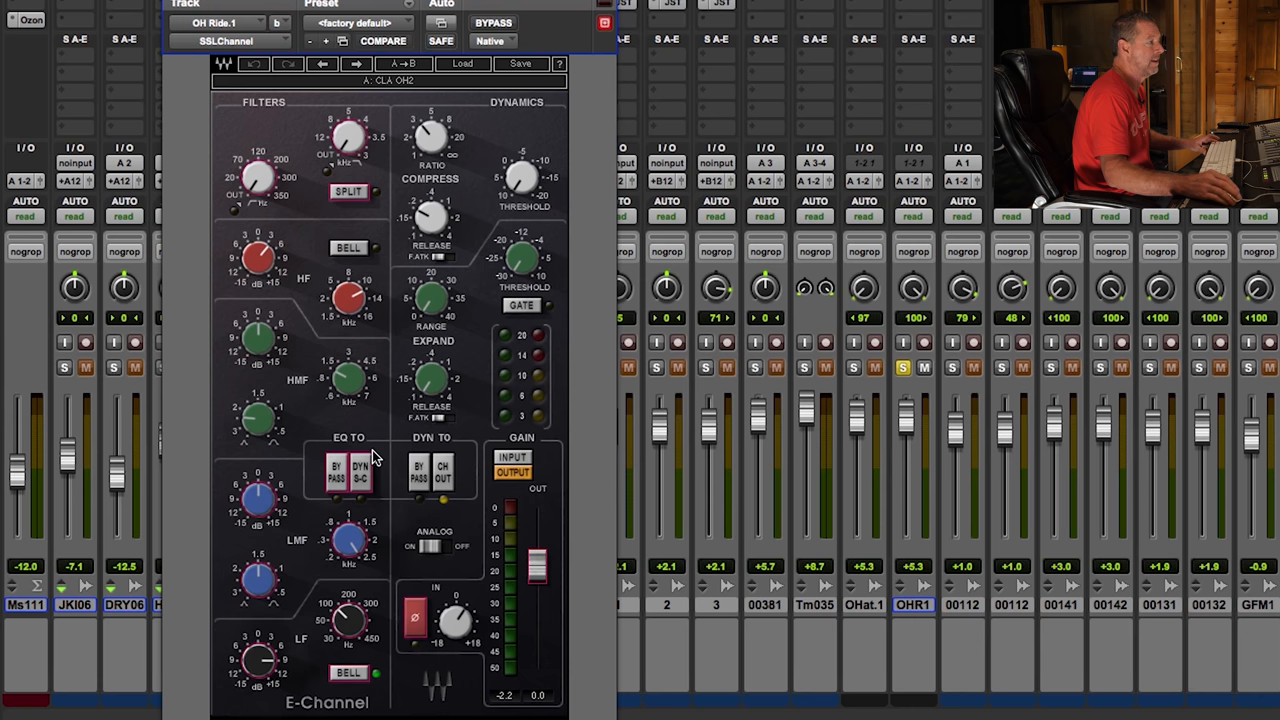
pyautogui.moveTo(284, 252)
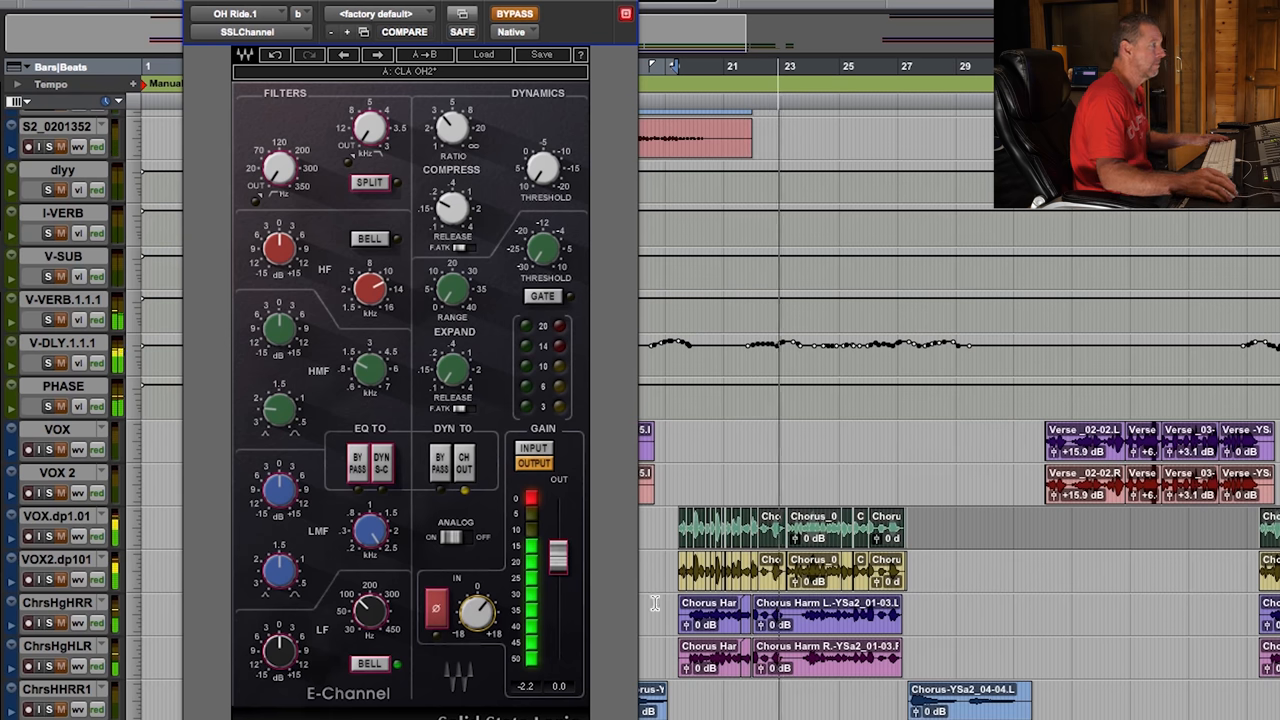
# Toggle the E-Channel Bypass on OH Ride.1 and show its factory preset list
pyautogui.click(514, 12)
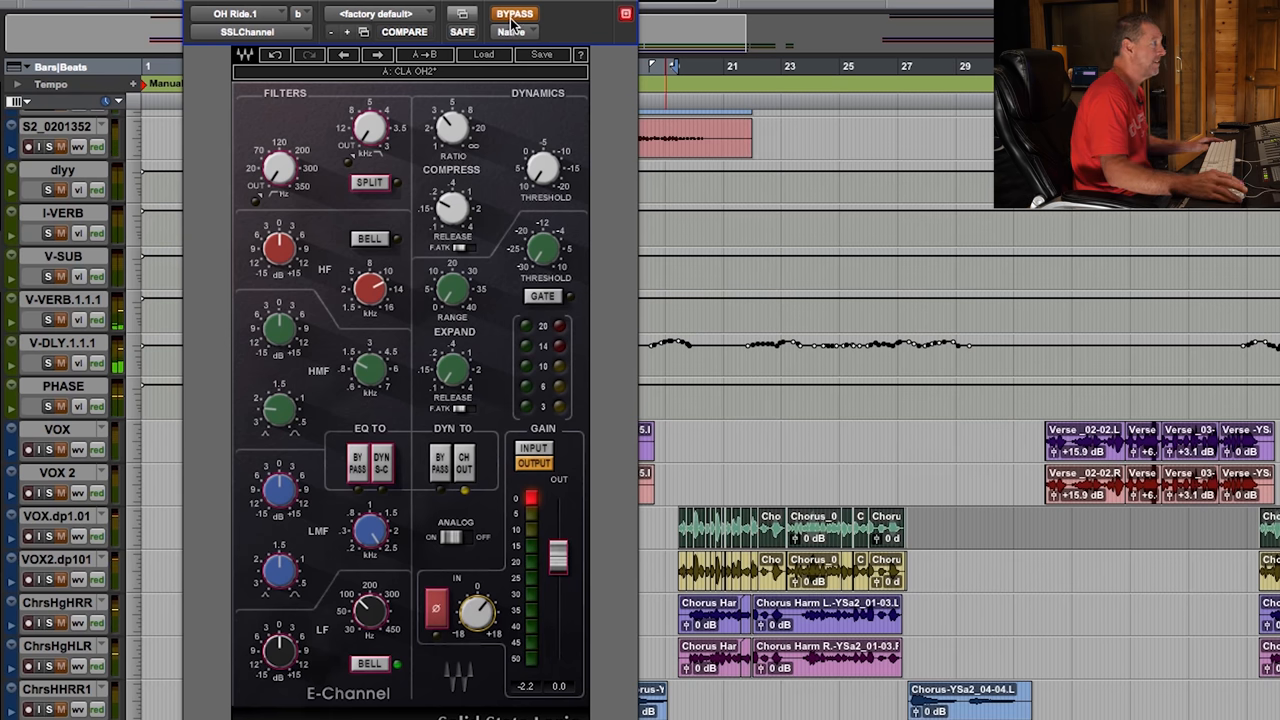
pyautogui.click(378, 12)
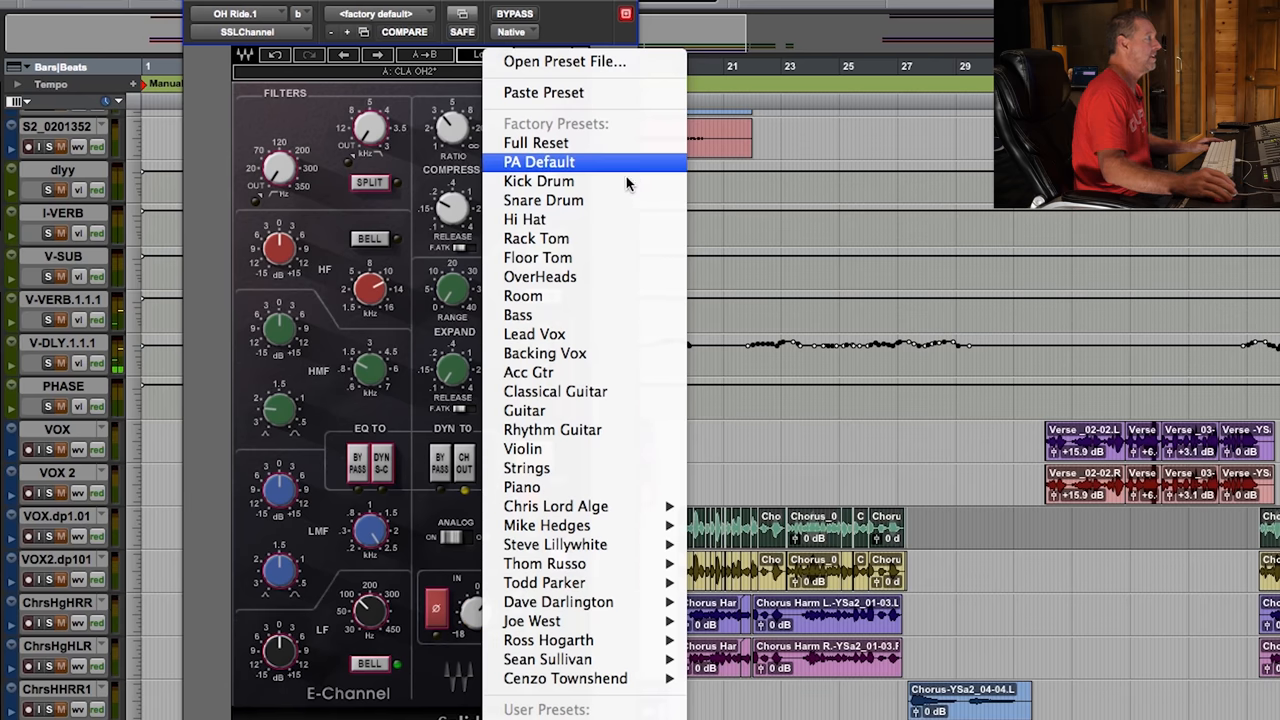
pyautogui.moveTo(556, 504)
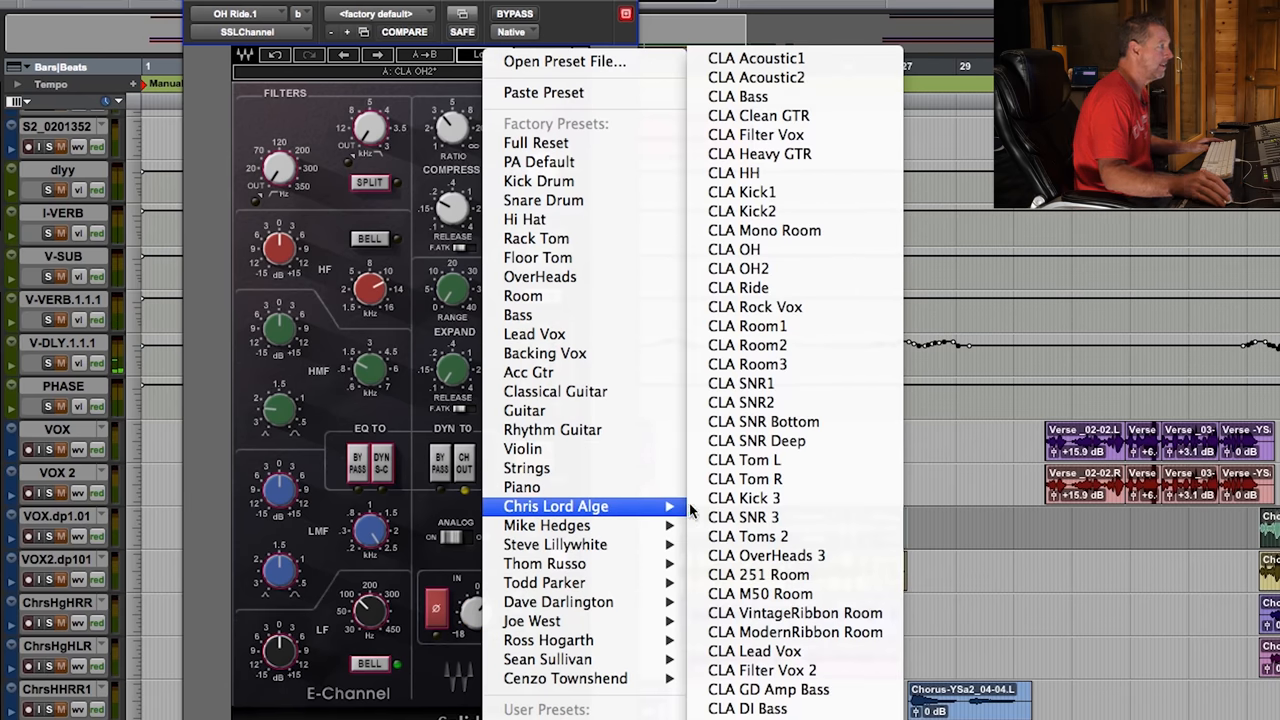
# Load the Chris Lord Alge CLA OH2 preset into the E-Channel on OH Ride.1
pyautogui.click(738, 268)
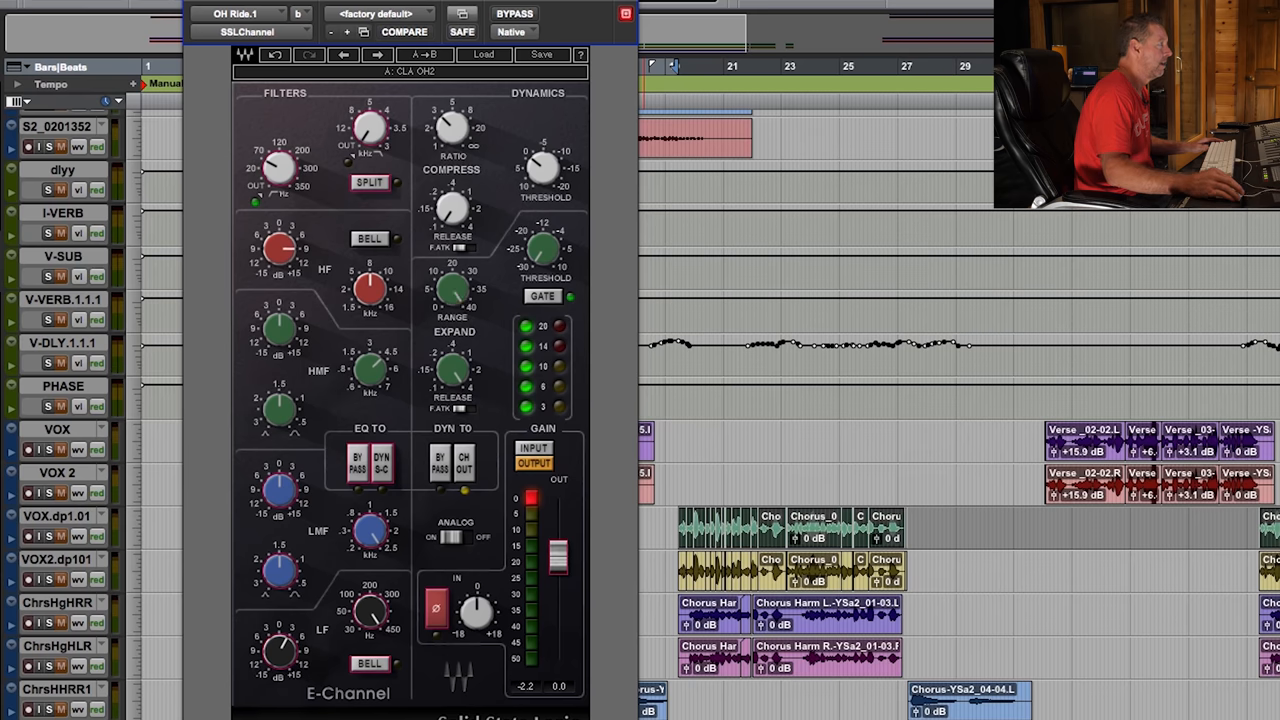
pyautogui.click(542, 296)
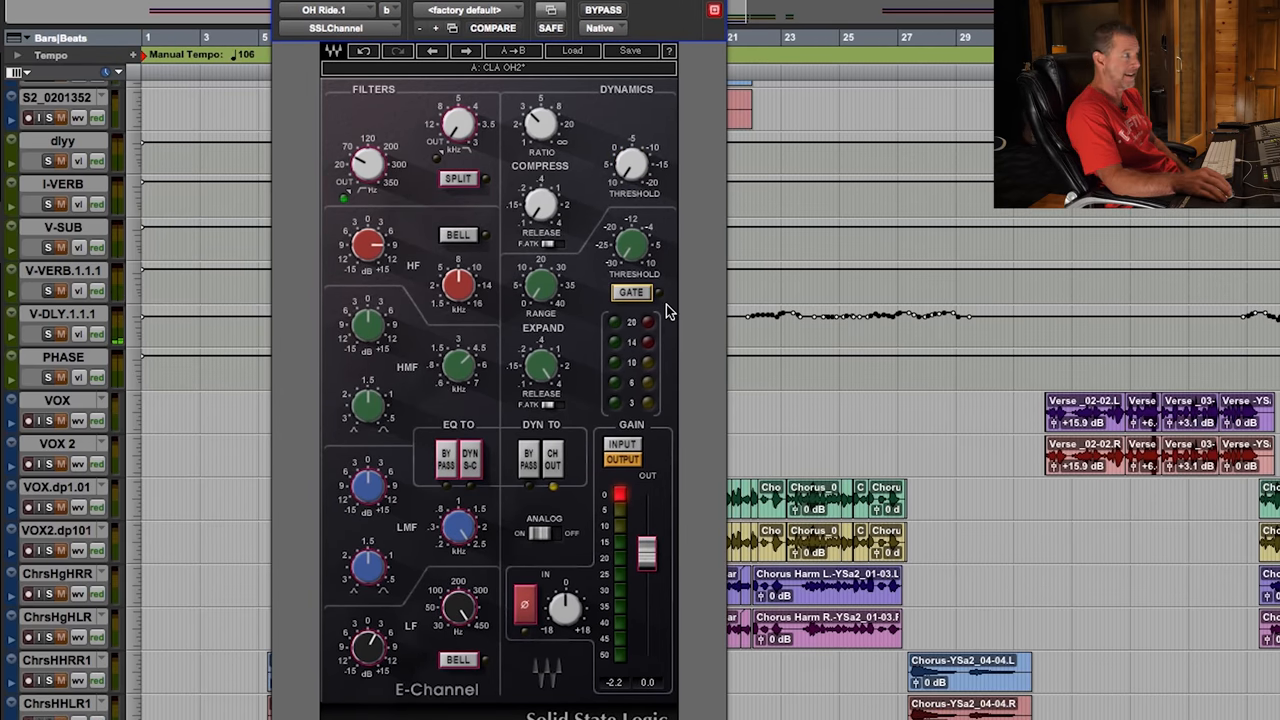
pyautogui.moveTo(396, 258)
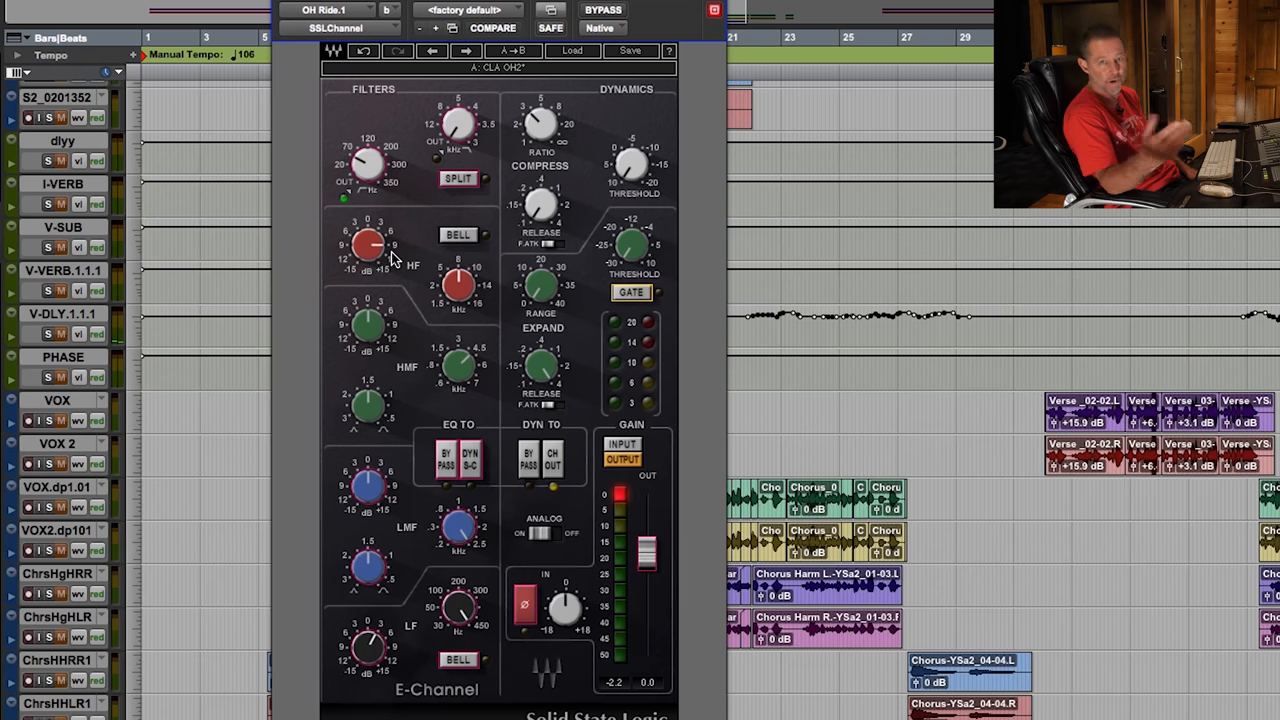
pyautogui.moveTo(498, 76)
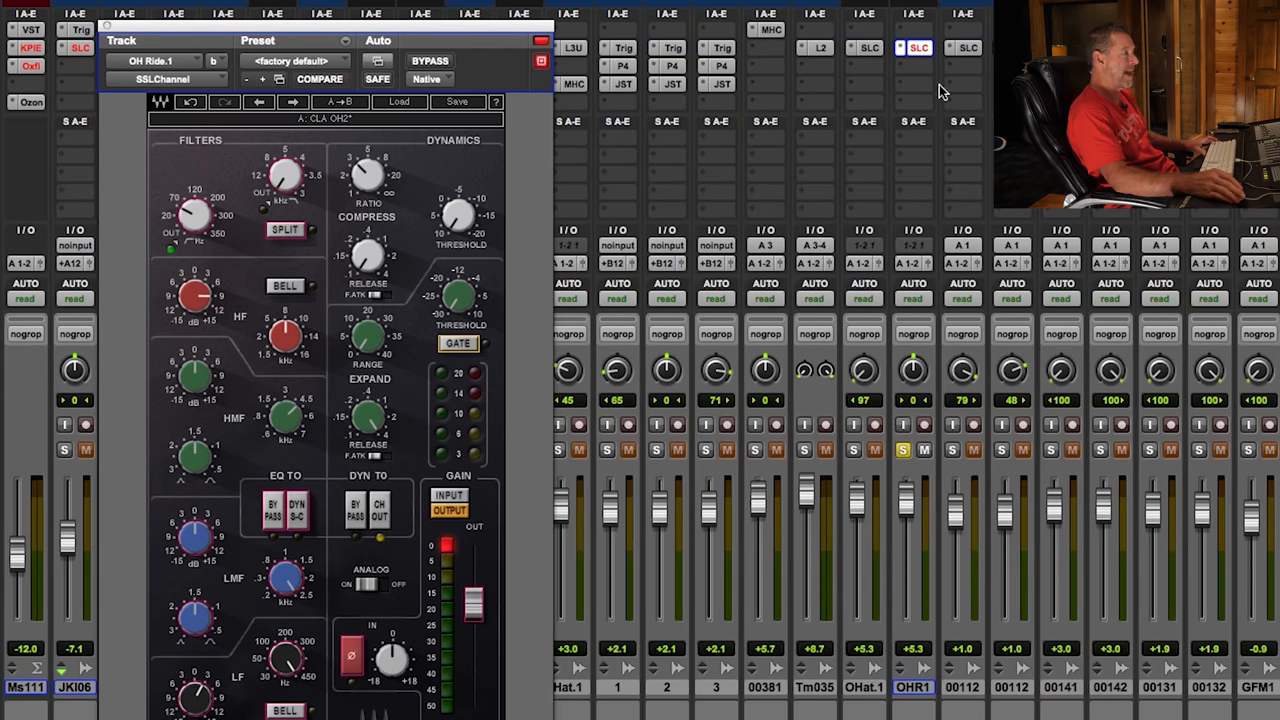
pyautogui.moveTo(870, 48)
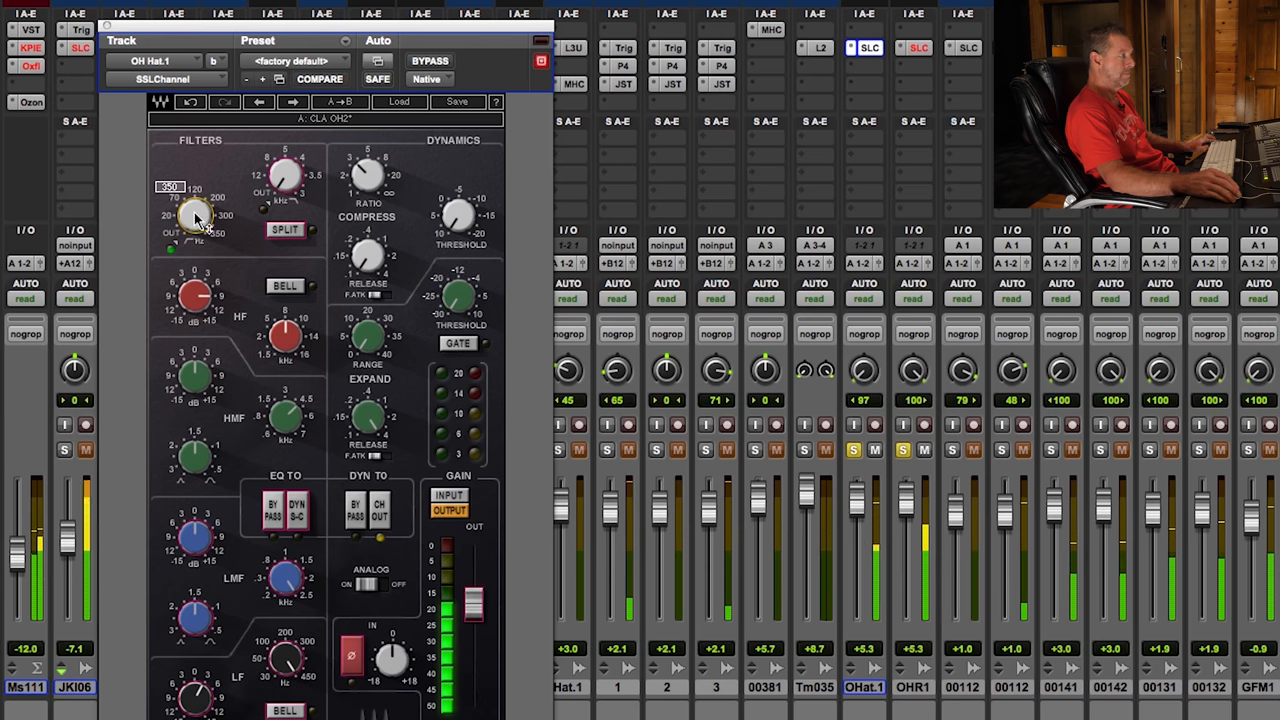
# Adjust the E-Channel high-pass filter frequency on the OH Hat.1 track
pyautogui.moveTo(196, 216); pyautogui.dragTo(190, 210)
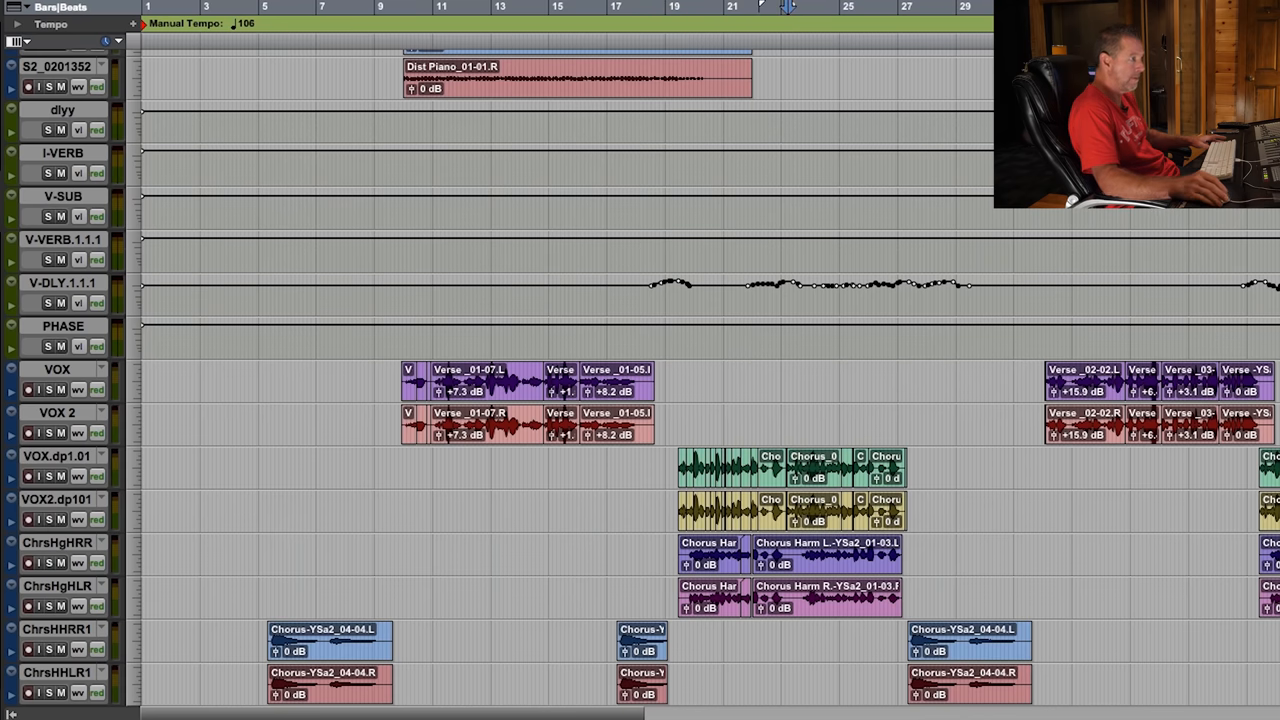
# Scroll the Mix window to the guitars and open the URS A Series EQ on Intr_COL_010105A2
pyautogui.scroll(3)
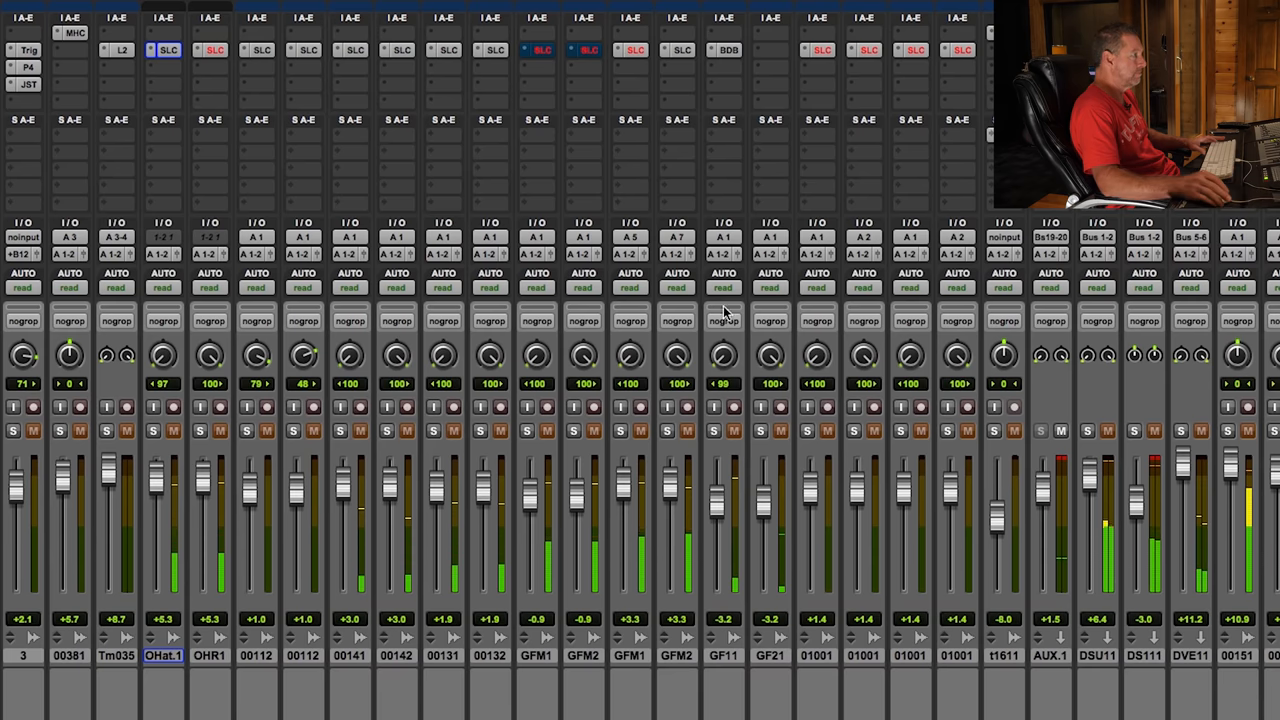
pyautogui.hscroll(3)
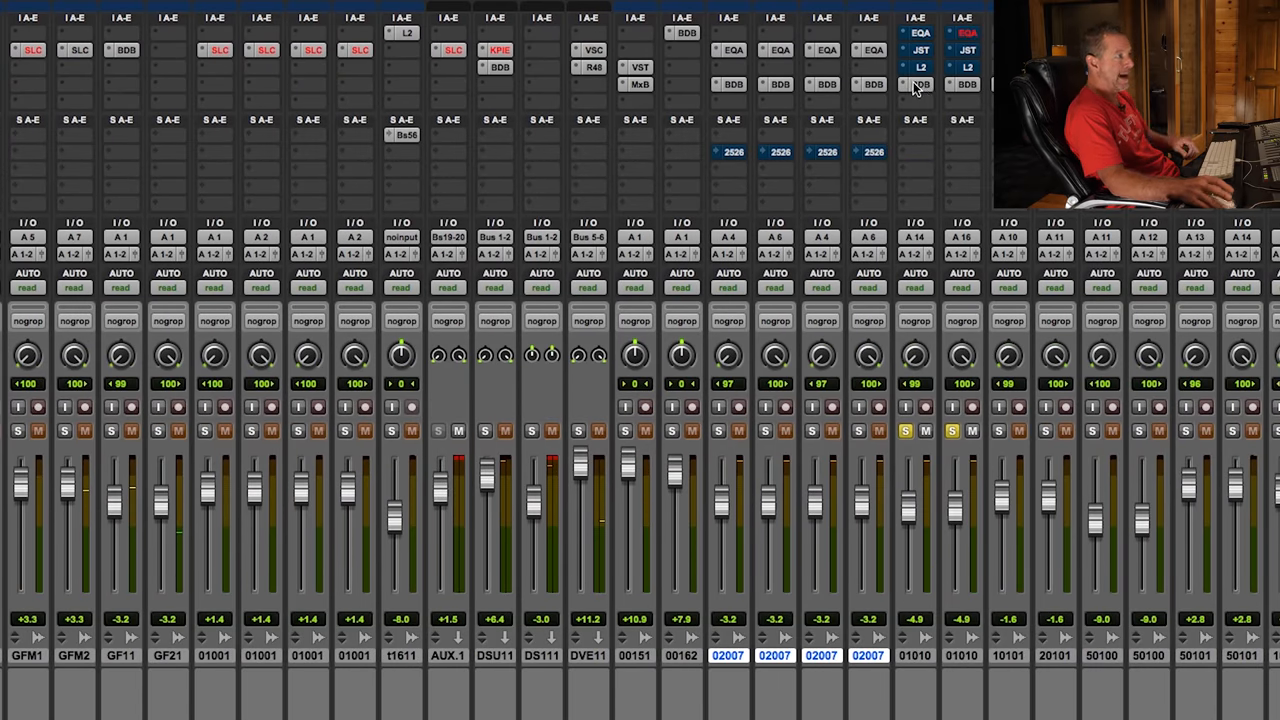
pyautogui.click(920, 84)
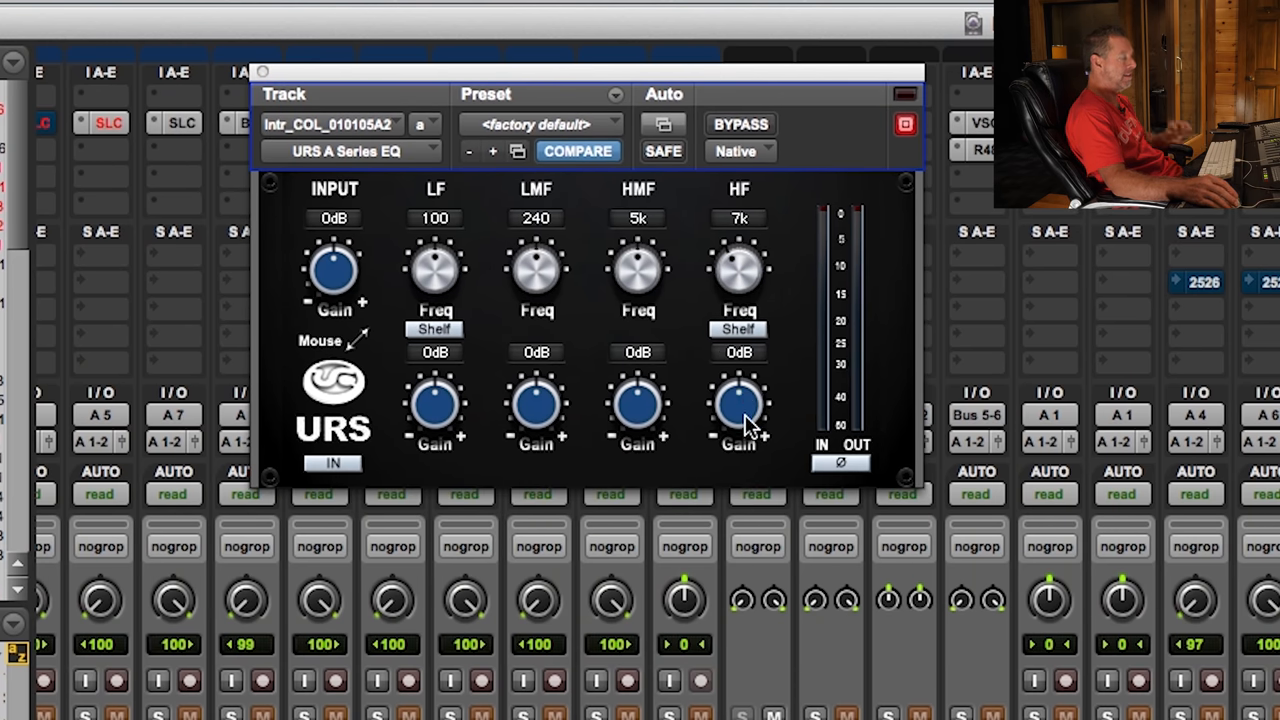
# Boost the URS EQ high shelf to about +6 dB, then open the Billy Decker plugin on the guitar
pyautogui.moveTo(740, 404); pyautogui.dragTo(740, 380)
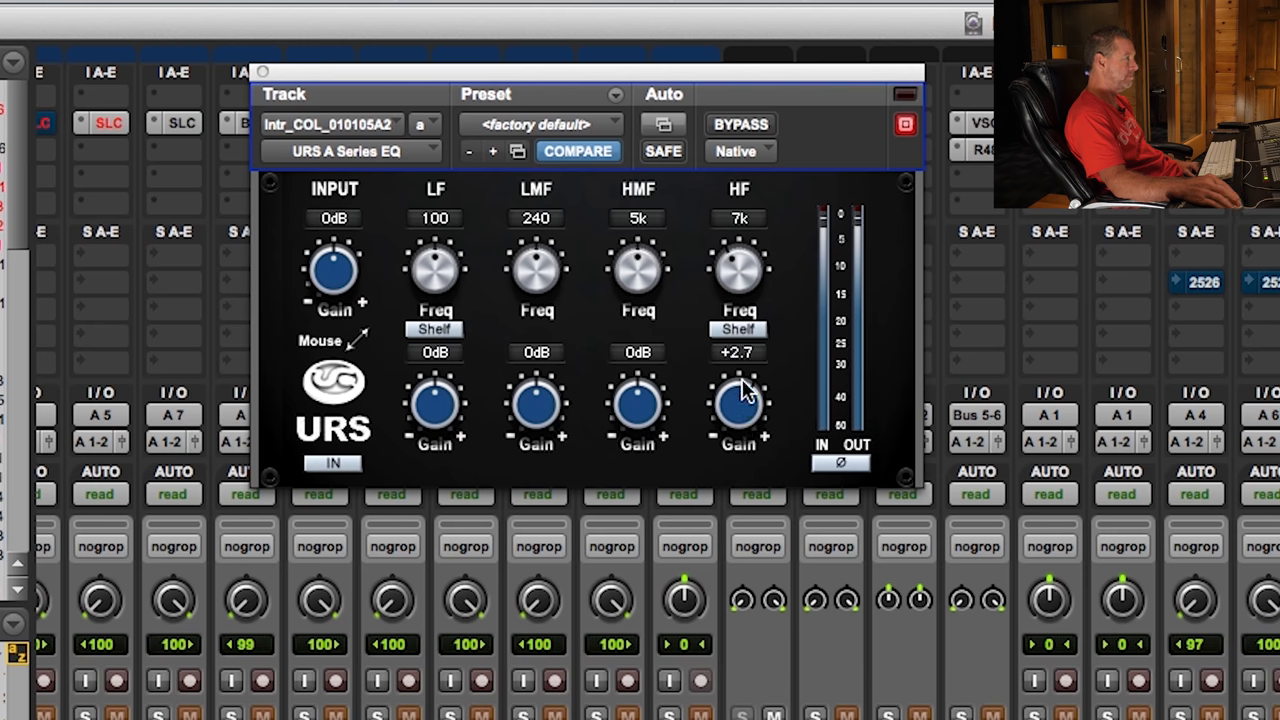
pyautogui.moveTo(740, 404); pyautogui.dragTo(740, 376)
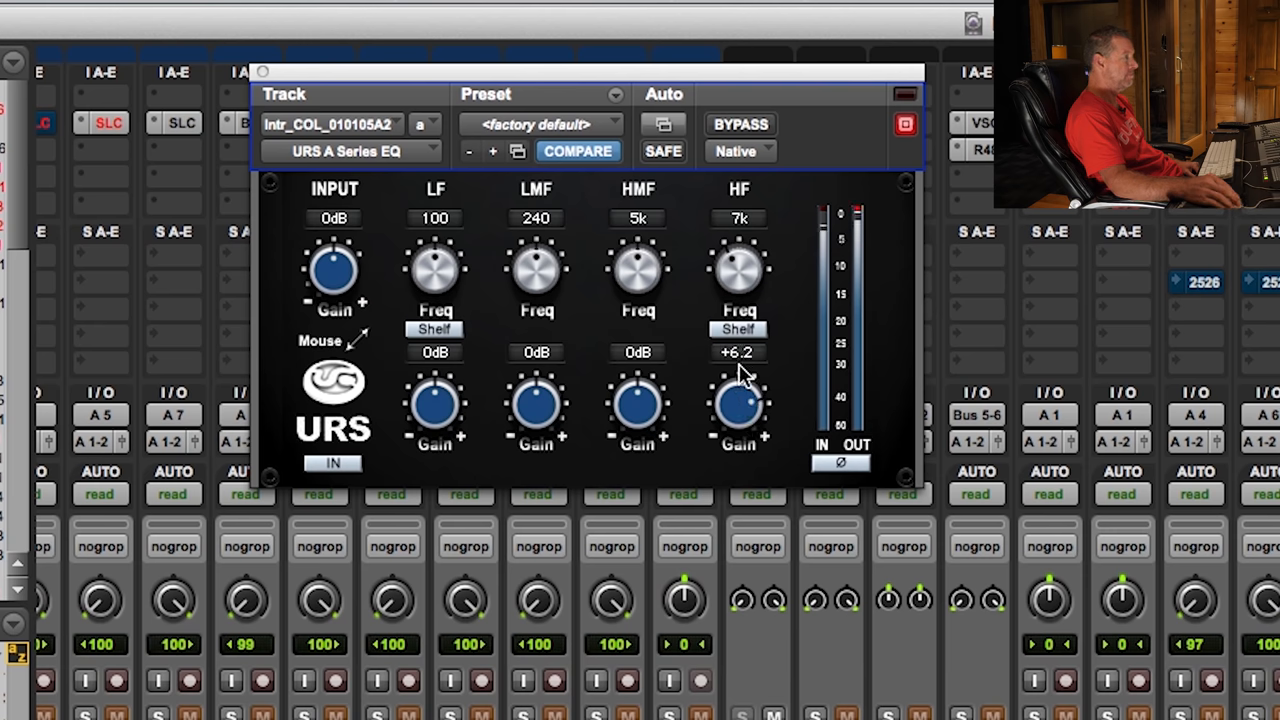
pyautogui.moveTo(738, 400); pyautogui.dragTo(738, 414)
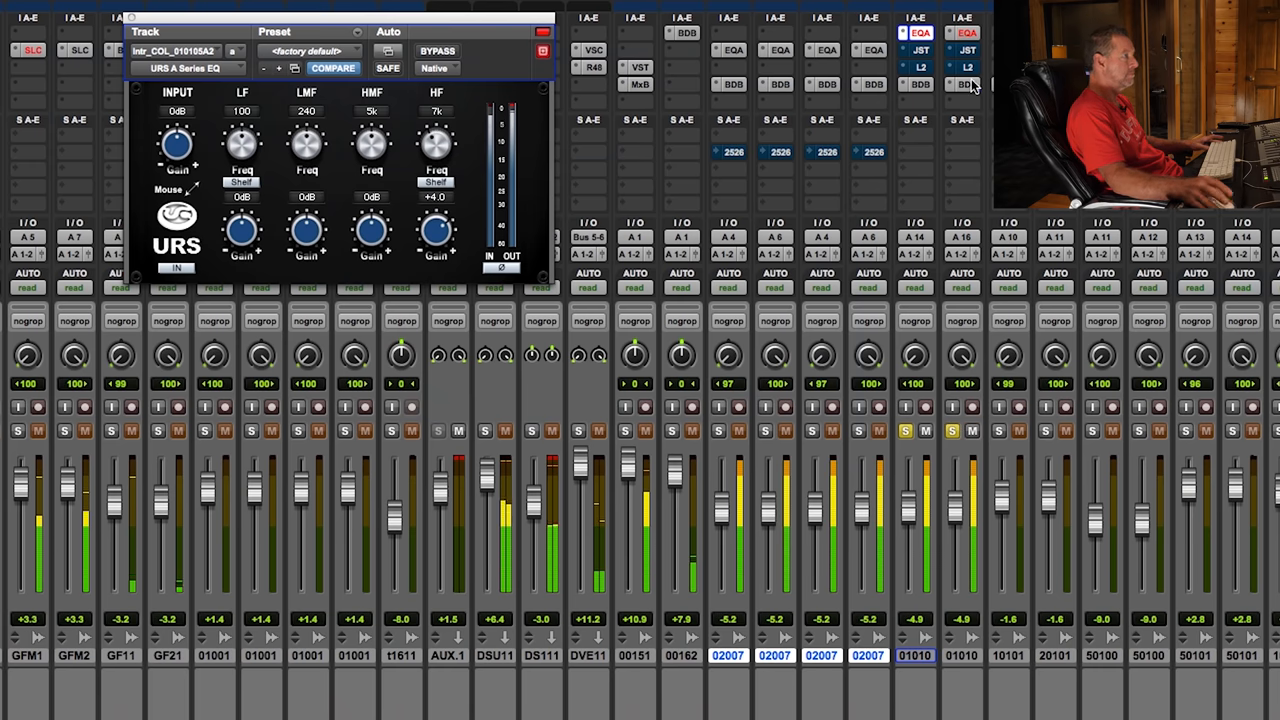
pyautogui.click(968, 84)
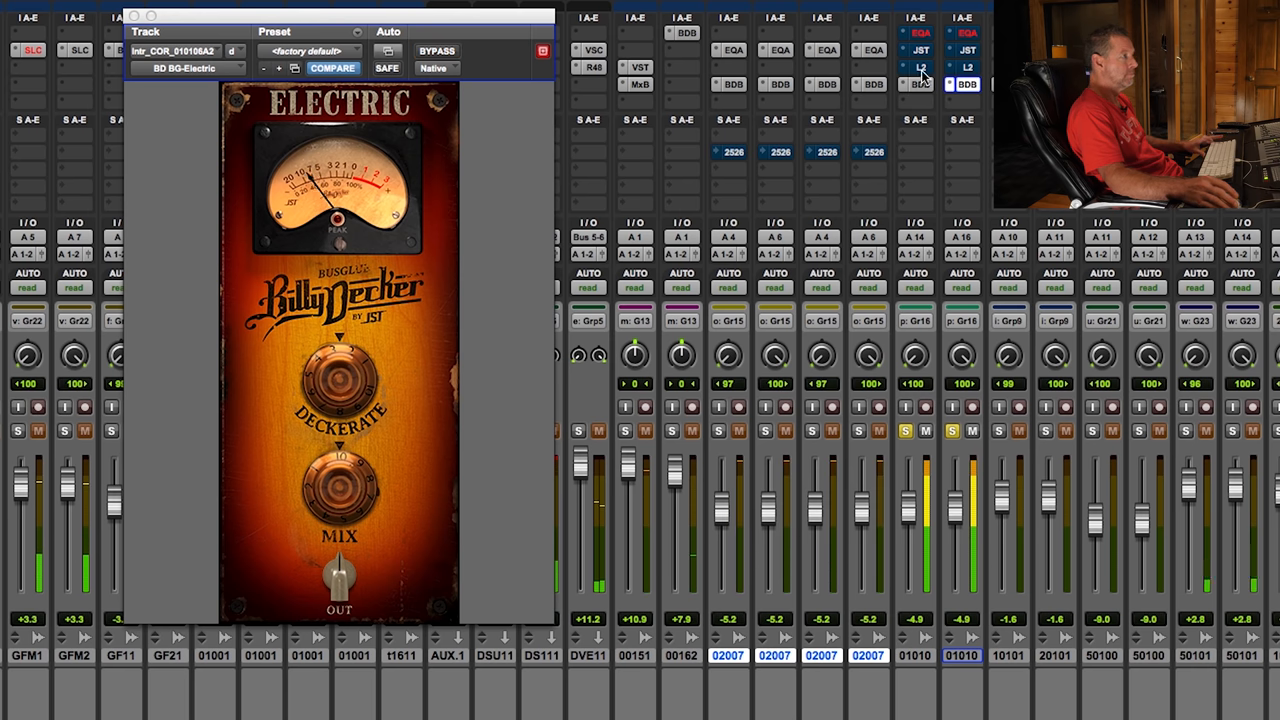
pyautogui.moveTo(976, 358)
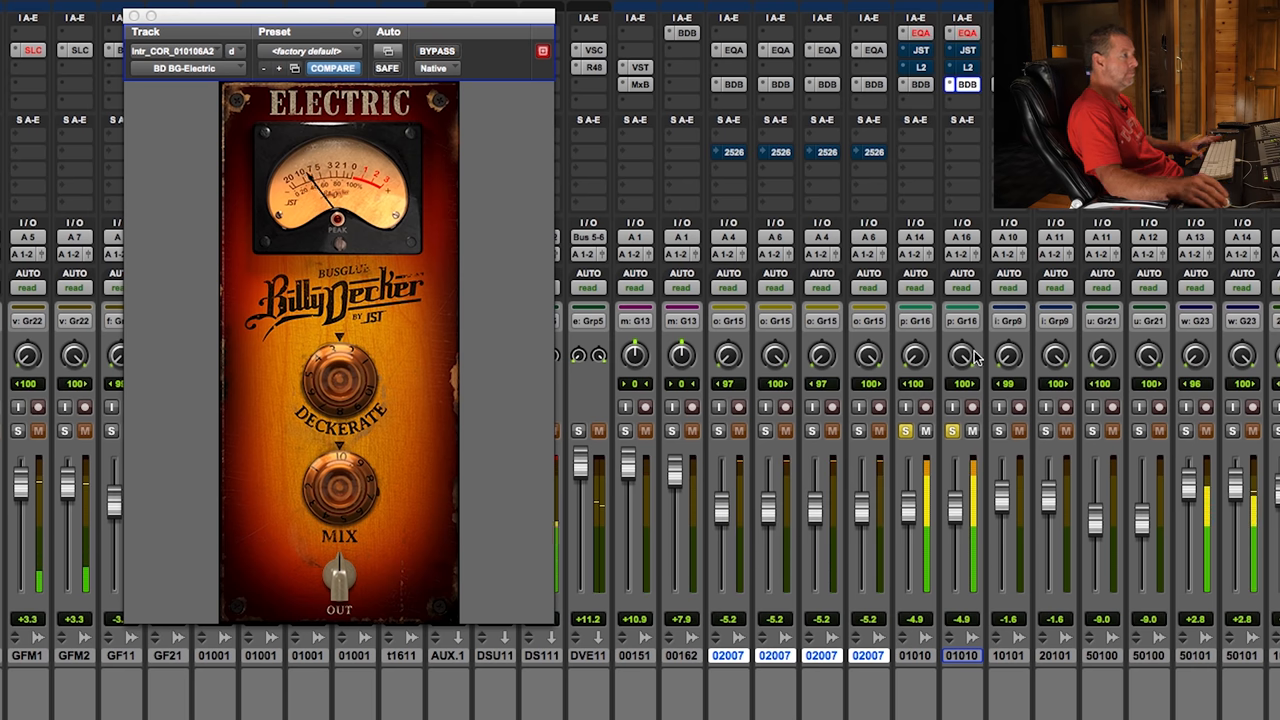